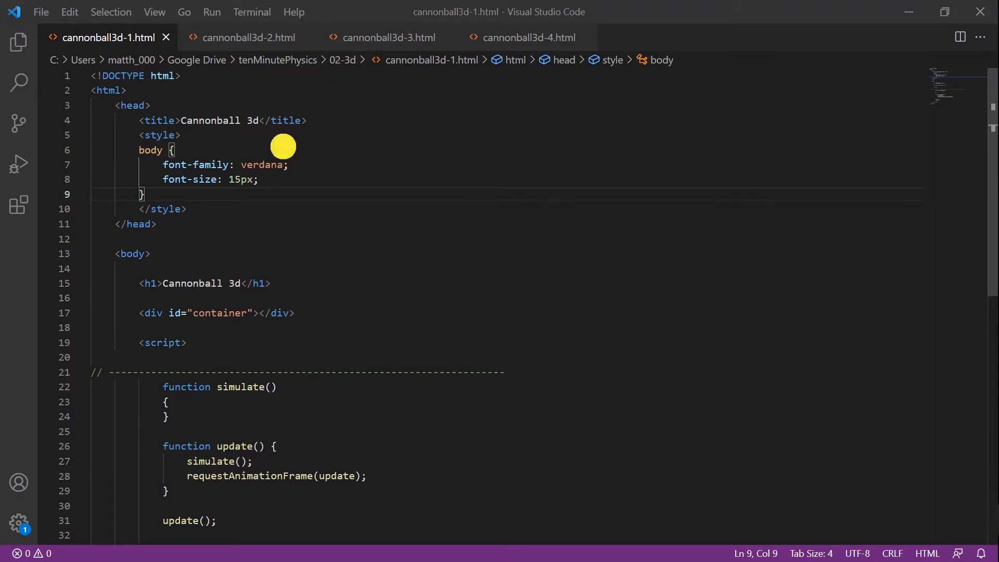
pyautogui.moveTo(234, 143)
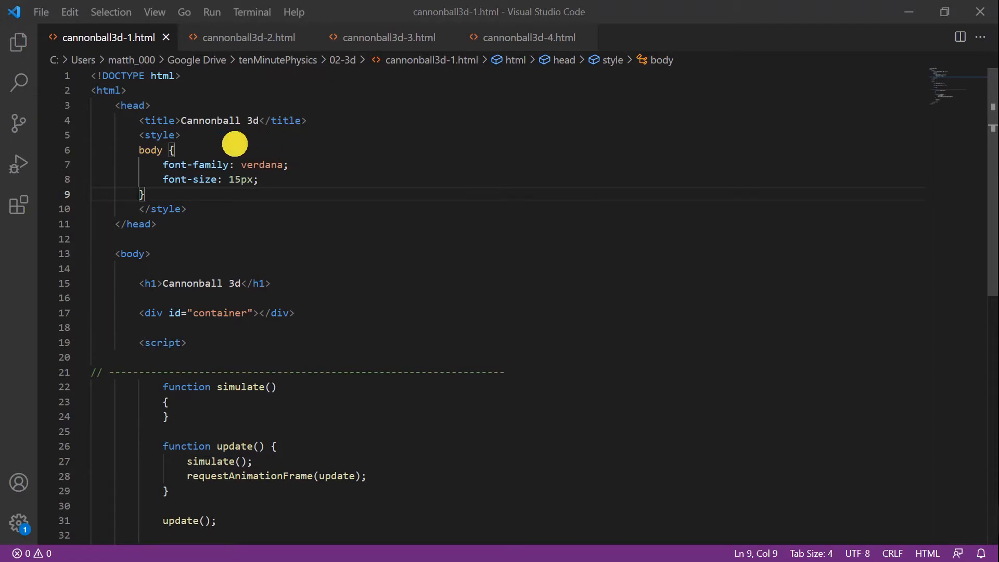
pyautogui.moveTo(187, 135)
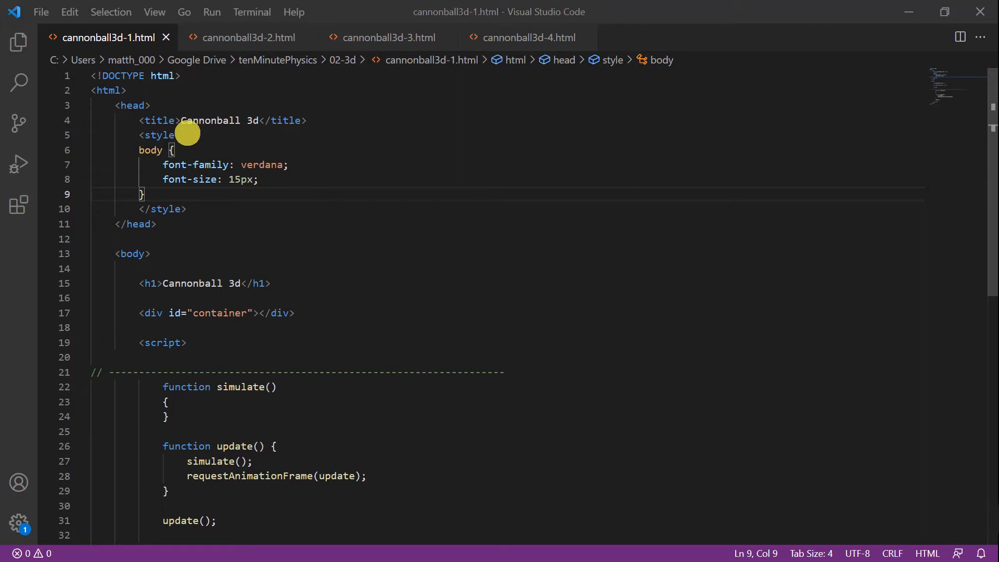
# Step: Scroll through the threejs.org home page's gallery of showcase projects
pyautogui.scroll(-3)
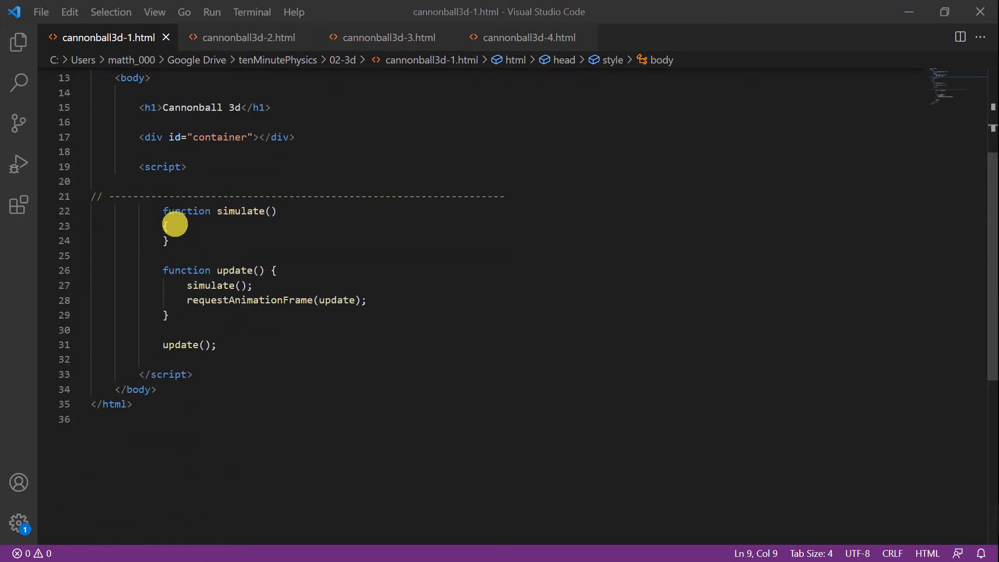
pyautogui.scroll(3)
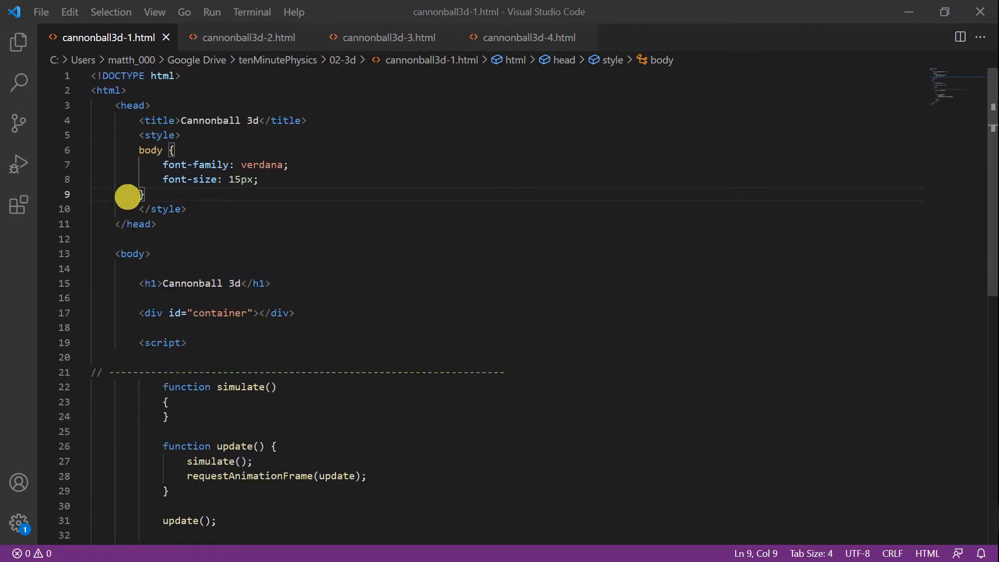
pyautogui.moveTo(264, 128)
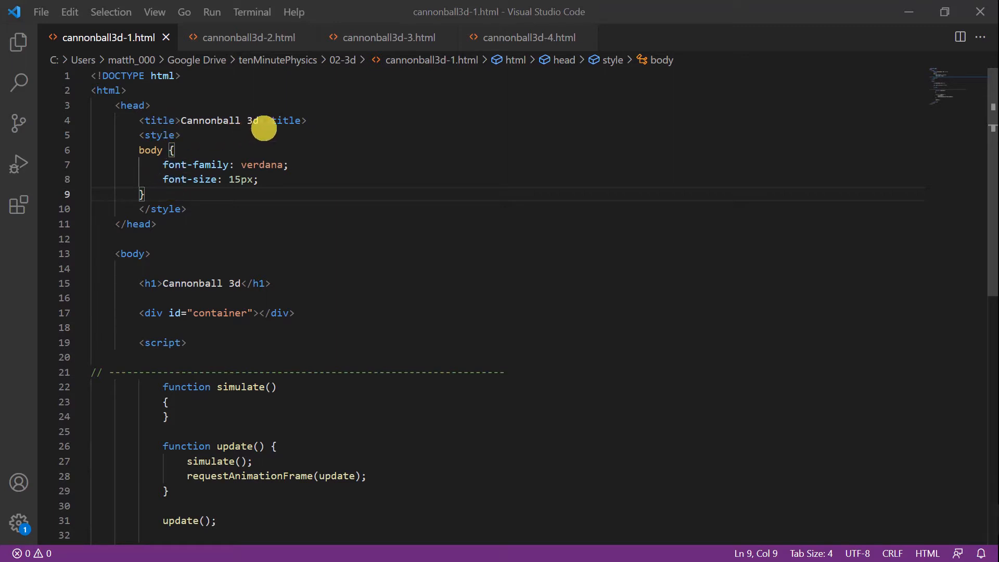
pyautogui.moveTo(333, 122)
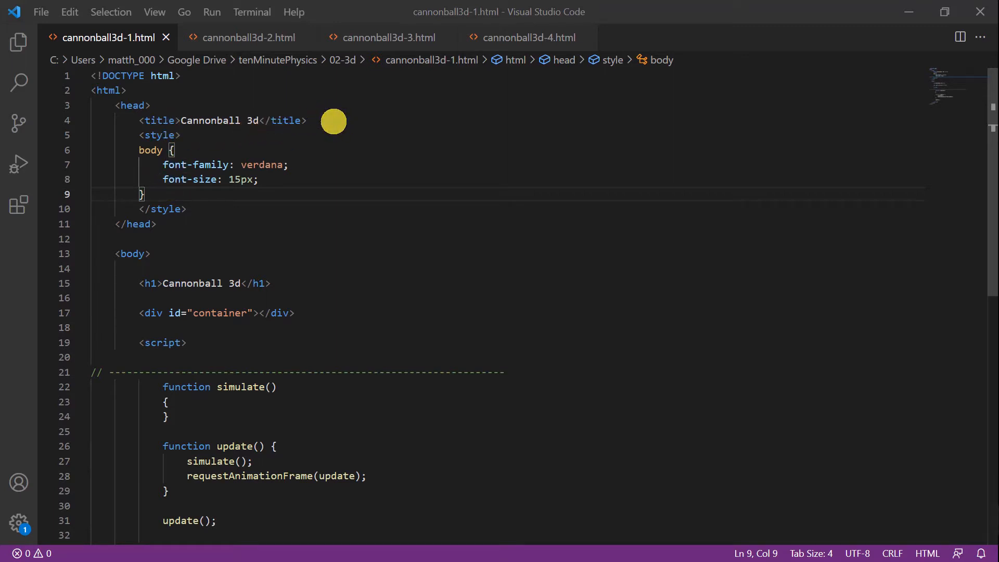
pyautogui.moveTo(149, 172)
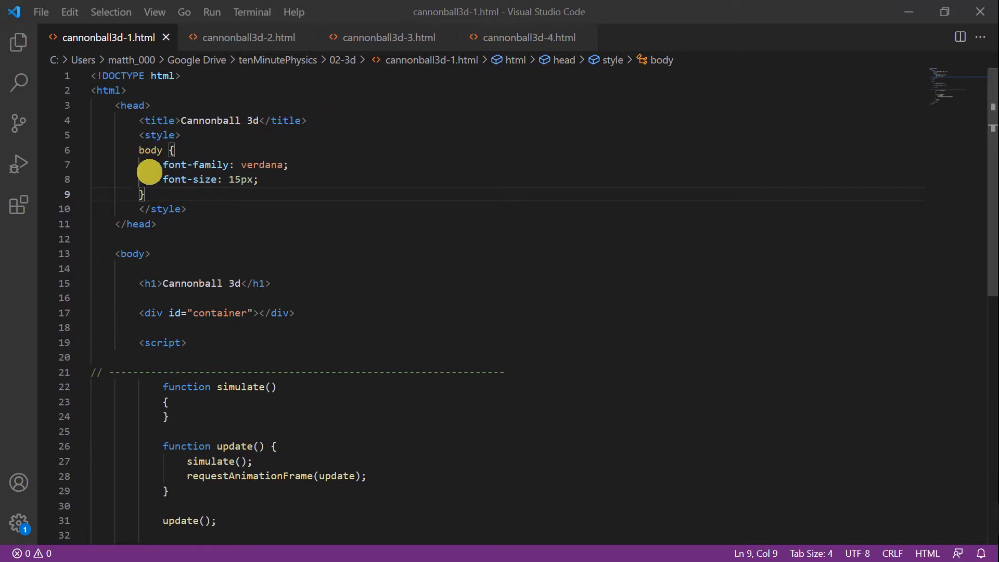
pyautogui.moveTo(324, 208)
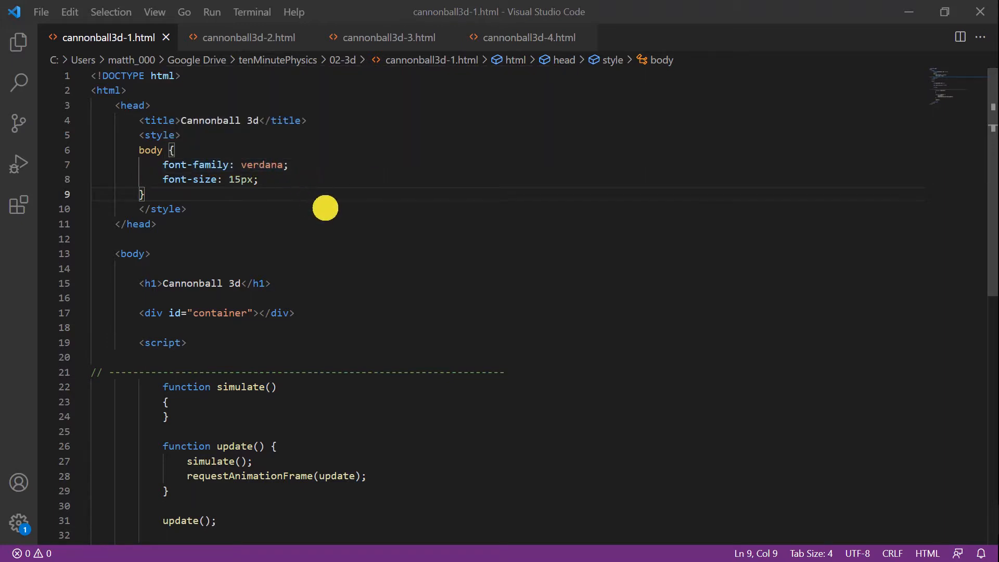
pyautogui.scroll(-3)
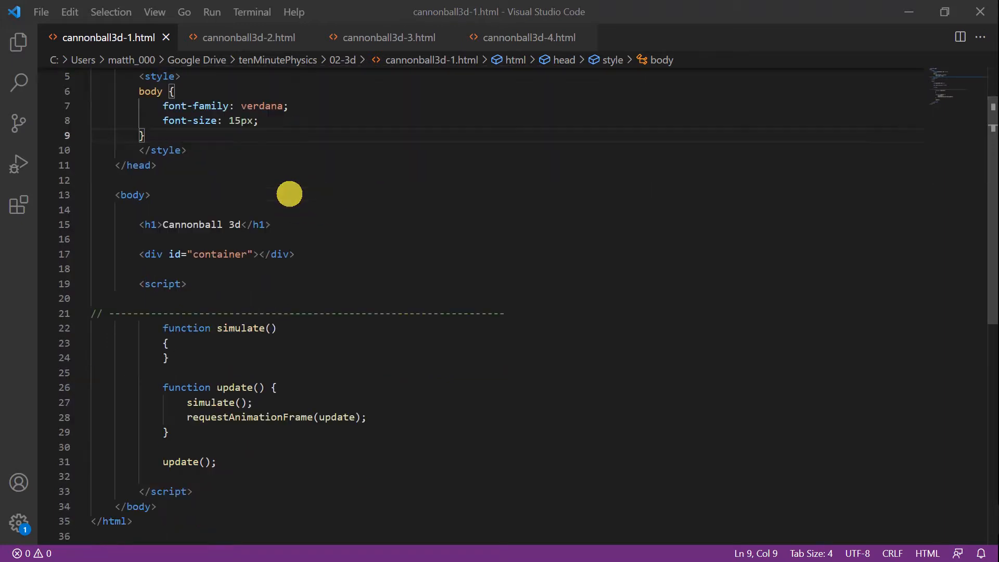
pyautogui.moveTo(175, 235)
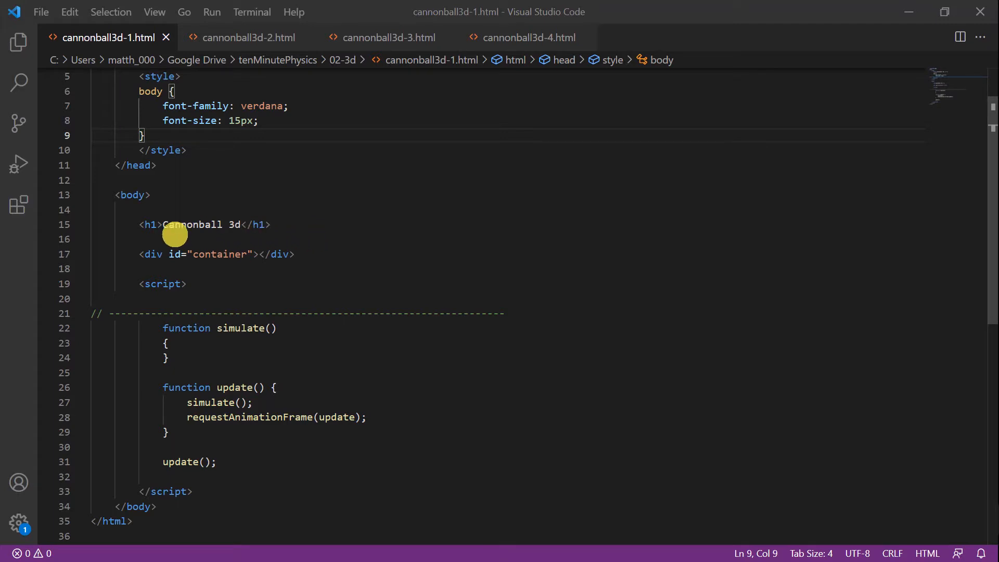
pyautogui.moveTo(290, 227)
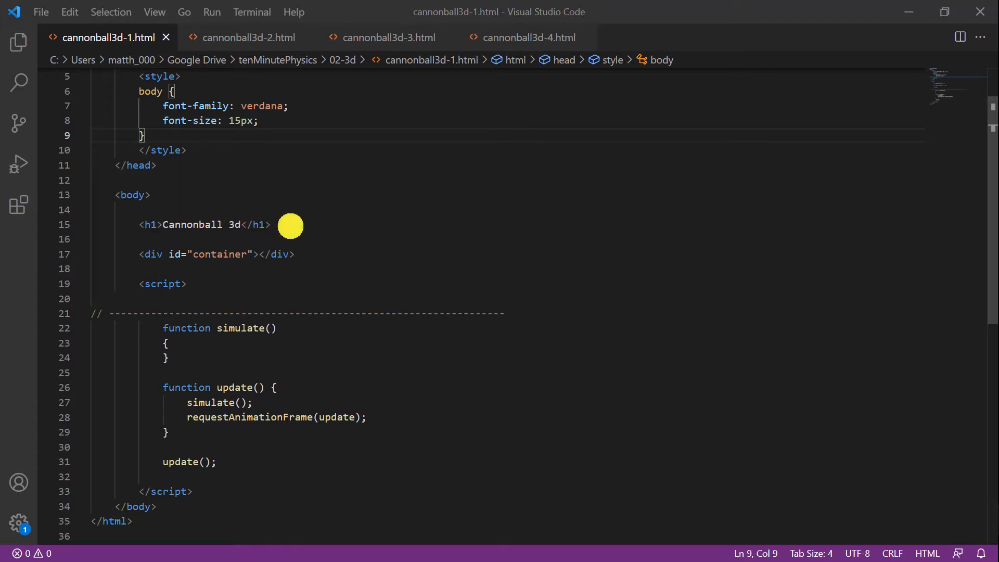
pyautogui.moveTo(128, 256)
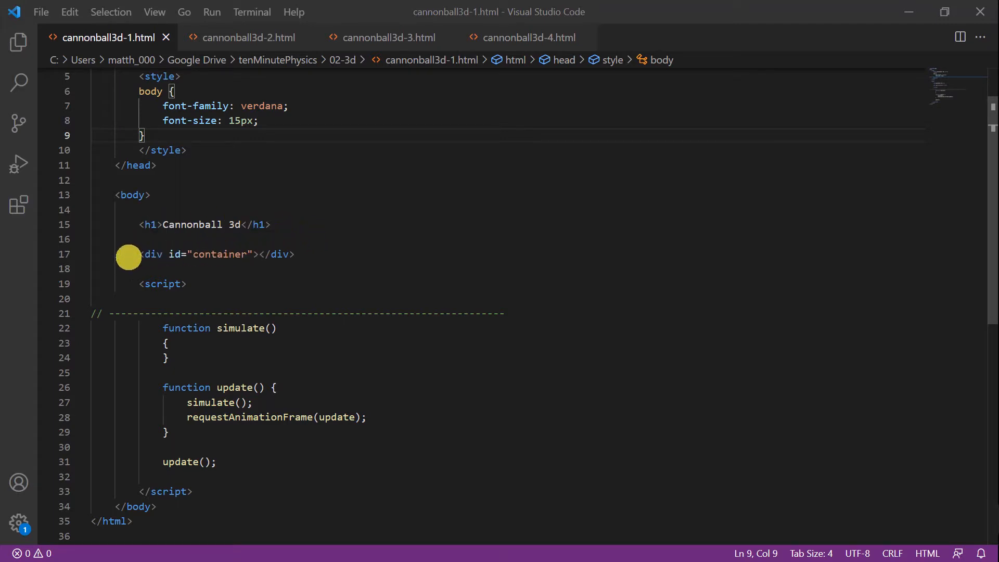
pyautogui.moveTo(151, 254)
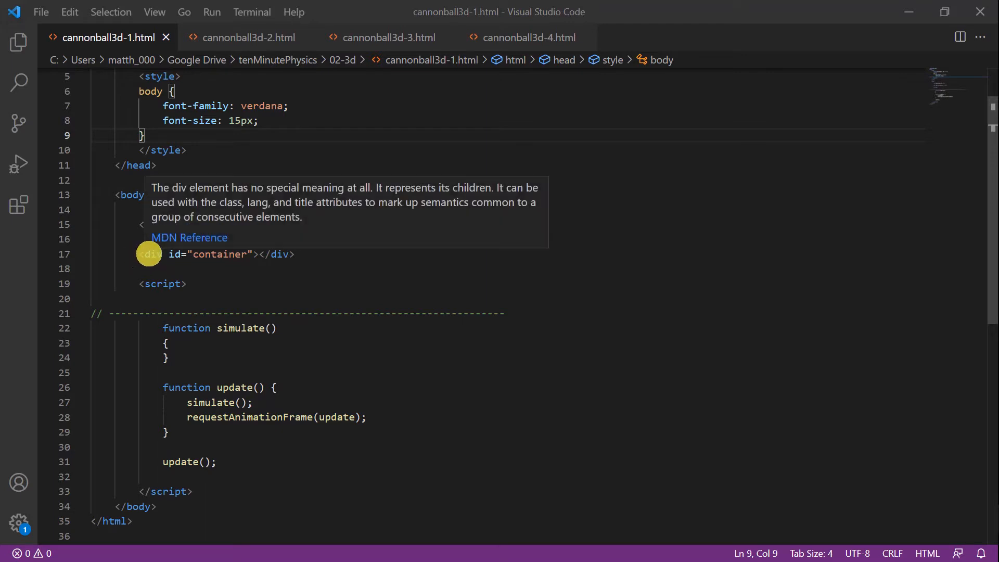
pyautogui.moveTo(433, 271)
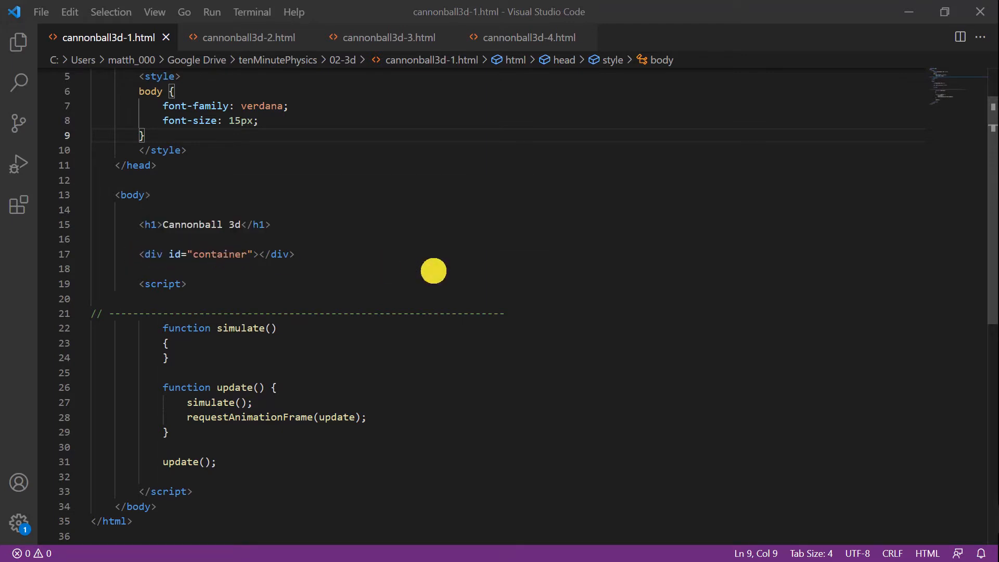
pyautogui.moveTo(213, 510)
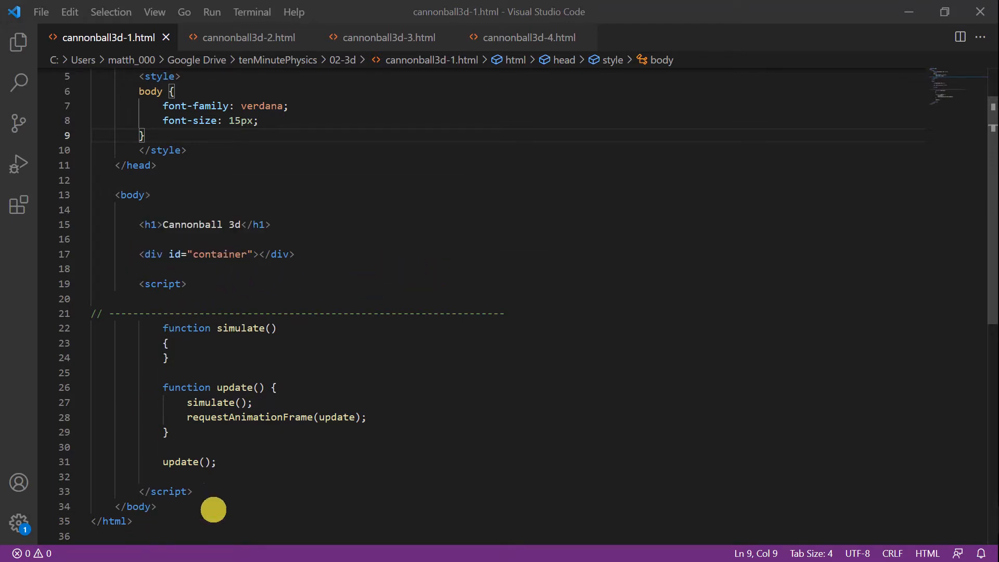
pyautogui.moveTo(287, 327)
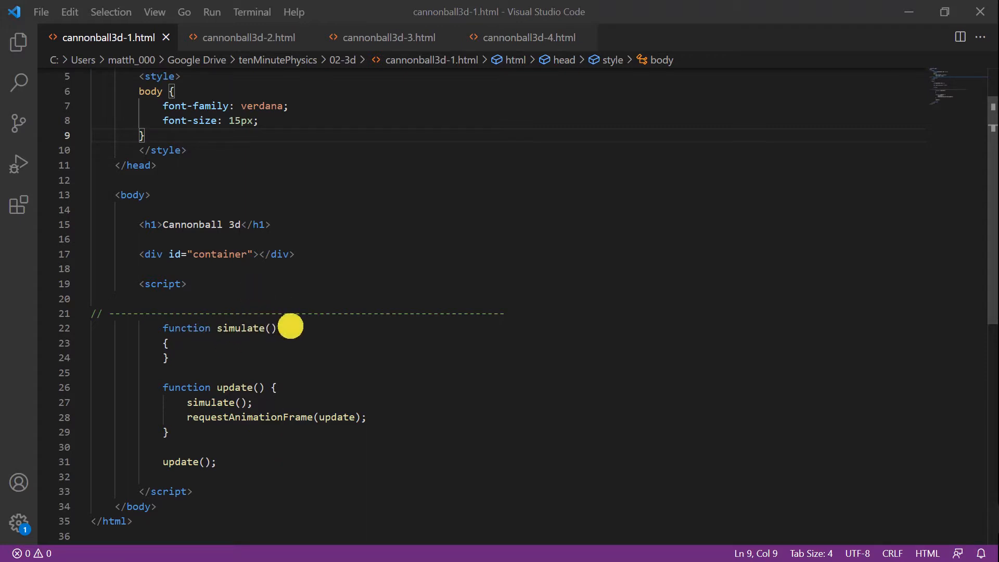
pyautogui.moveTo(296, 389)
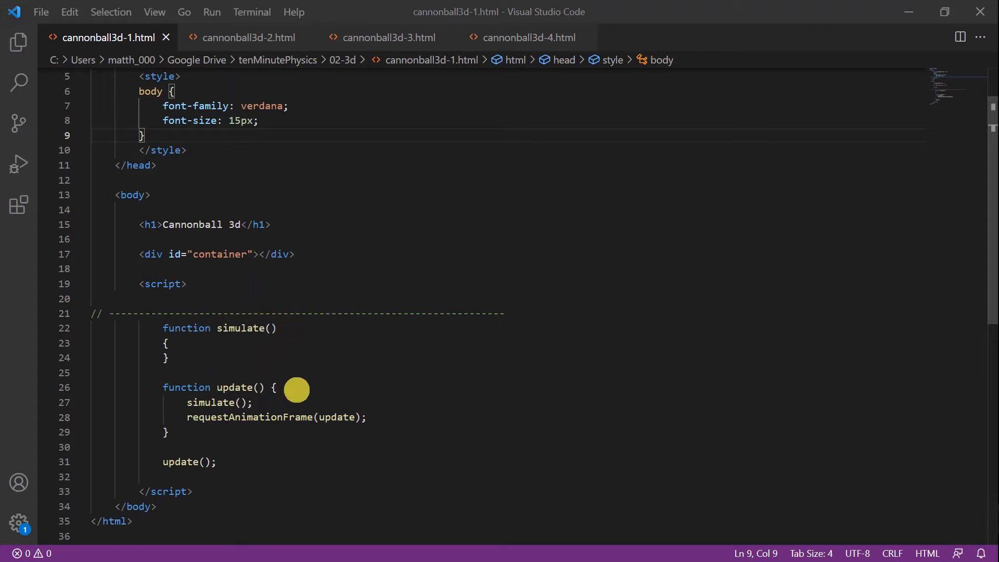
pyautogui.moveTo(244, 417)
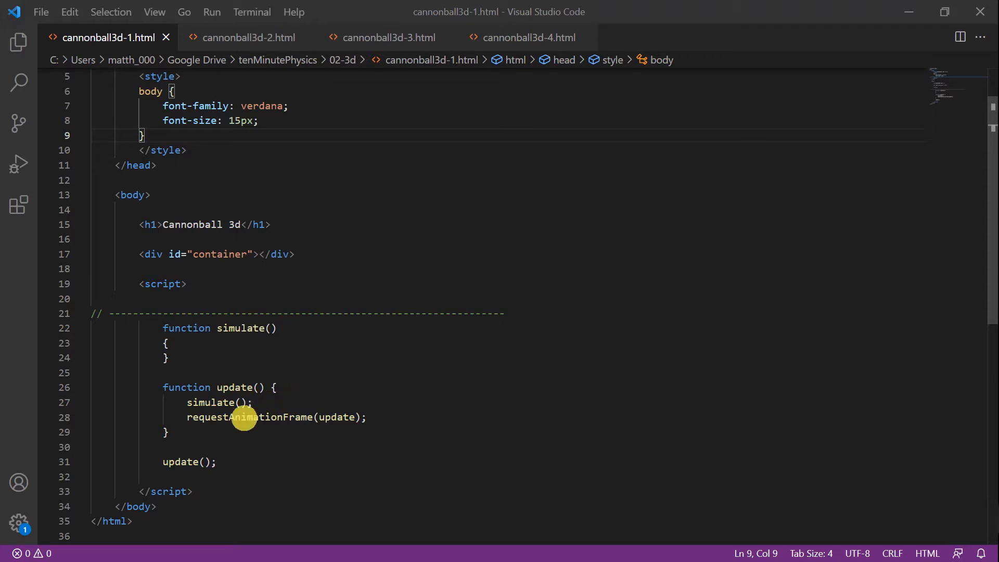
pyautogui.moveTo(223, 387)
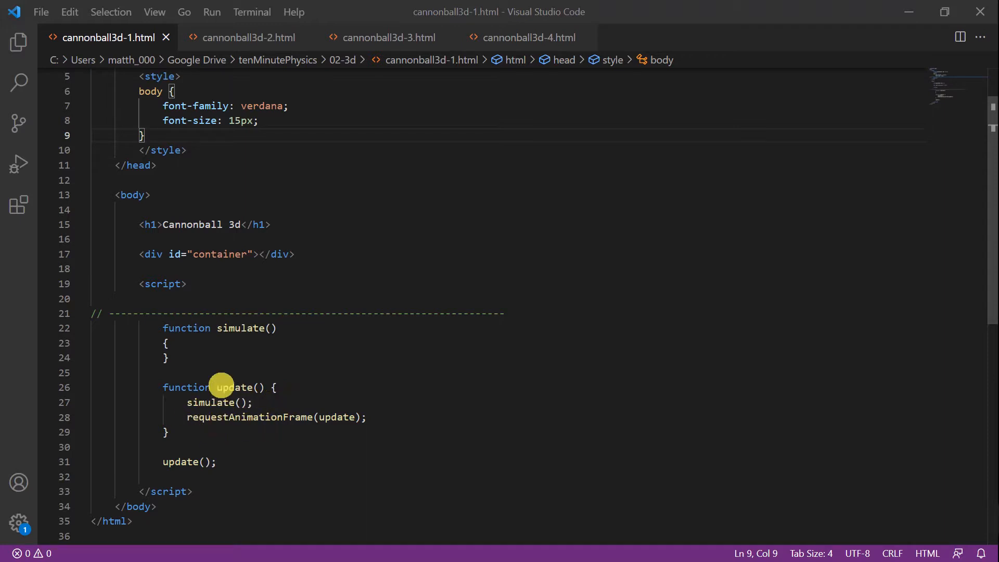
pyautogui.moveTo(197, 443)
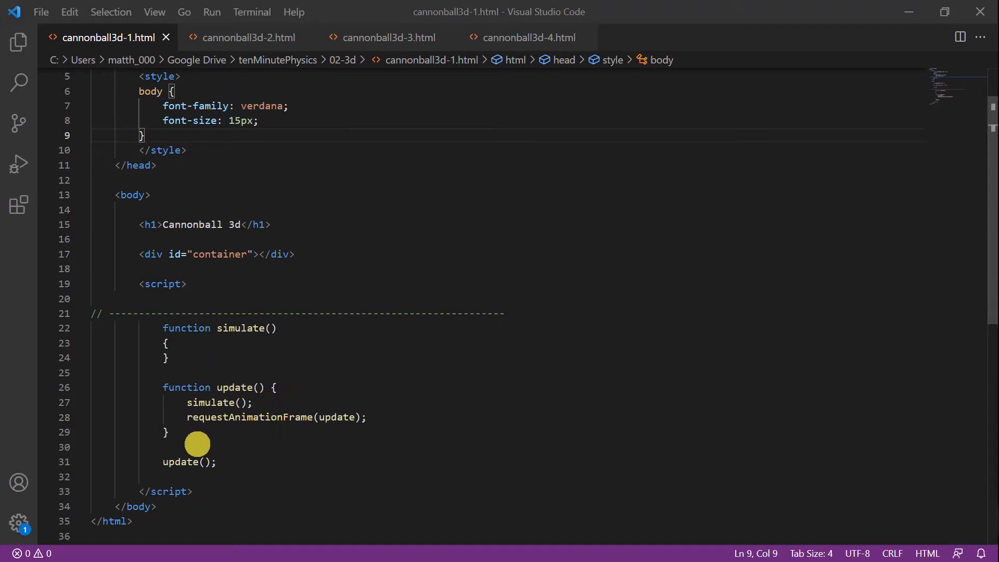
pyautogui.moveTo(210, 466)
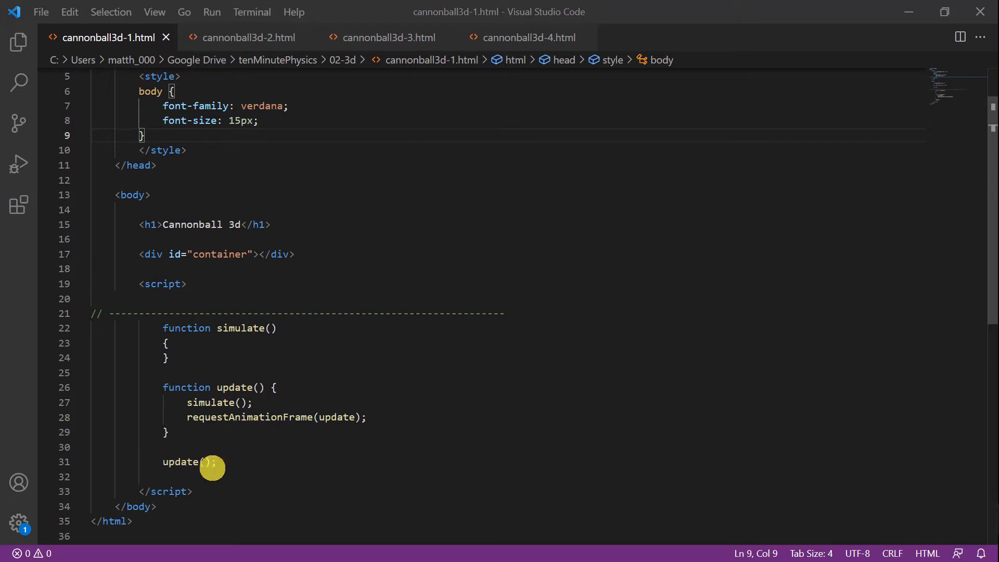
pyautogui.moveTo(254, 468)
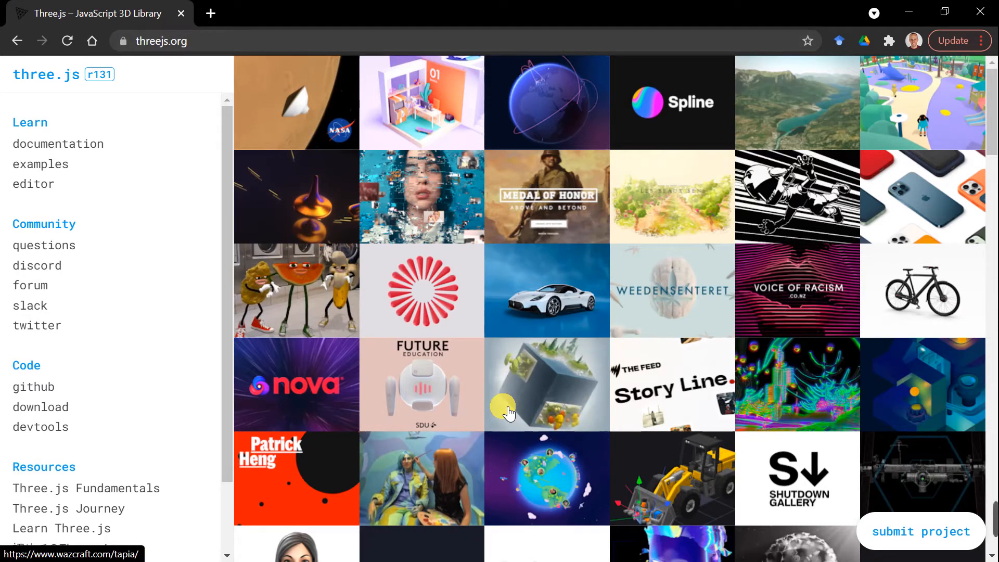
pyautogui.moveTo(140, 210)
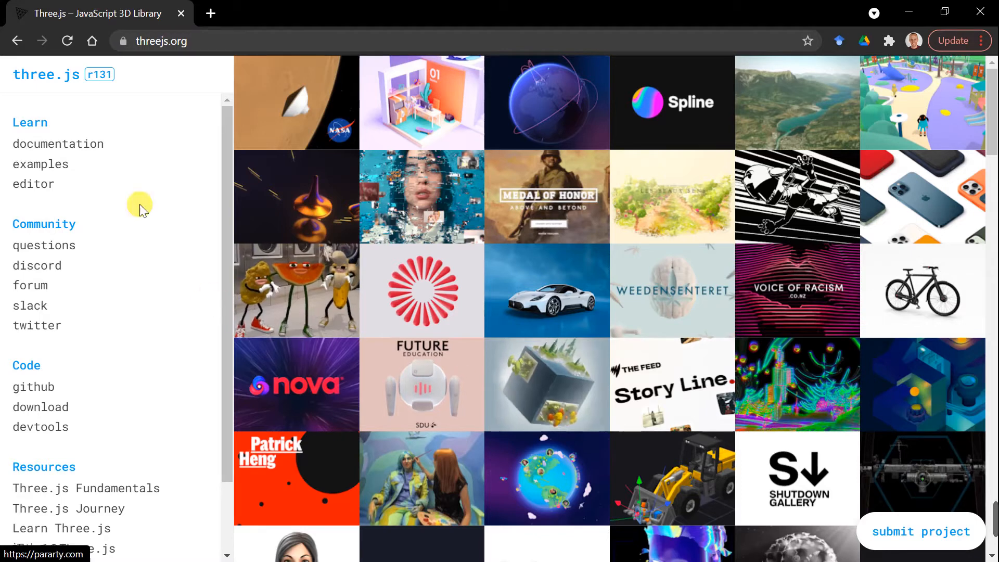
pyautogui.moveTo(124, 71)
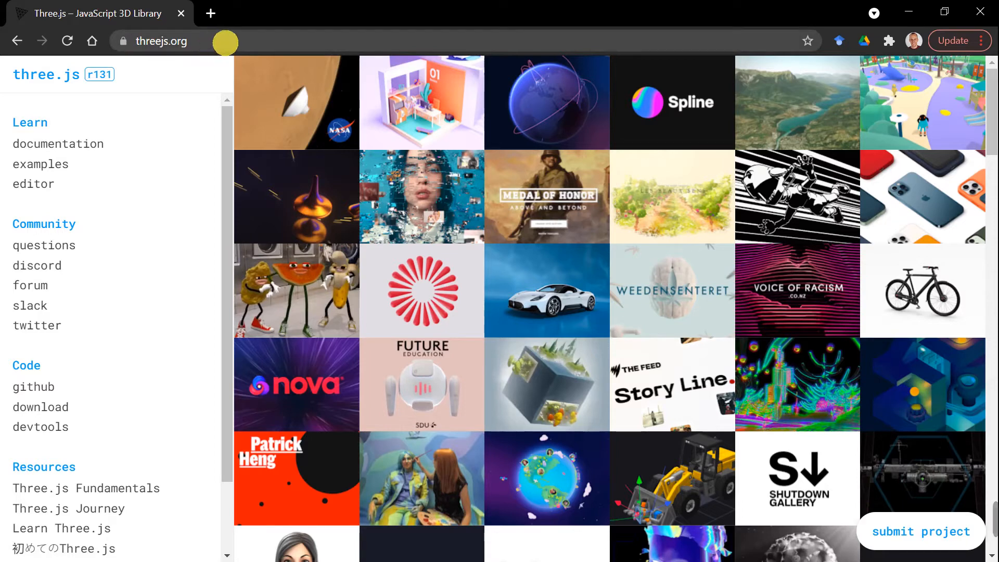
pyautogui.moveTo(496, 361)
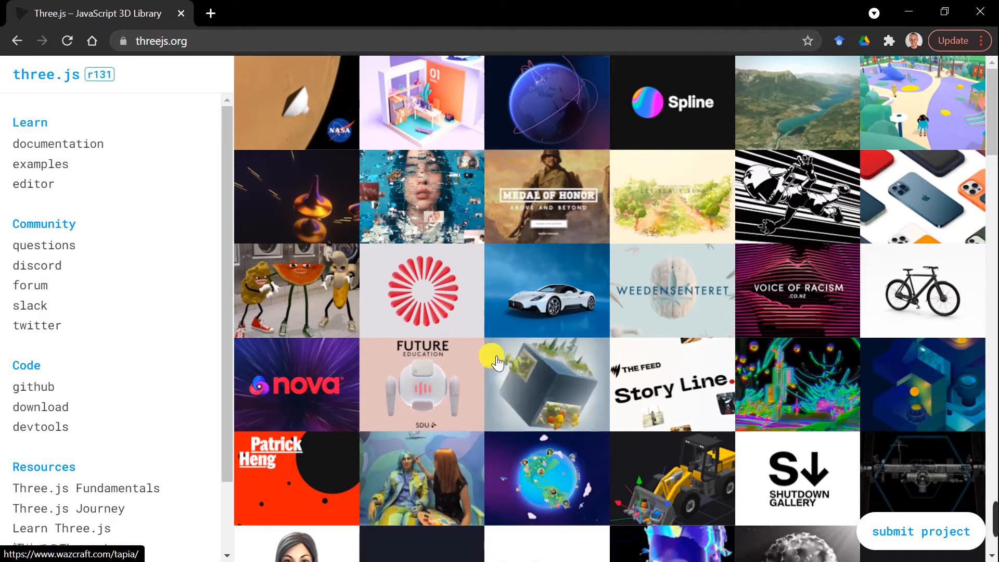
pyautogui.moveTo(40, 164)
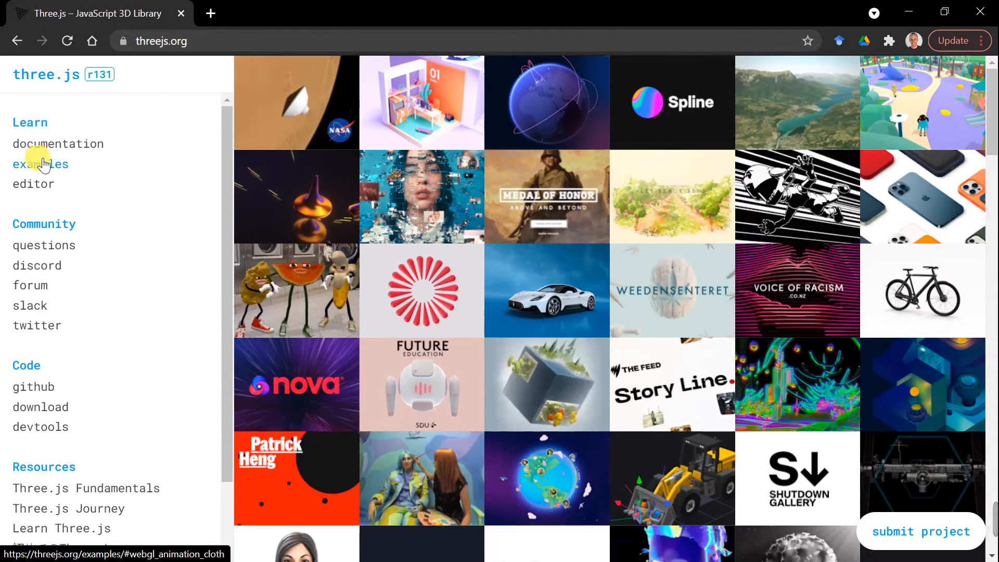
# Step: Open the three.js examples gallery and load the animation / keyframes demo
pyautogui.click(40, 164)
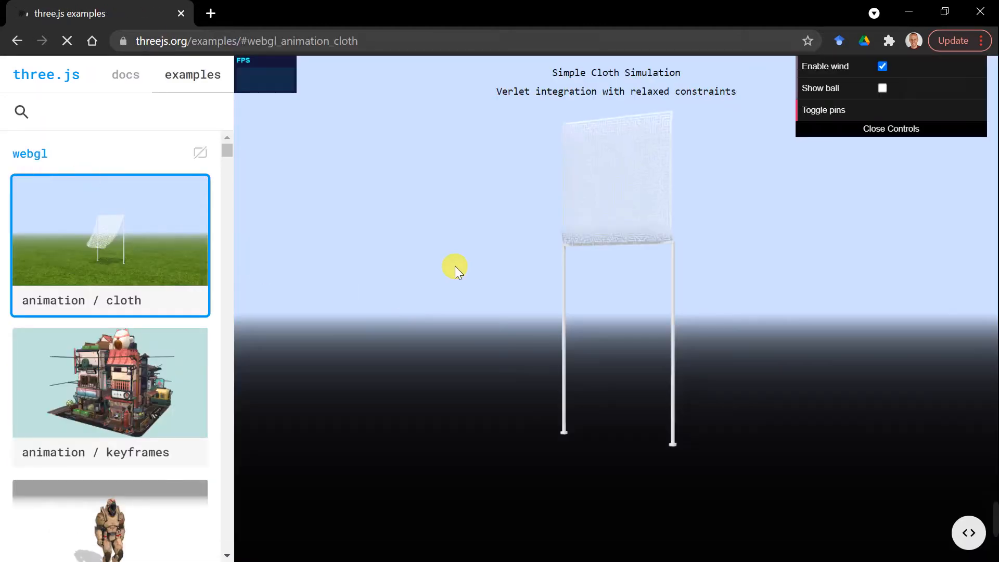
pyautogui.click(109, 381)
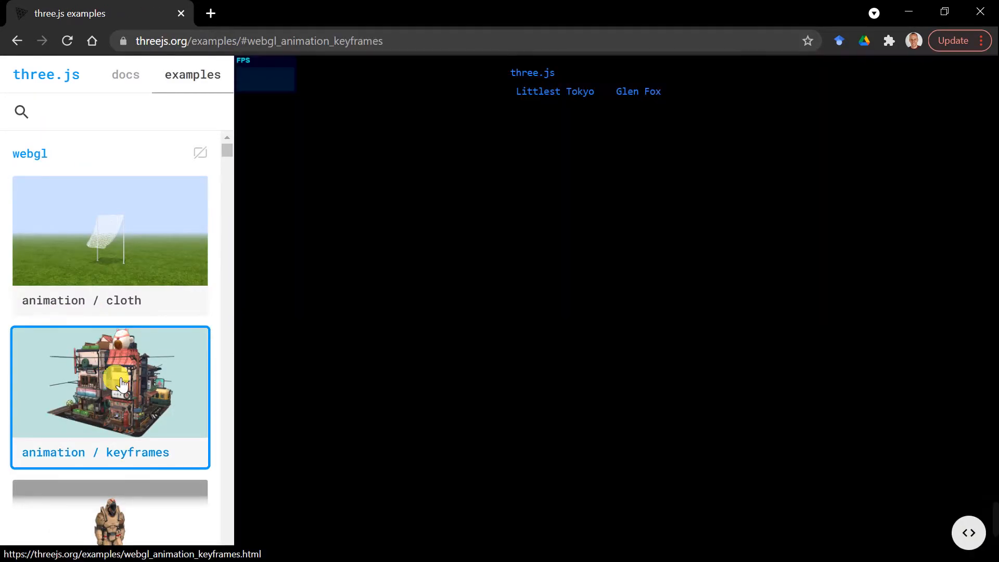
pyautogui.click(110, 382)
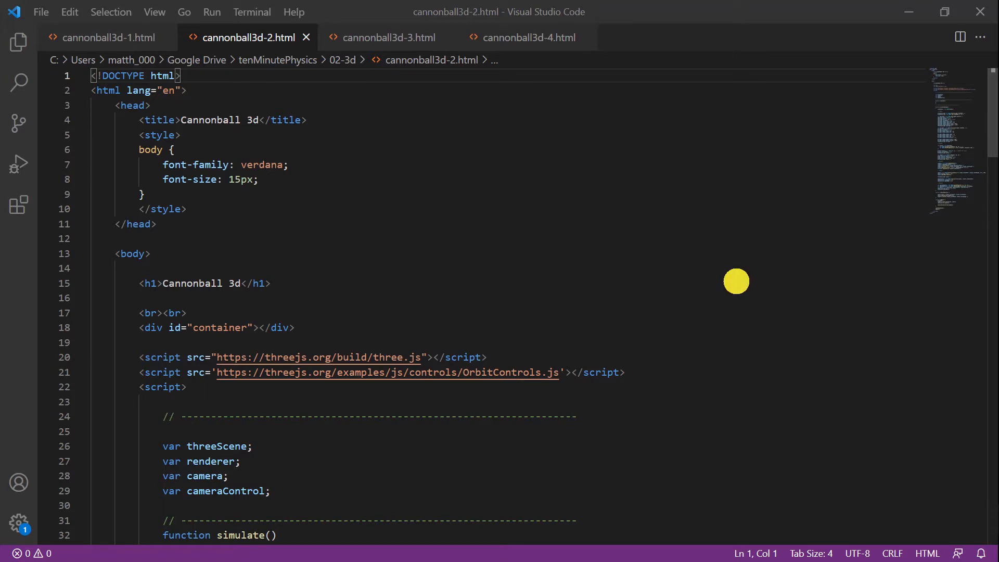
pyautogui.moveTo(645, 371)
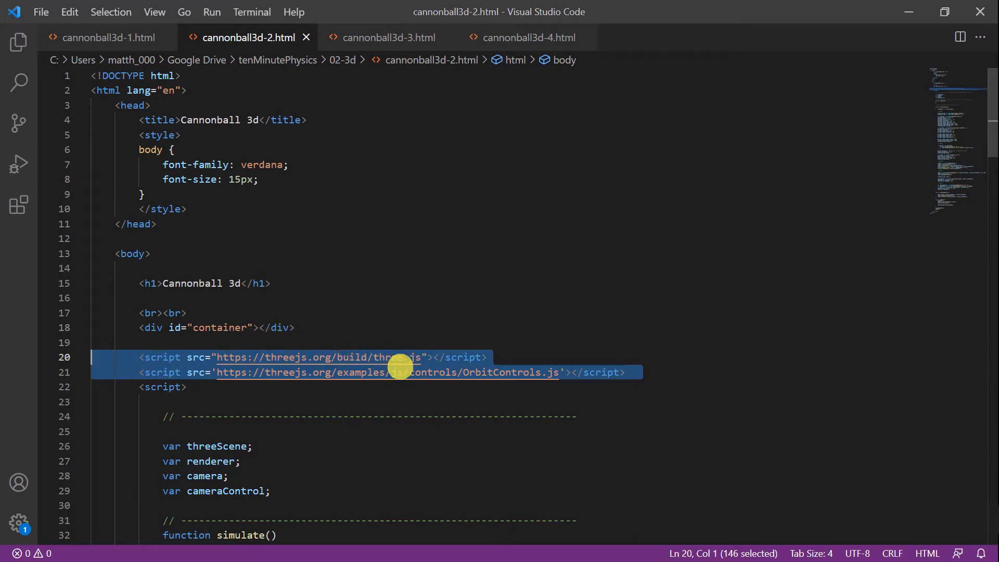
# Step: Review initThreeScene: lights, ground, grid, renderer, orbit-controlled camera and red sphere
pyautogui.click(488, 357)
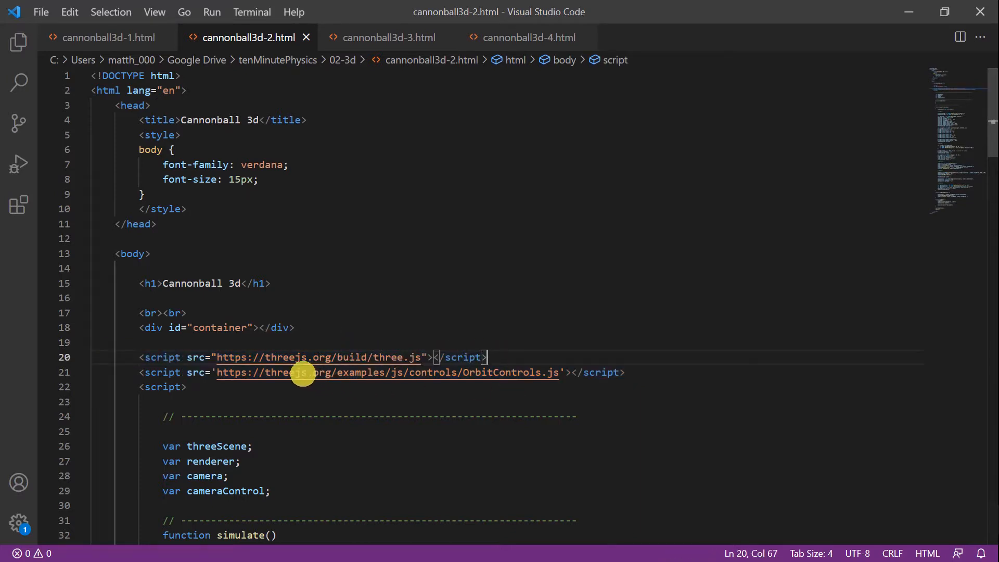
pyautogui.moveTo(701, 354)
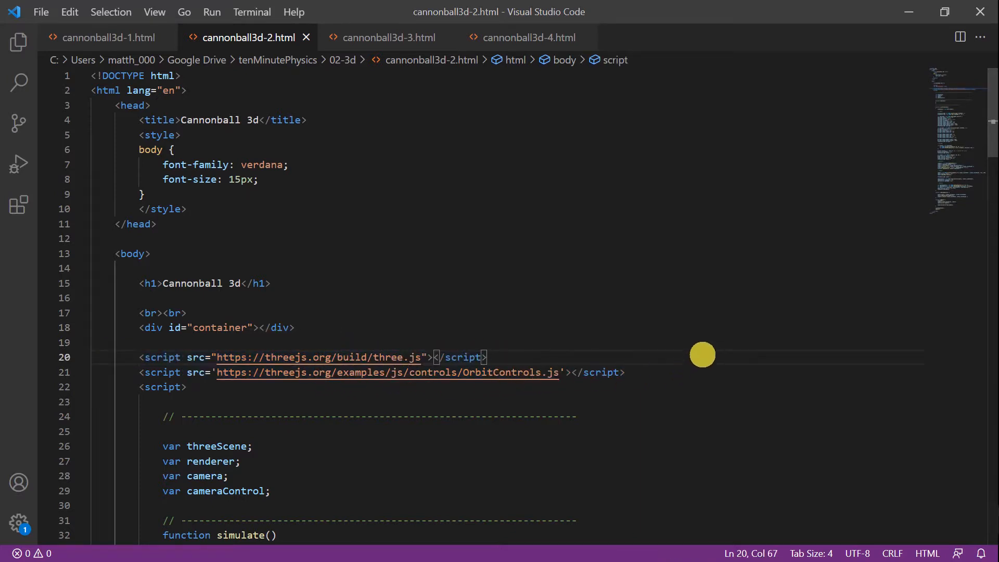
pyautogui.scroll(-3)
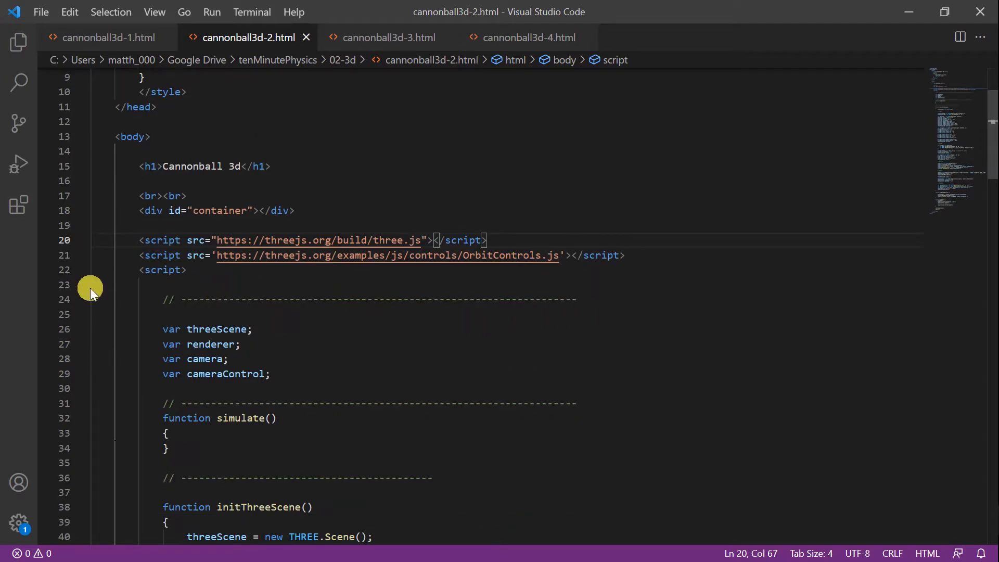
pyautogui.moveTo(204, 341)
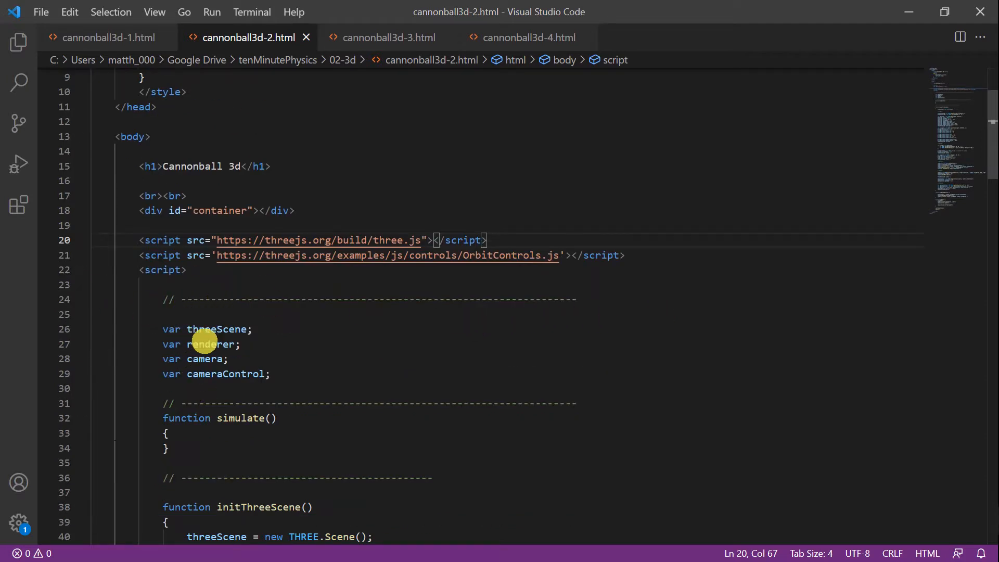
pyautogui.moveTo(253, 380)
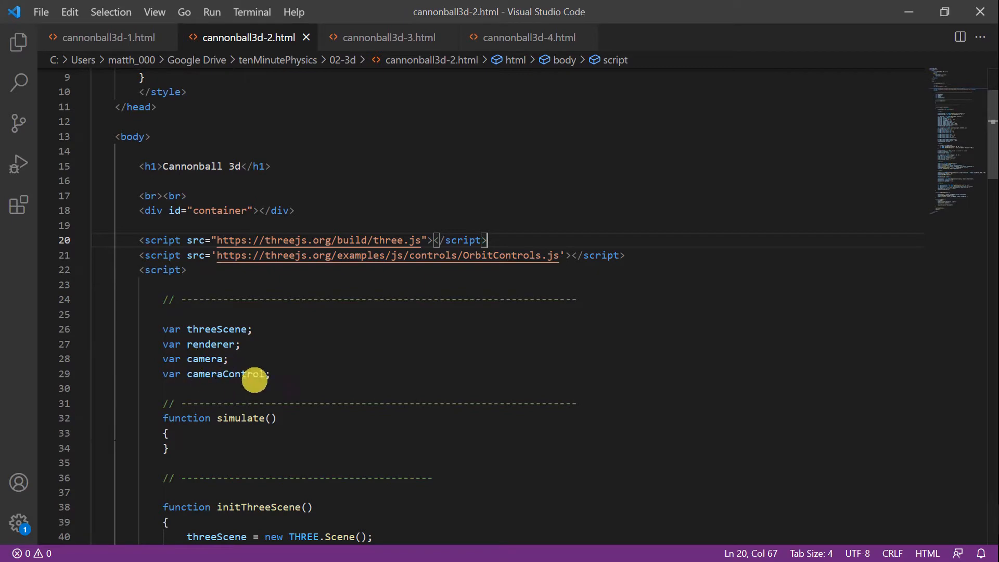
pyautogui.scroll(-3)
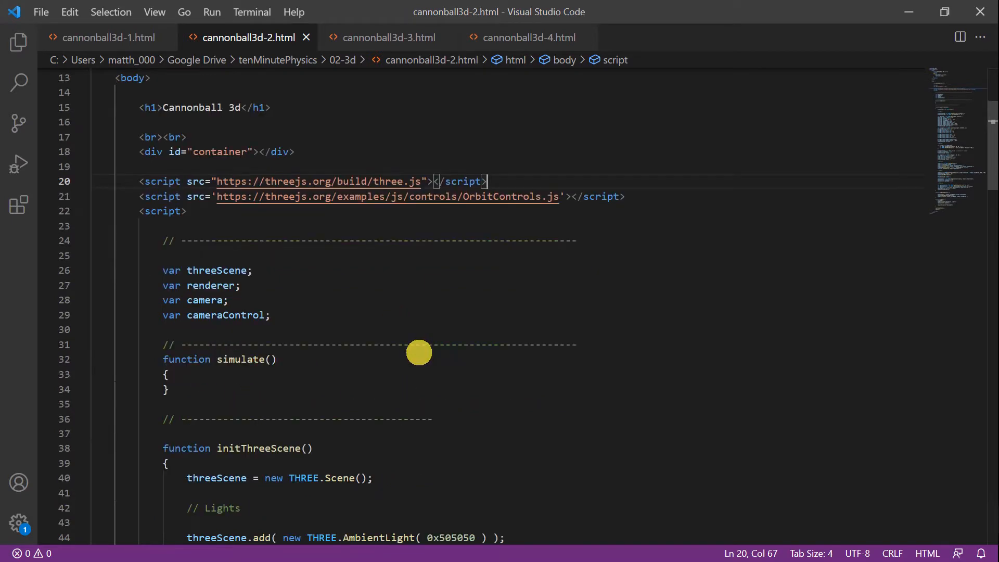
pyautogui.scroll(-3)
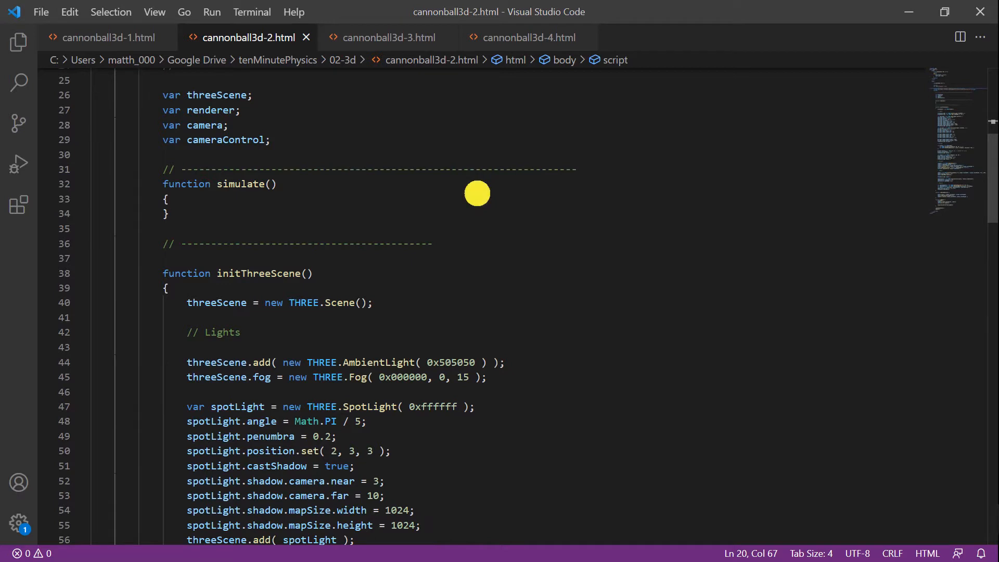
pyautogui.moveTo(180, 303)
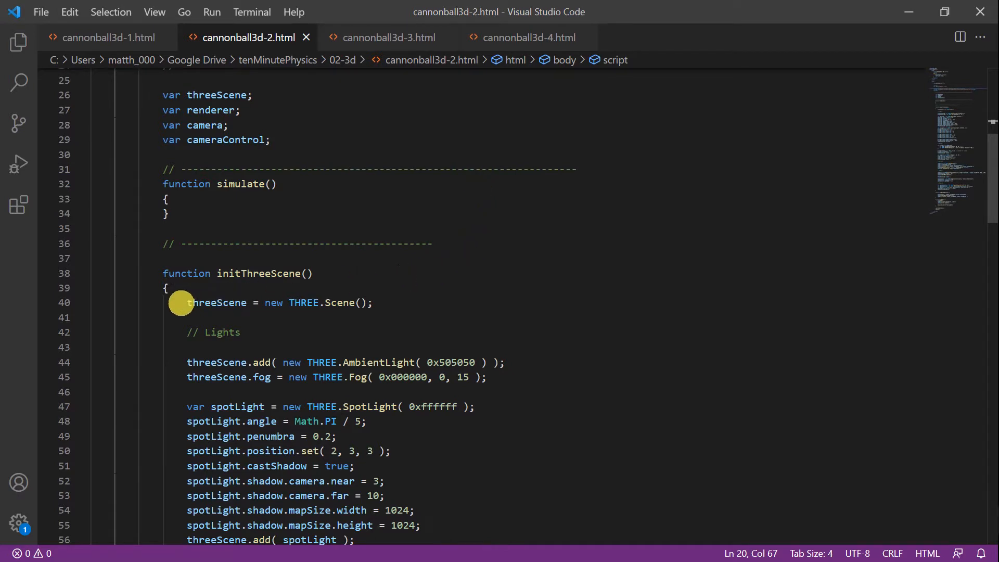
pyautogui.moveTo(452, 301)
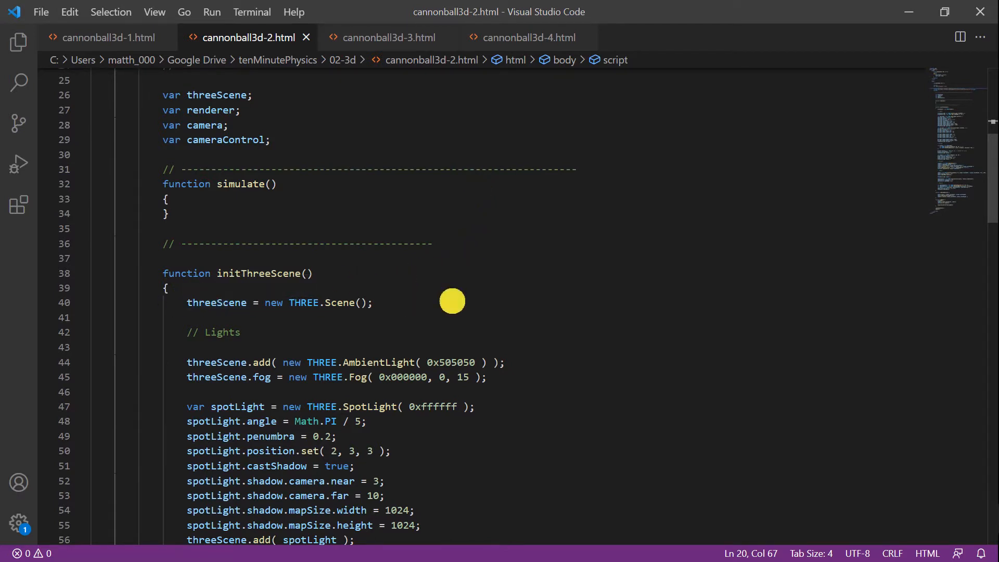
pyautogui.scroll(-3)
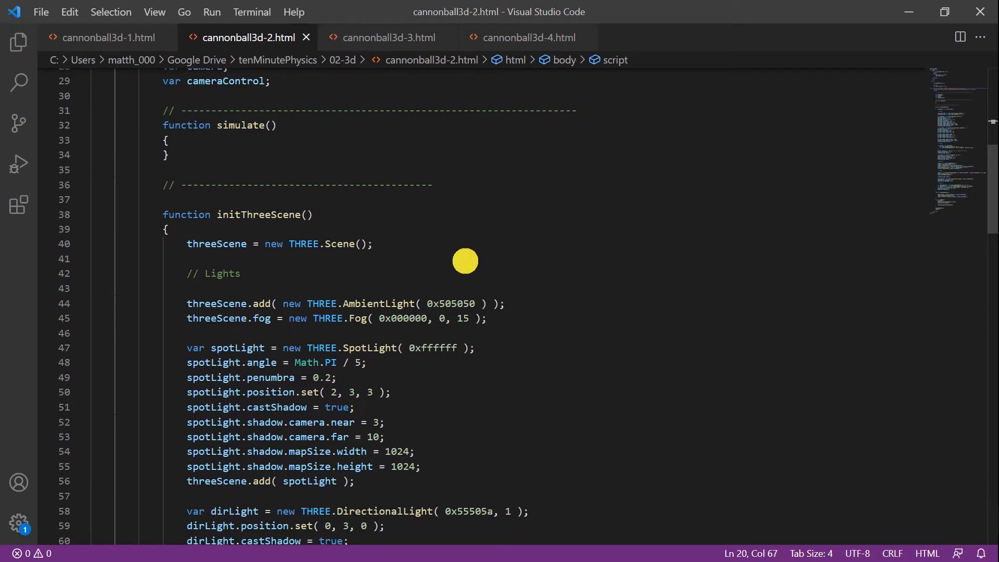
pyautogui.moveTo(437, 291)
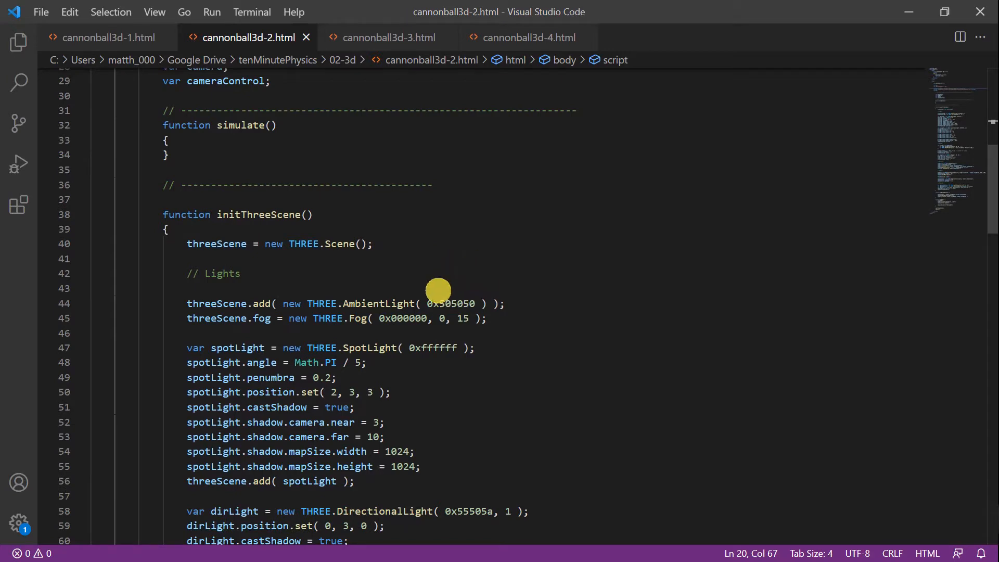
pyautogui.scroll(-3)
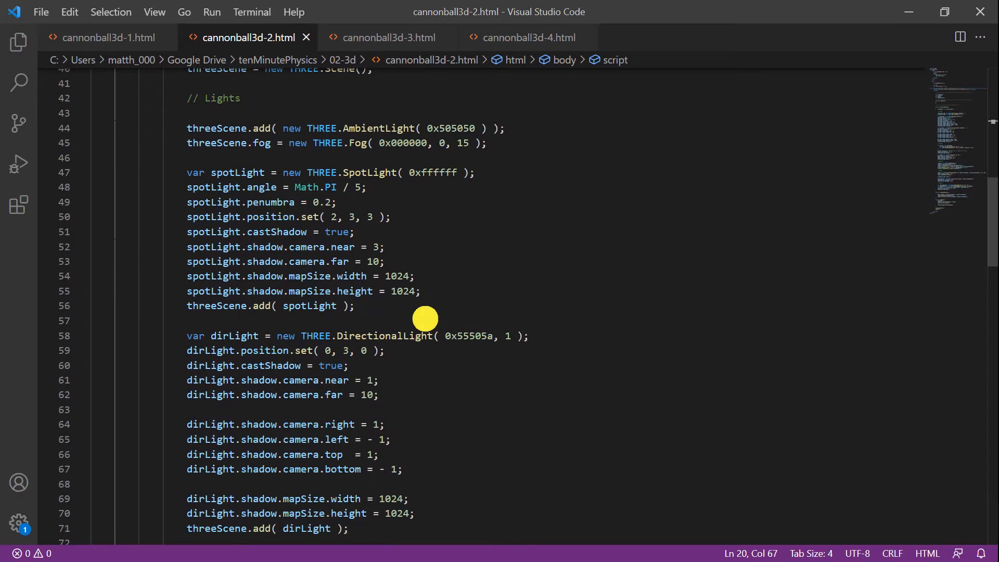
pyautogui.scroll(3)
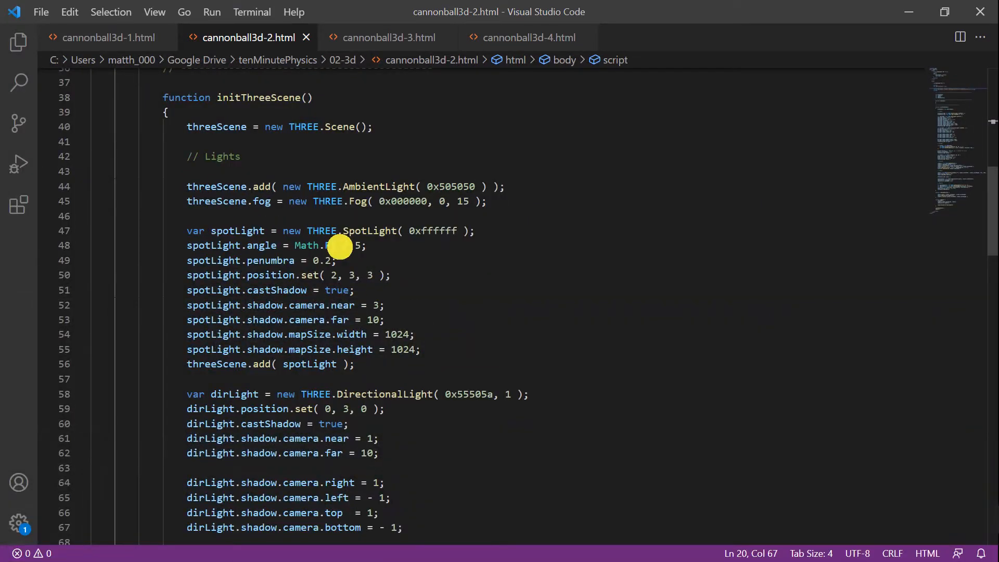
pyautogui.scroll(-3)
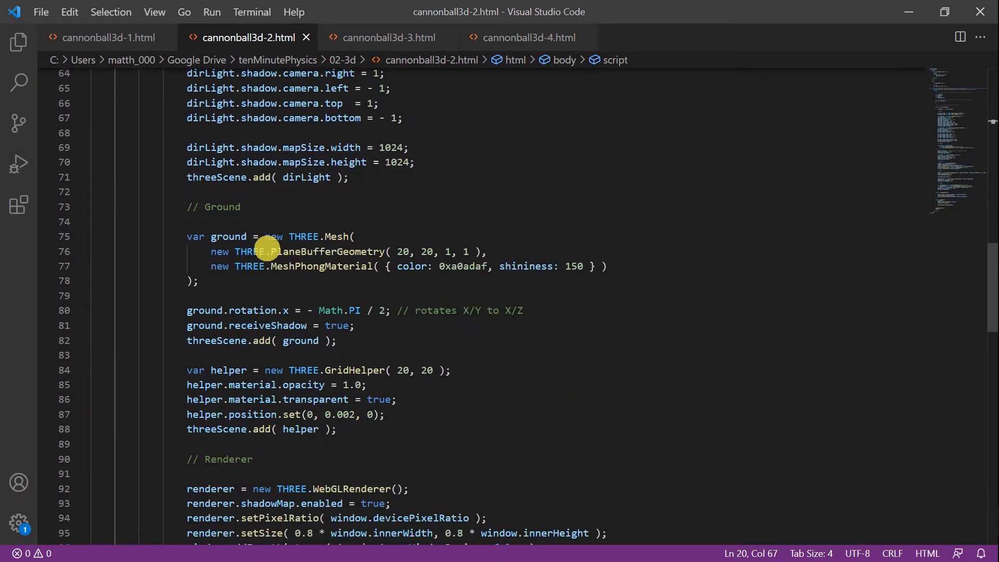
pyautogui.scroll(-3)
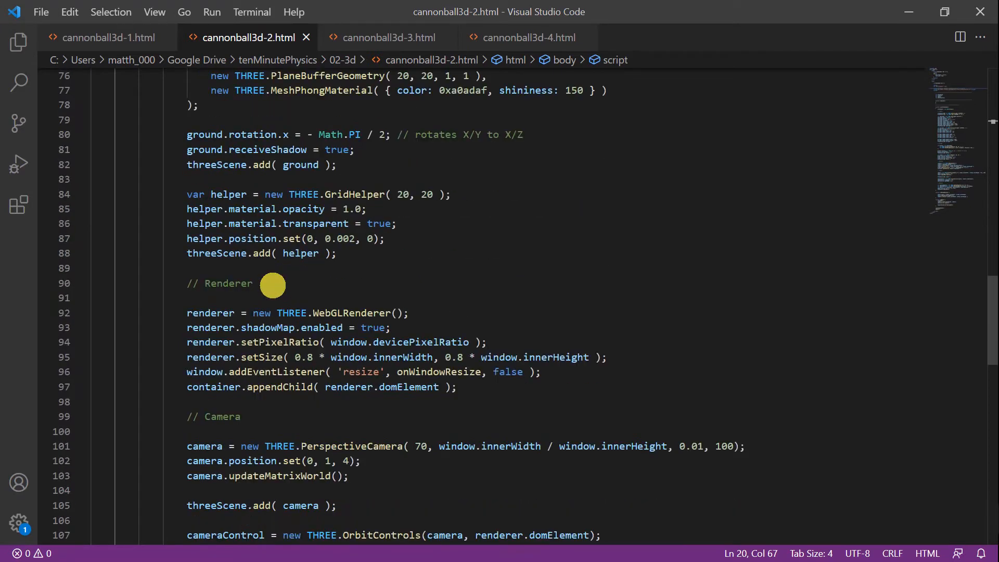
pyautogui.moveTo(233, 334)
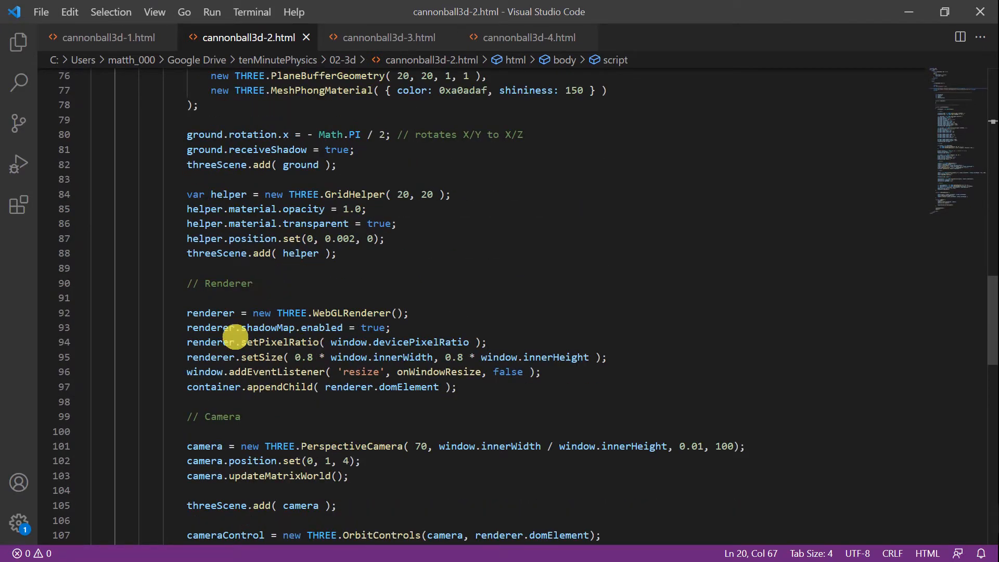
pyautogui.scroll(-3)
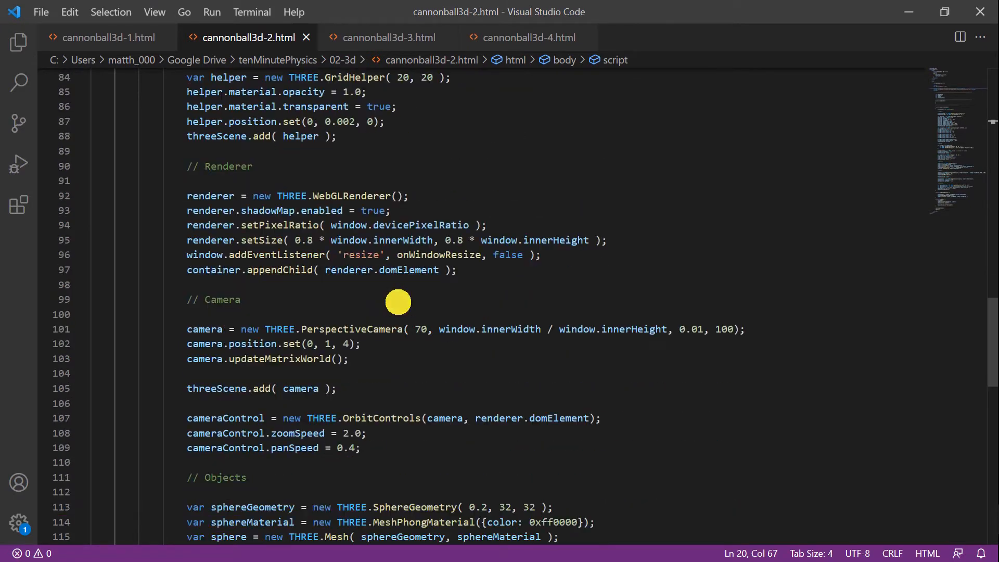
pyautogui.moveTo(406, 315)
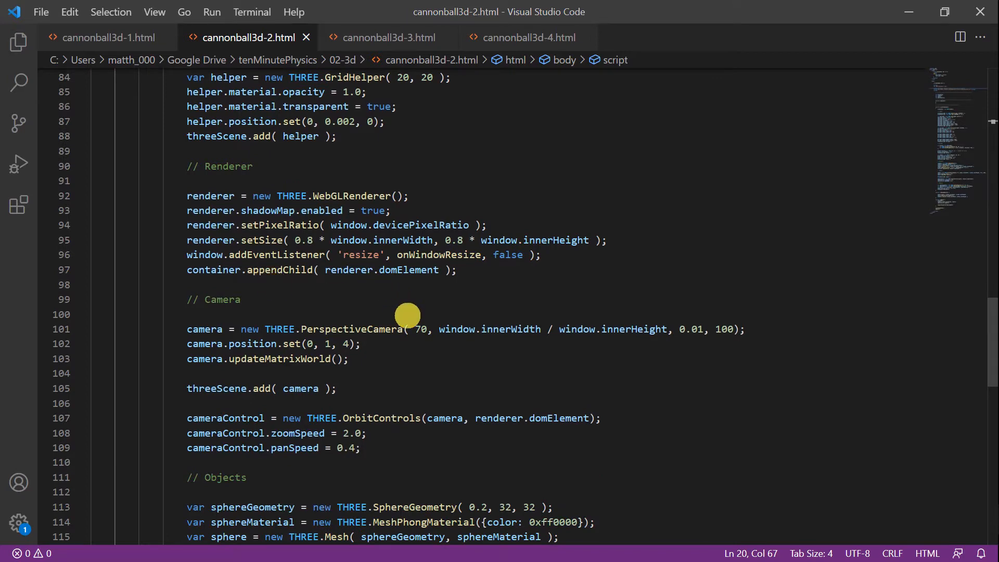
pyautogui.scroll(-3)
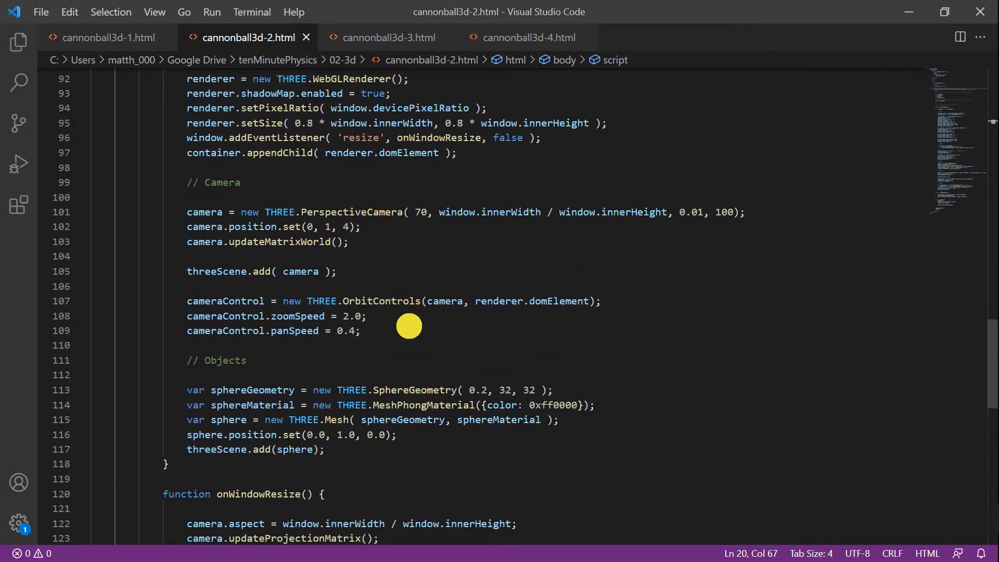
pyautogui.moveTo(258, 453)
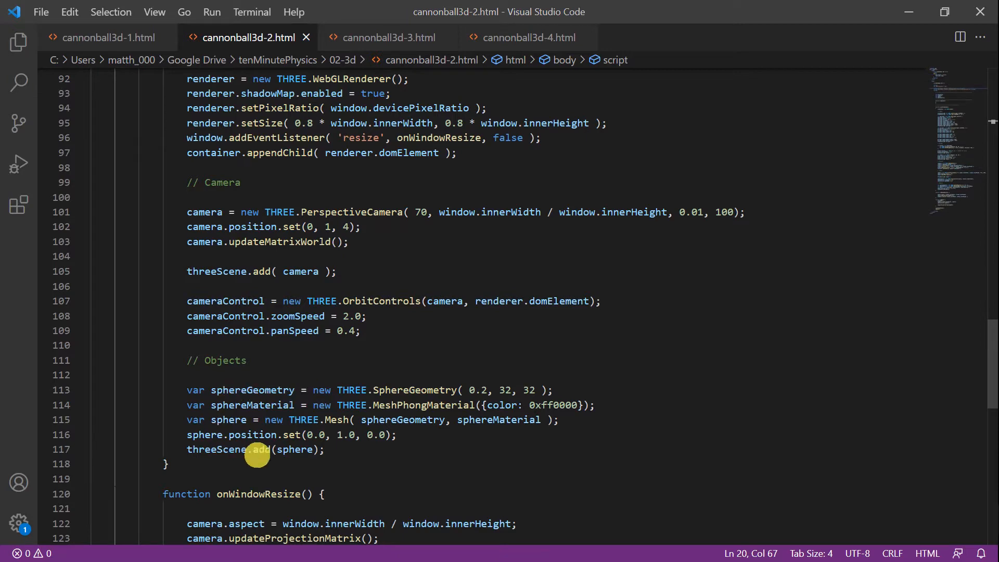
pyautogui.moveTo(277, 456)
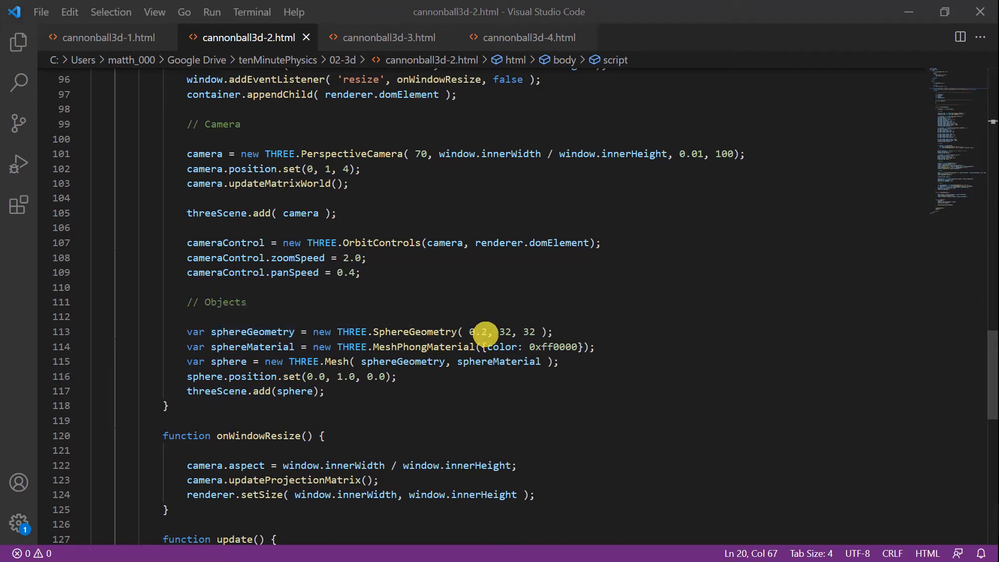
pyautogui.moveTo(496, 331)
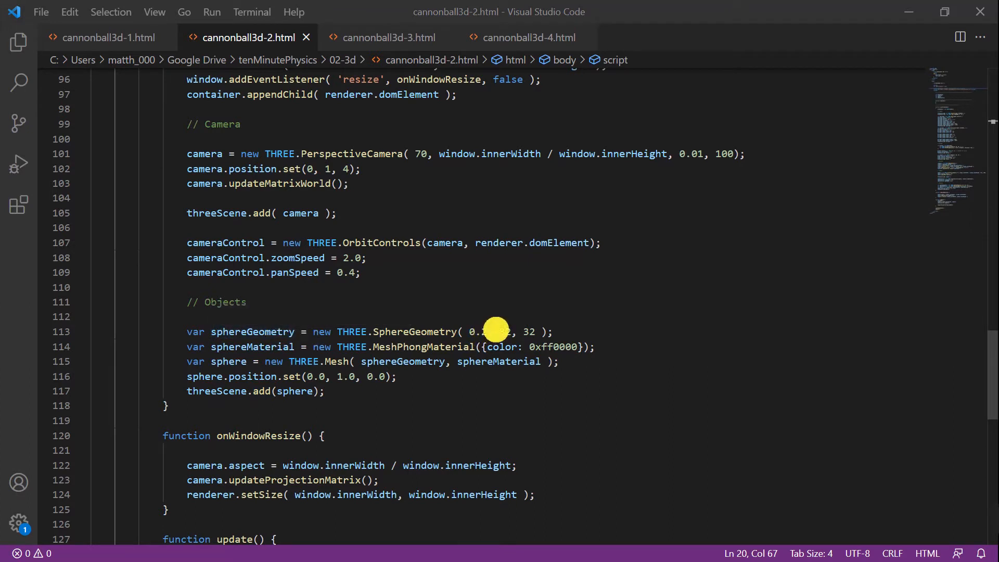
pyautogui.moveTo(598, 289)
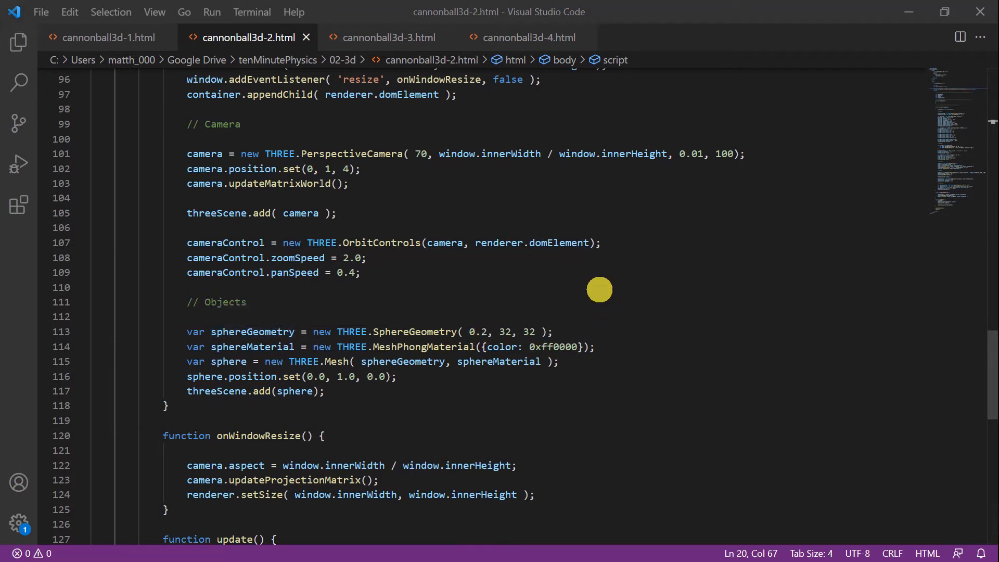
pyautogui.moveTo(358, 347)
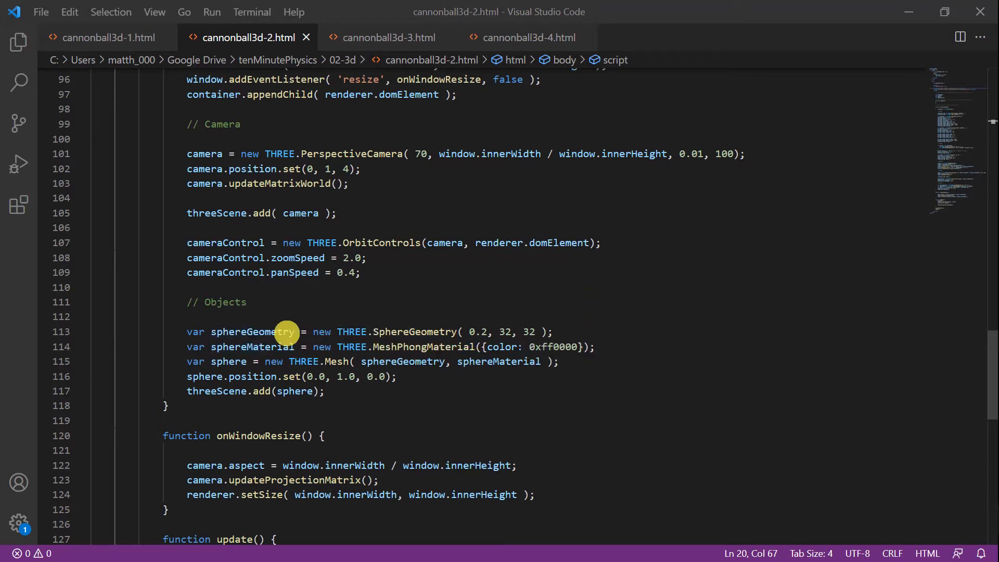
pyautogui.moveTo(231, 347)
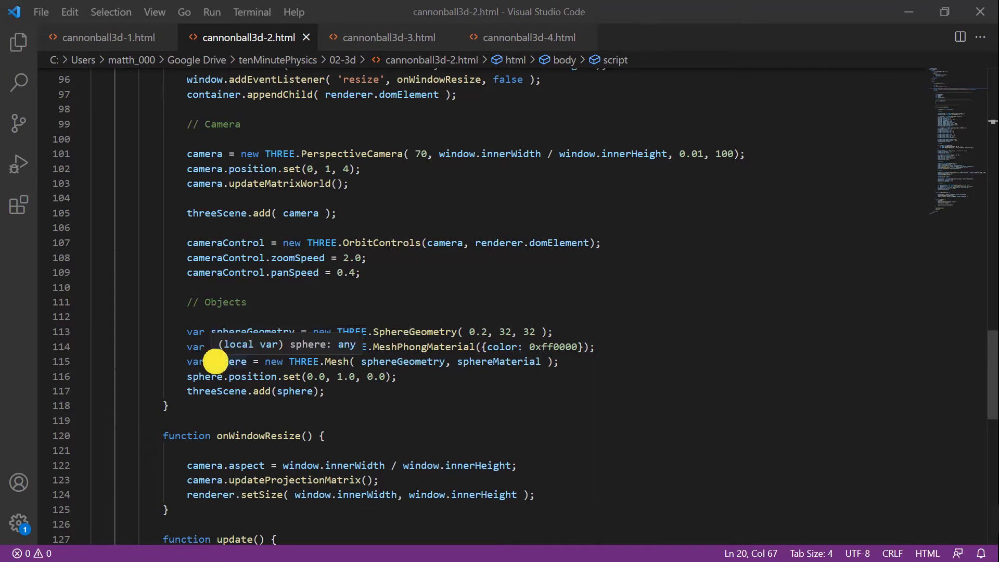
pyautogui.moveTo(382, 383)
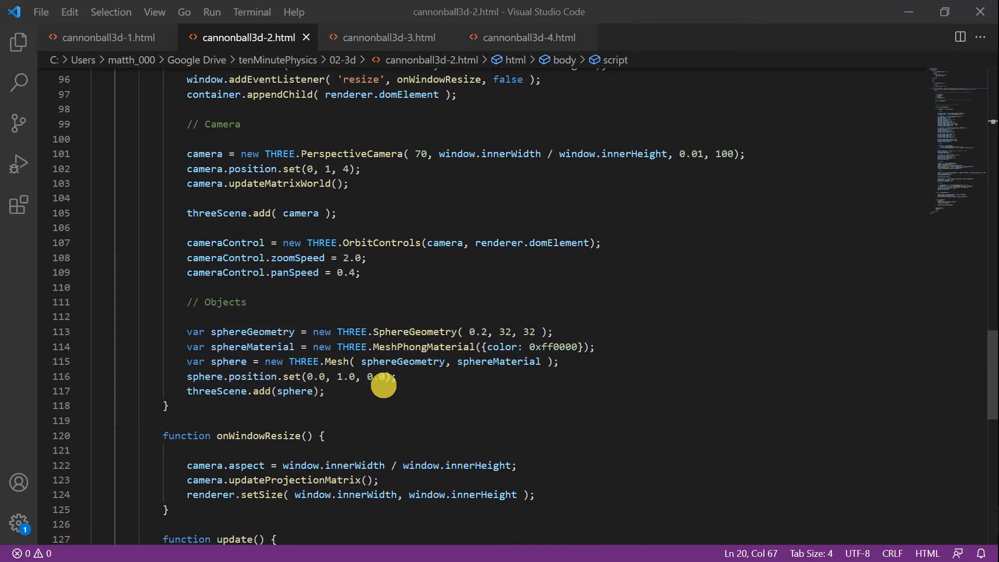
pyautogui.moveTo(191, 389)
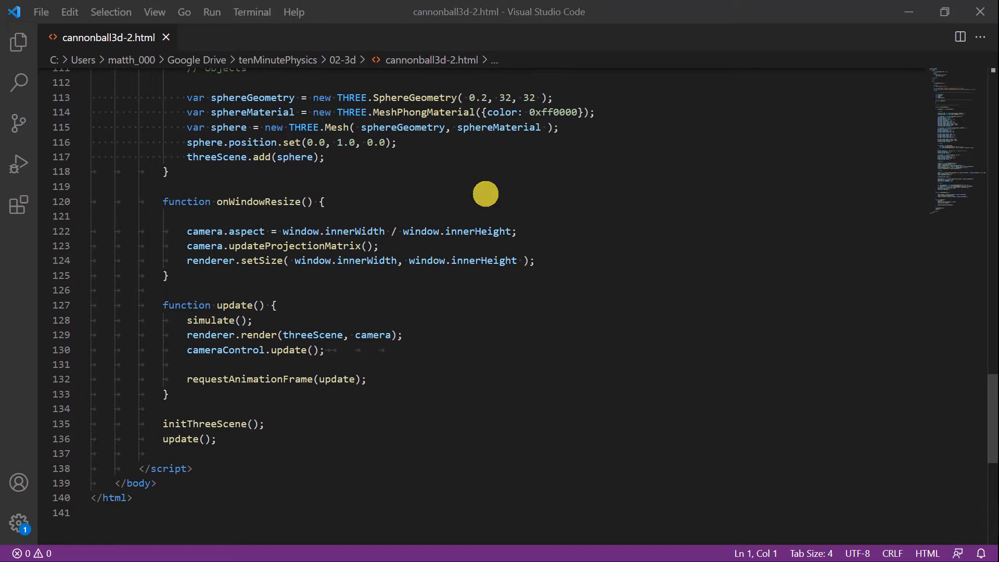
pyautogui.moveTo(303, 290)
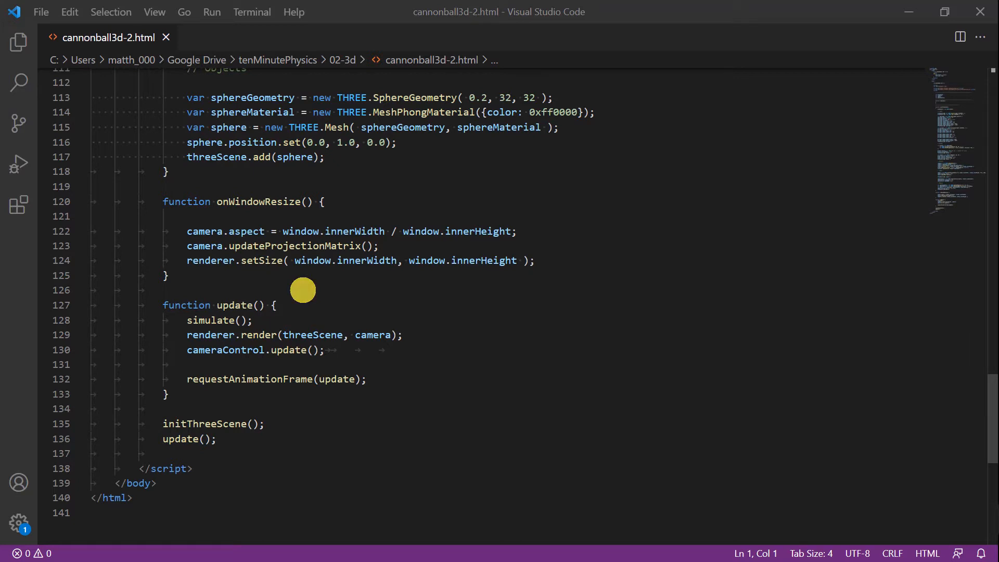
pyautogui.moveTo(311, 439)
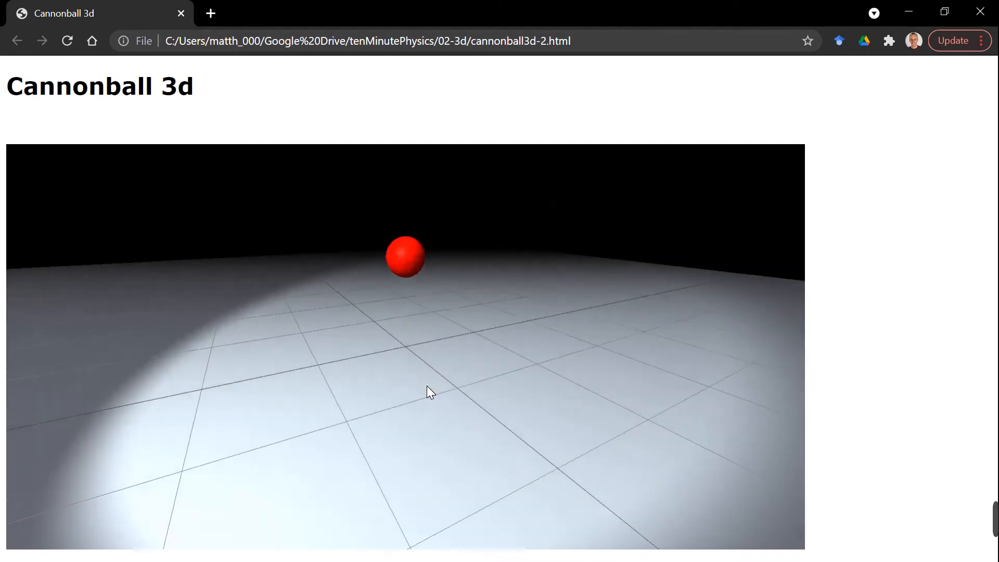
# Step: Switch from Chrome to VS Code, showing cannonball3d-3.html with Run and Restart buttons
pyautogui.press('alt+tab')
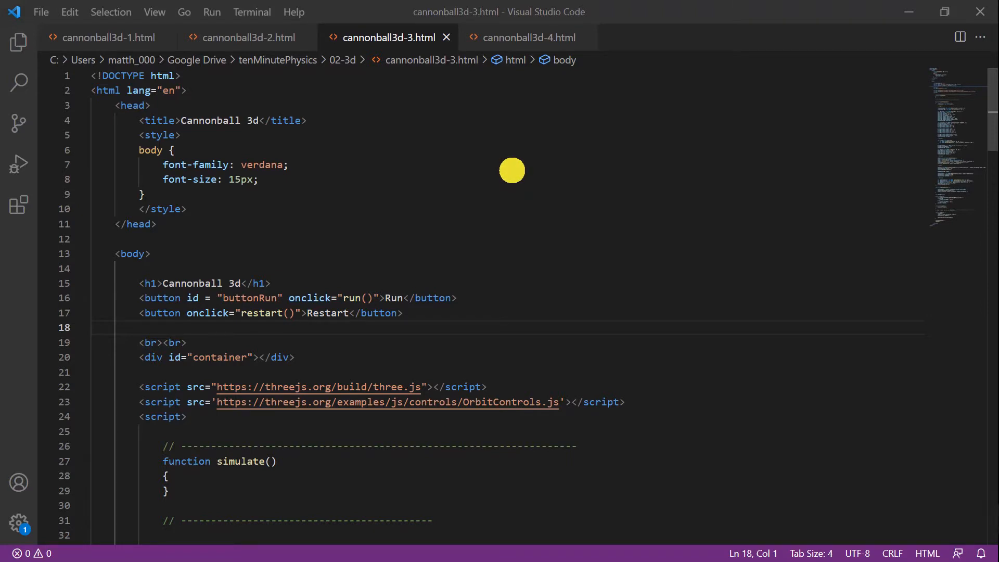
pyautogui.moveTo(375, 312)
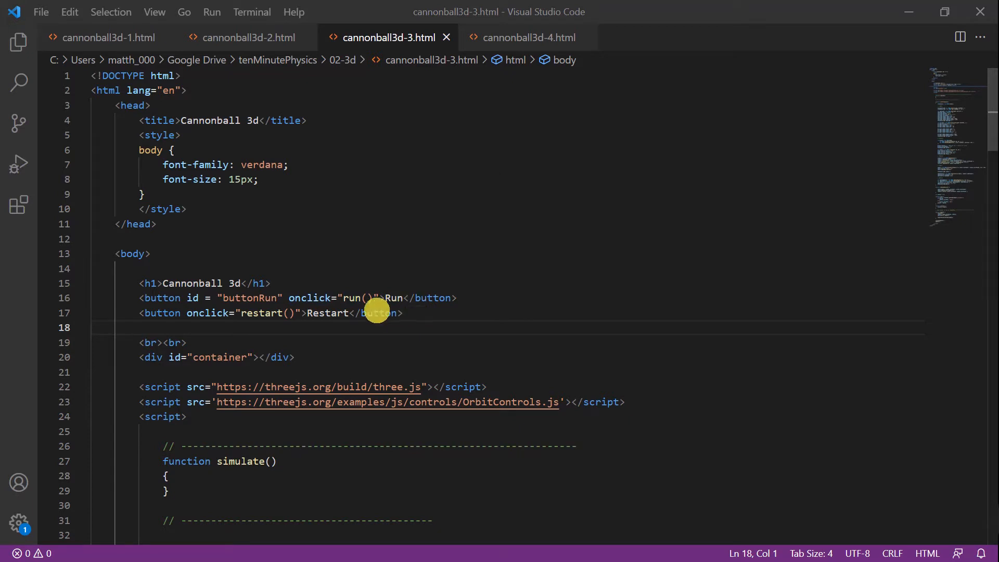
pyautogui.moveTo(328, 253)
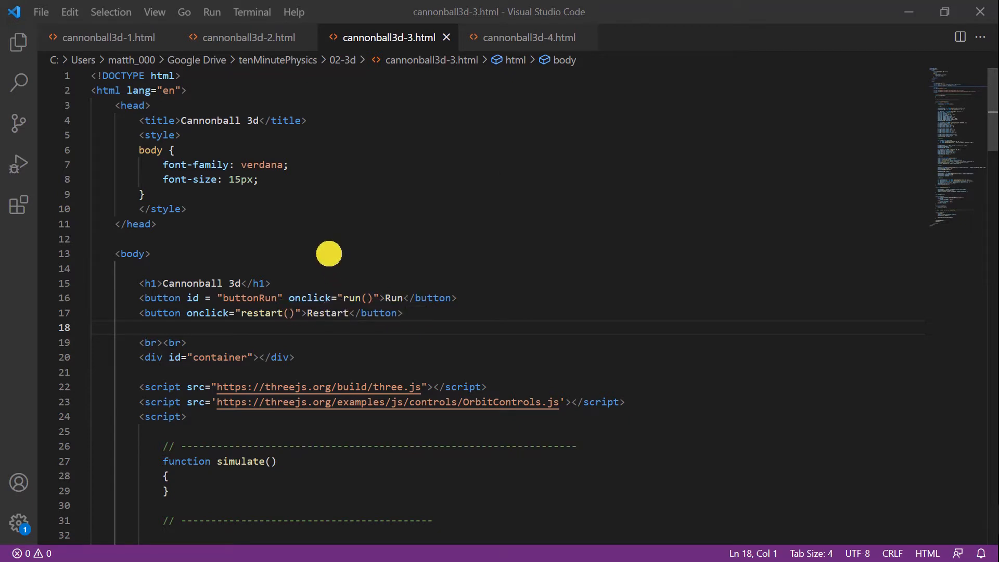
pyautogui.moveTo(388, 298)
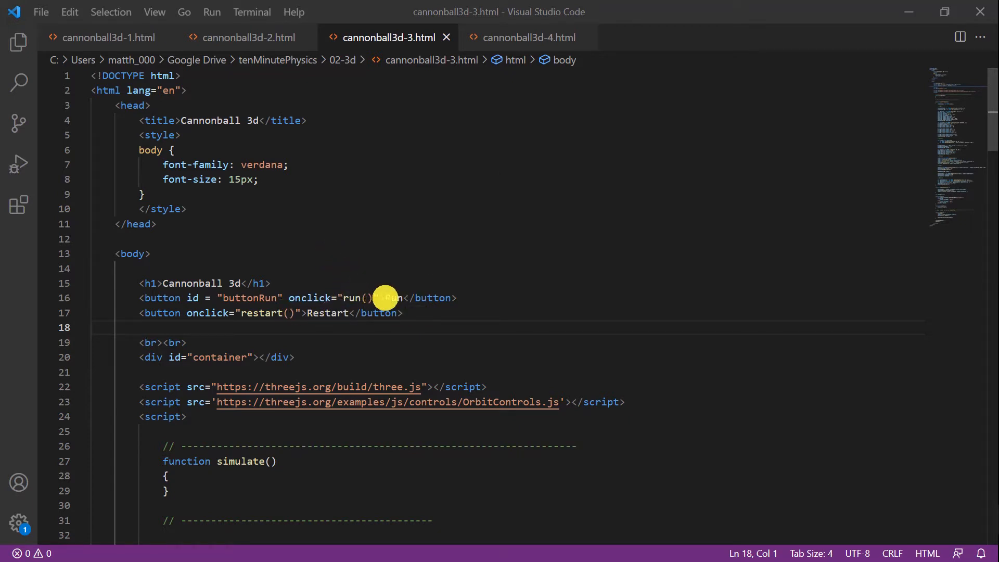
pyautogui.moveTo(295, 298)
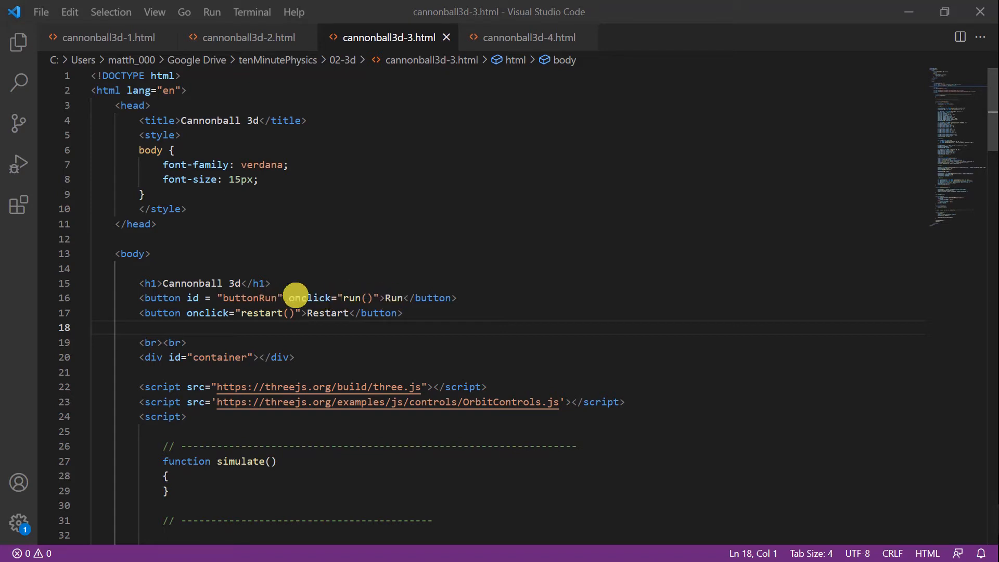
pyautogui.moveTo(379, 297)
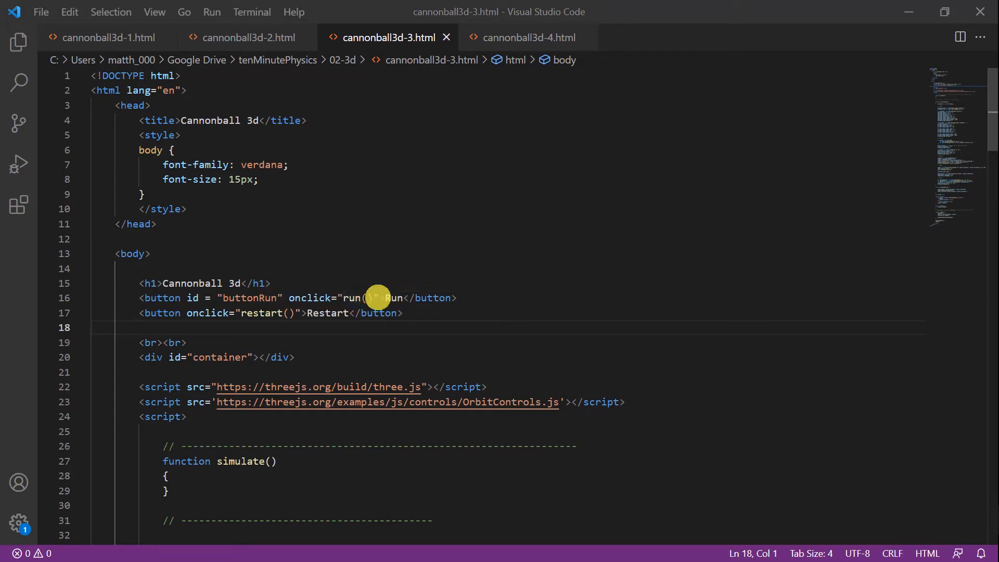
pyautogui.moveTo(371, 297)
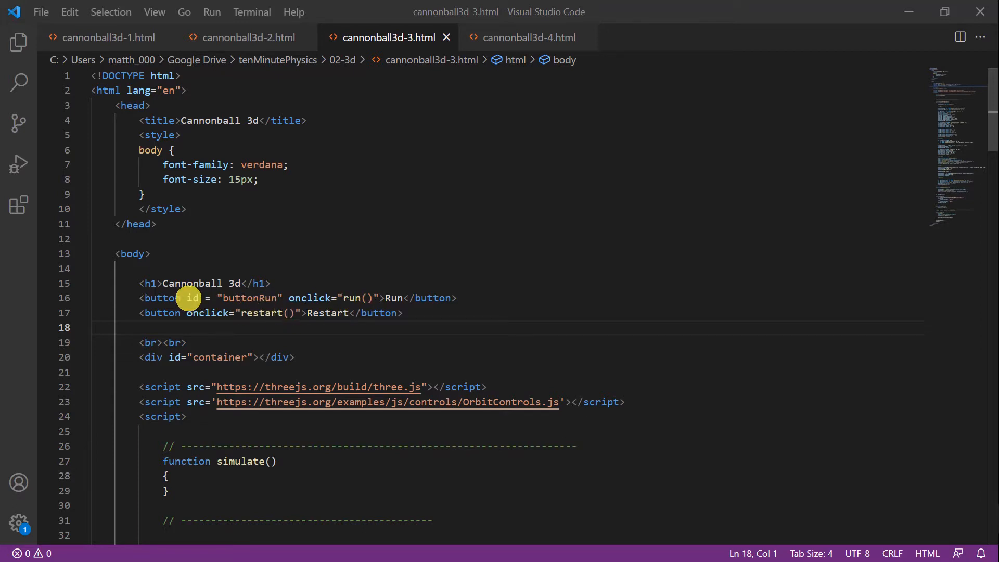
pyautogui.moveTo(401, 303)
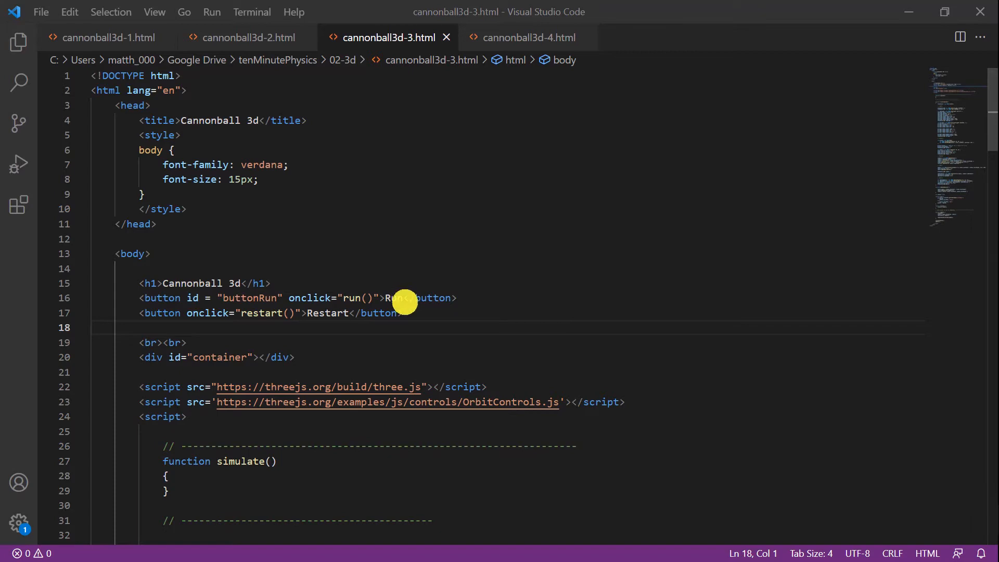
pyautogui.moveTo(639, 262)
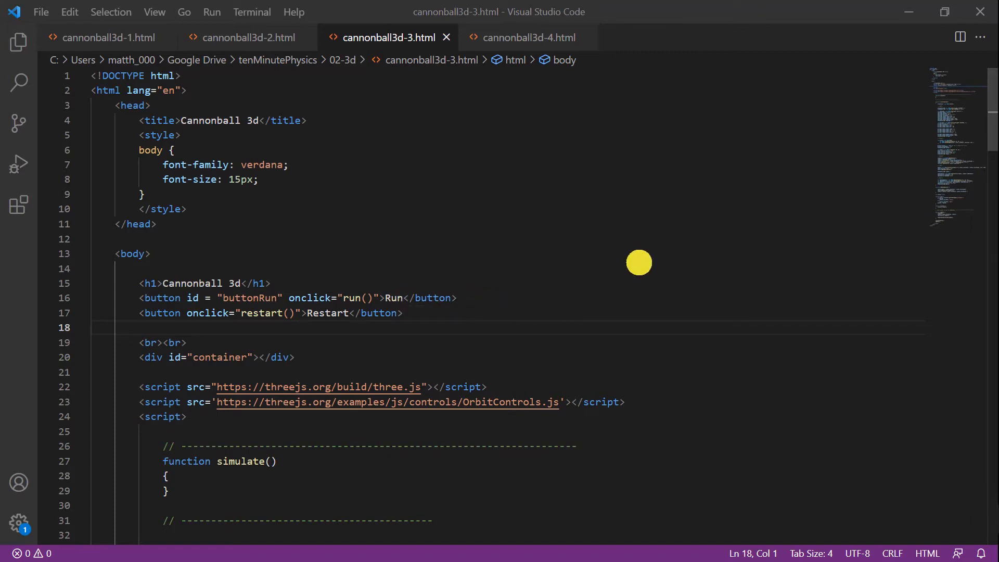
# Step: Scroll down to the paused variable and the run() and restart() functions
pyautogui.scroll(-3)
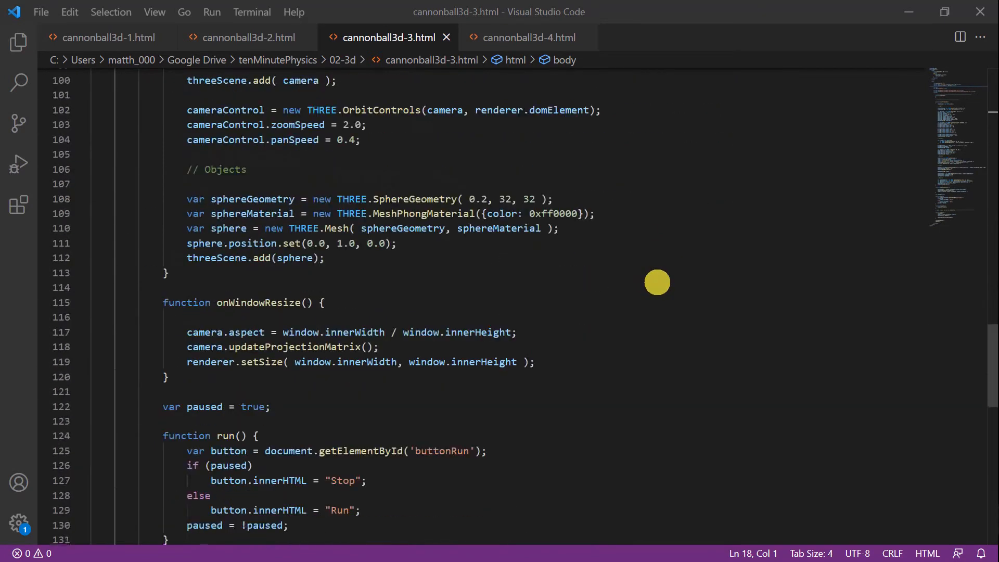
pyautogui.scroll(-3)
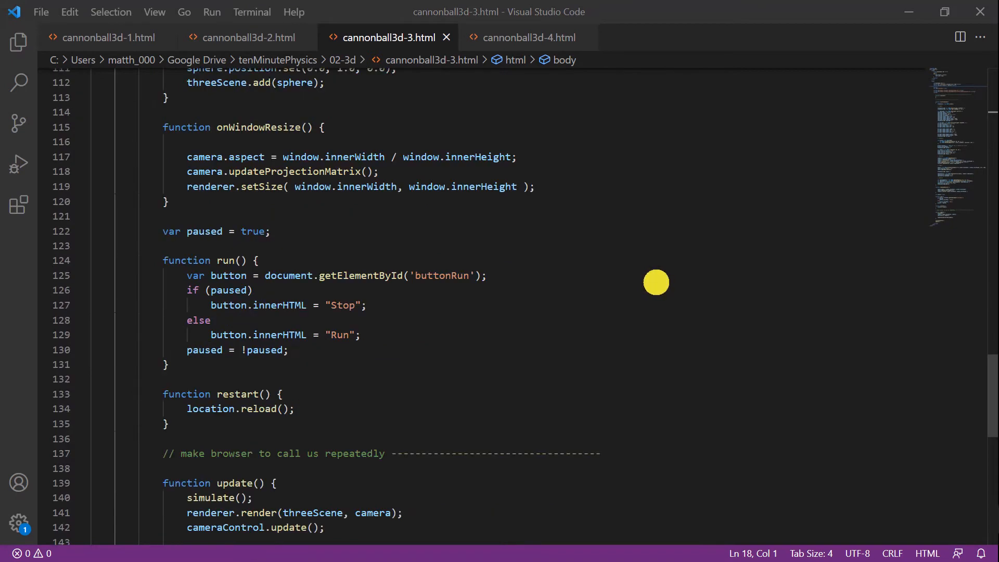
pyautogui.moveTo(212, 398)
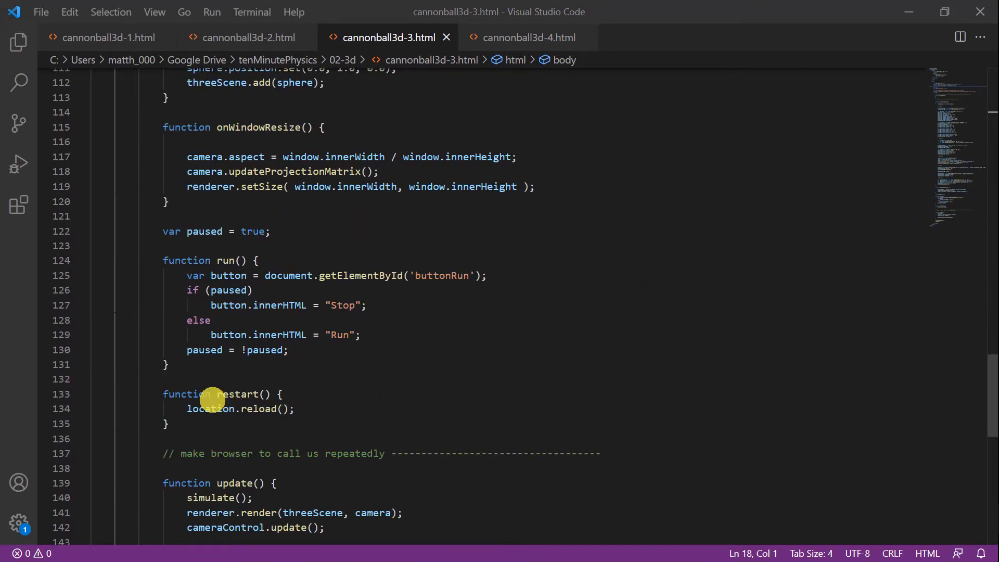
pyautogui.moveTo(176, 408)
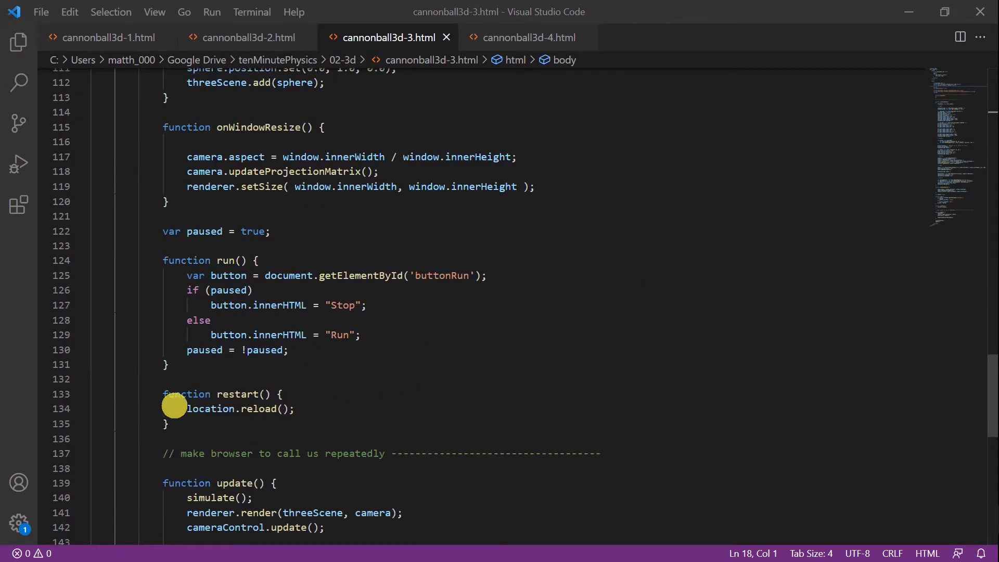
pyautogui.moveTo(300, 406)
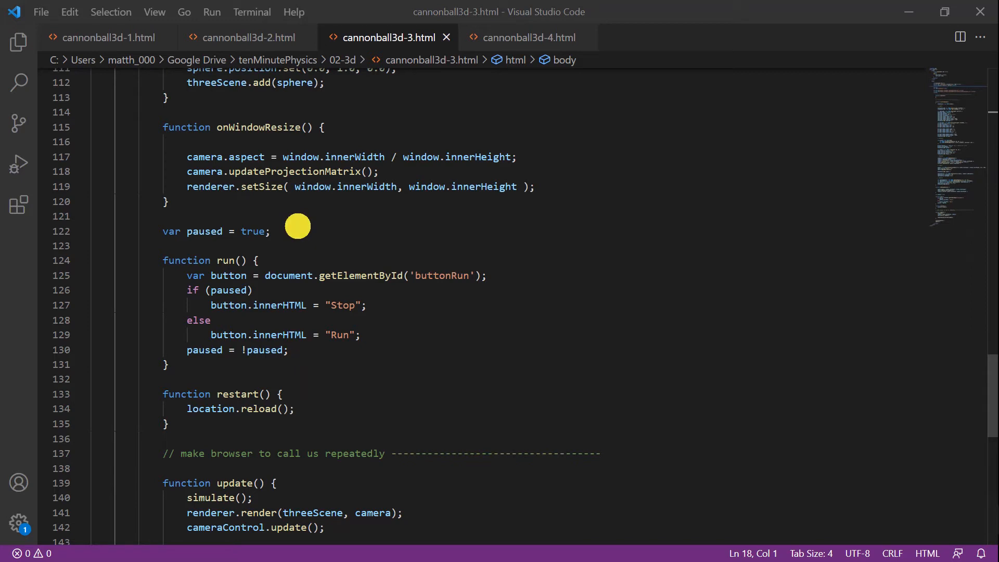
pyautogui.moveTo(199, 235)
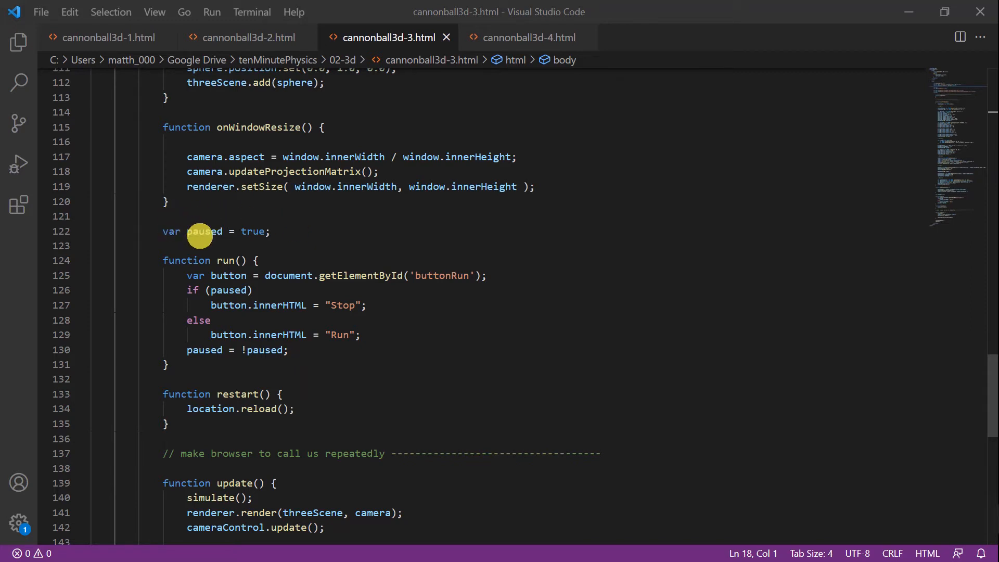
pyautogui.moveTo(332, 234)
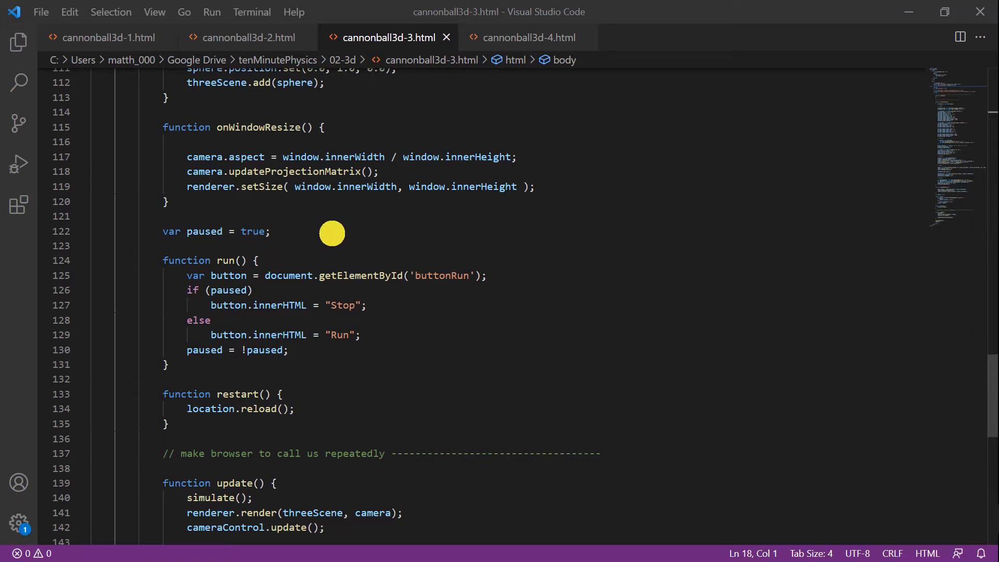
pyautogui.moveTo(207, 271)
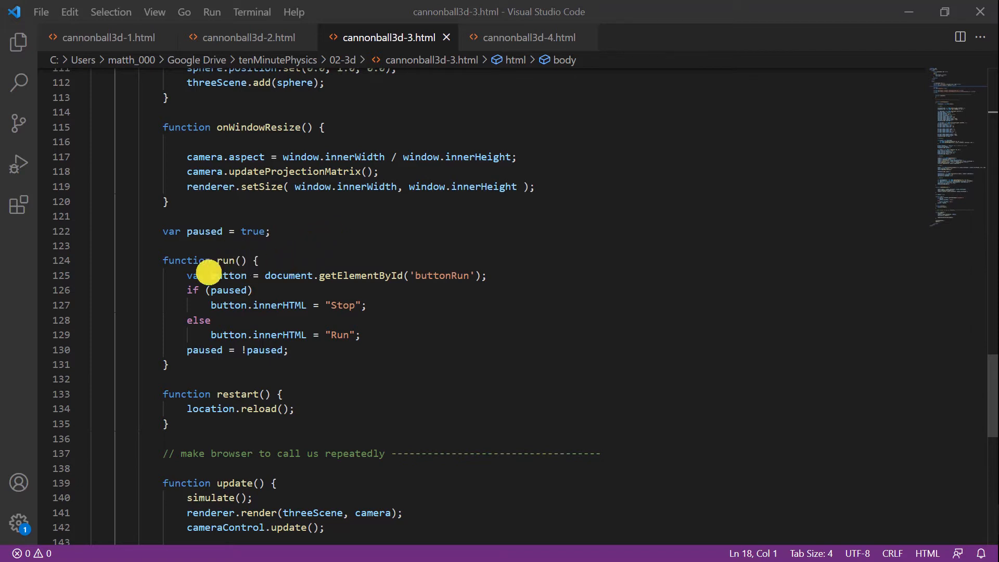
pyautogui.moveTo(408, 275)
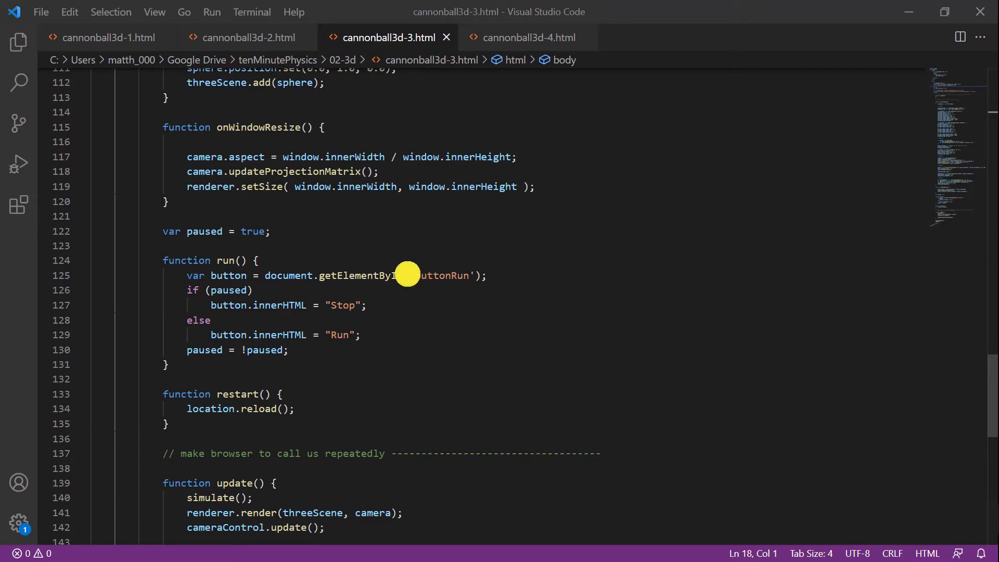
pyautogui.moveTo(507, 276)
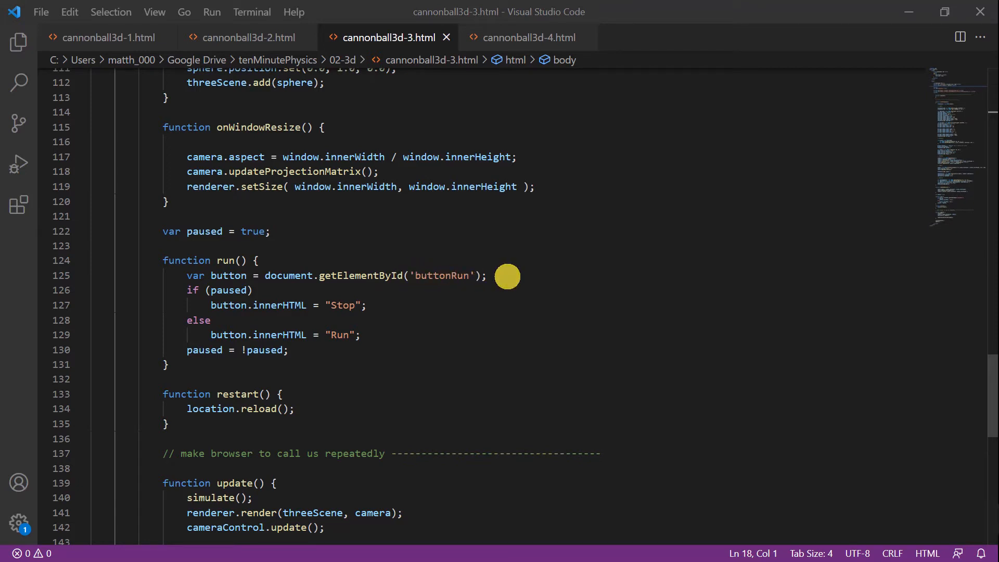
pyautogui.moveTo(256, 292)
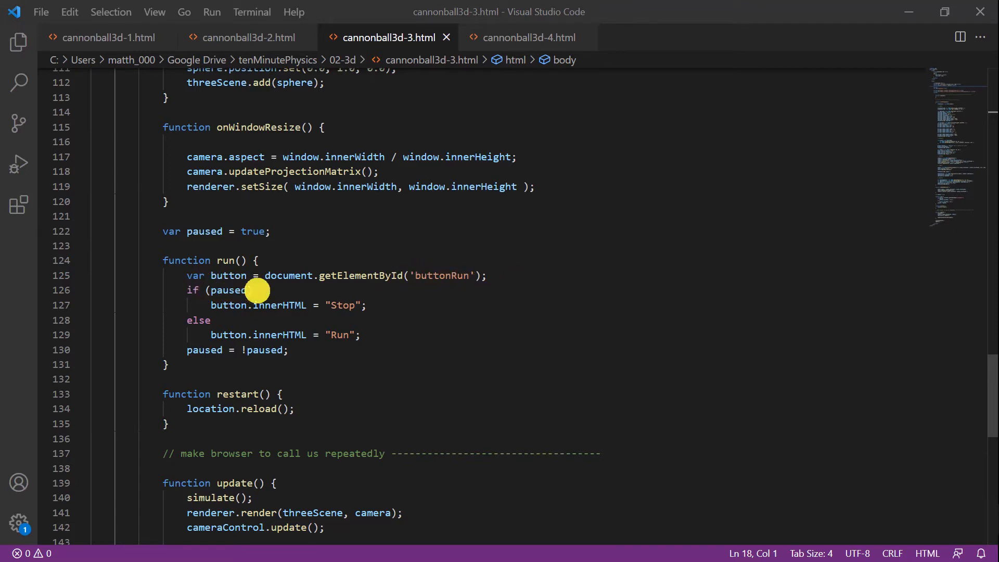
pyautogui.moveTo(309, 292)
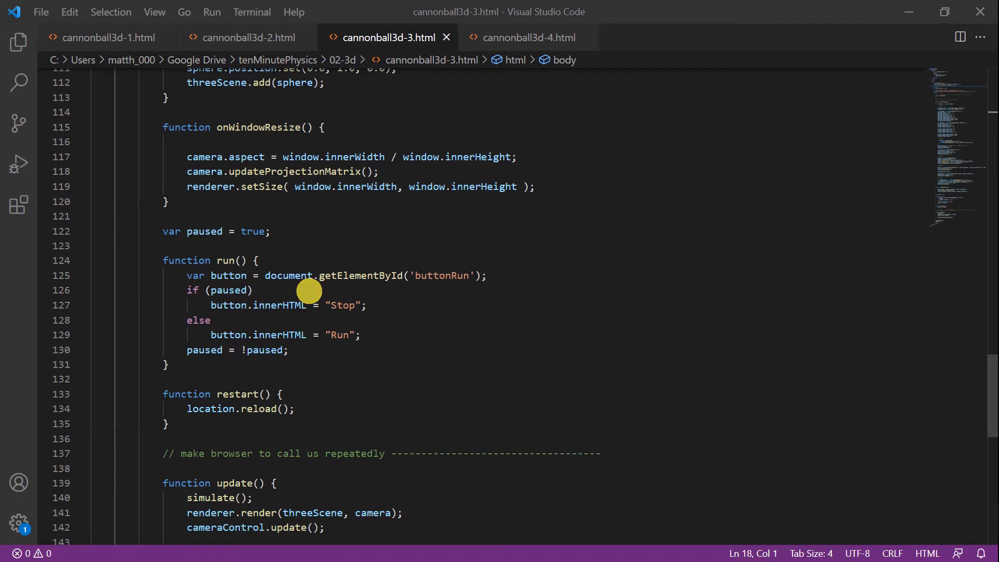
pyautogui.moveTo(318, 304)
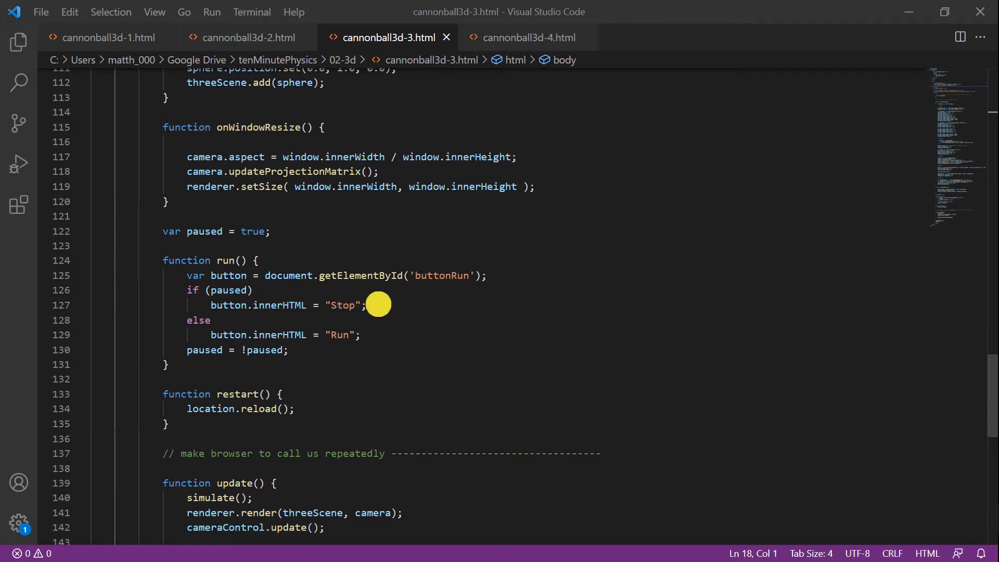
pyautogui.moveTo(389, 335)
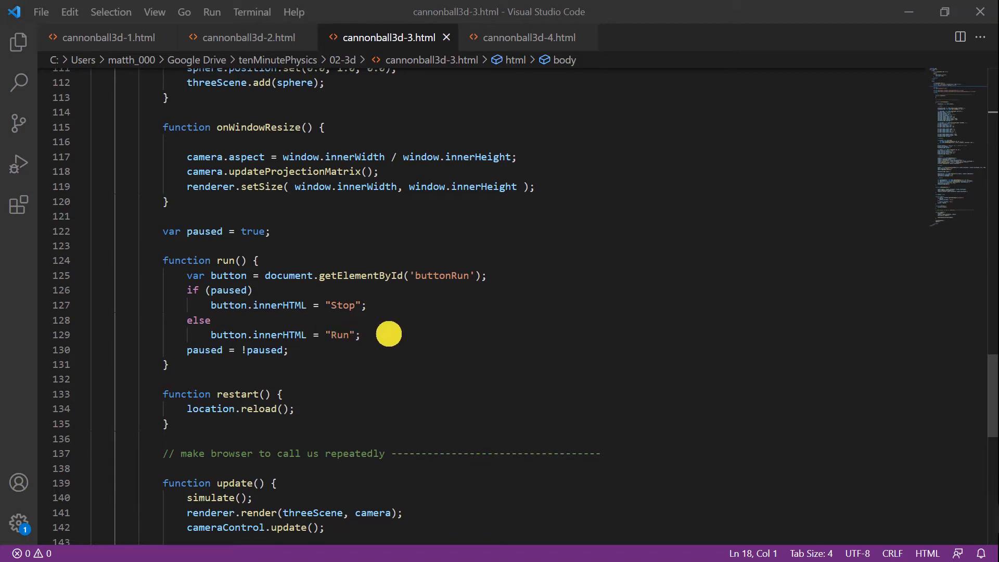
pyautogui.moveTo(194, 349)
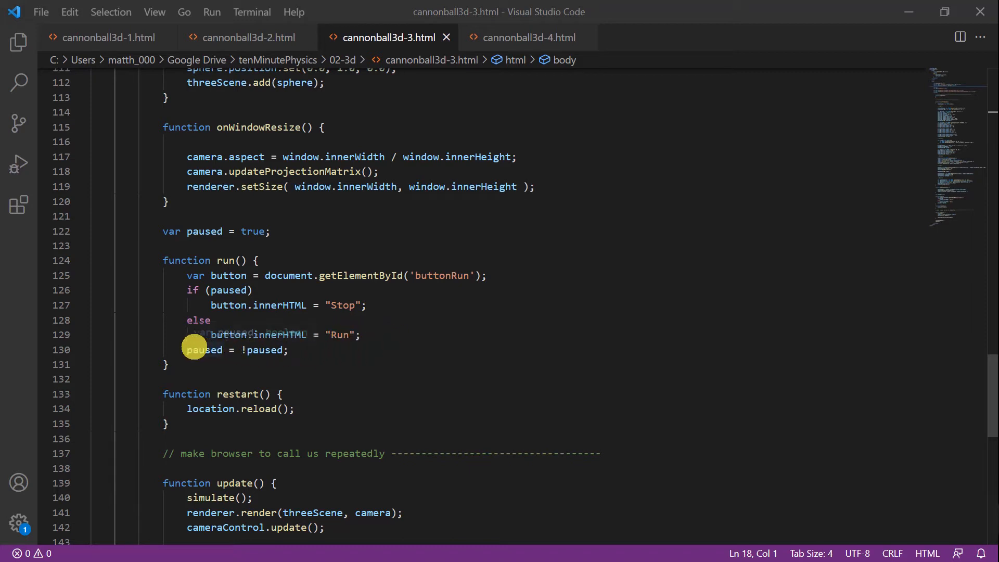
pyautogui.moveTo(178, 357)
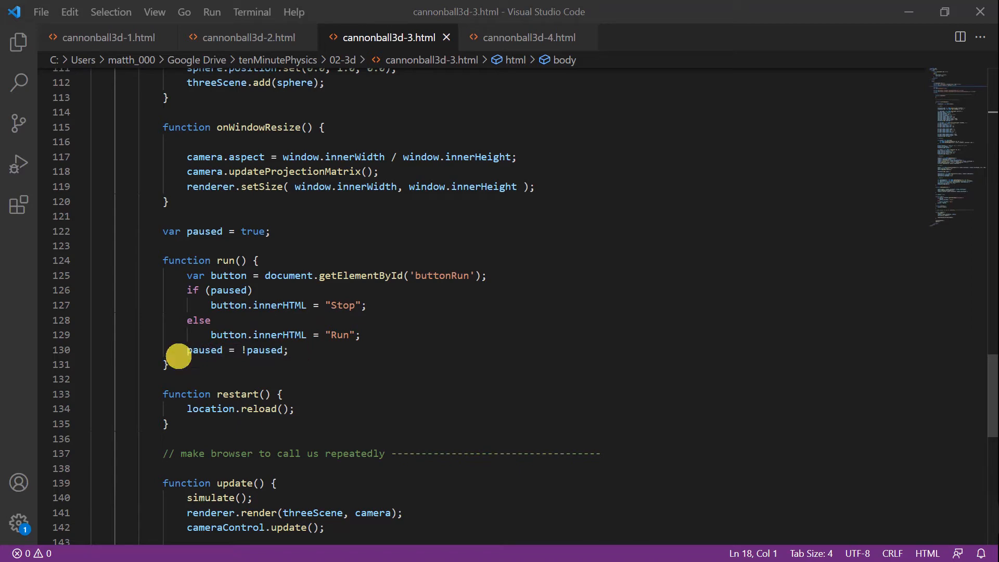
pyautogui.moveTo(713, 105)
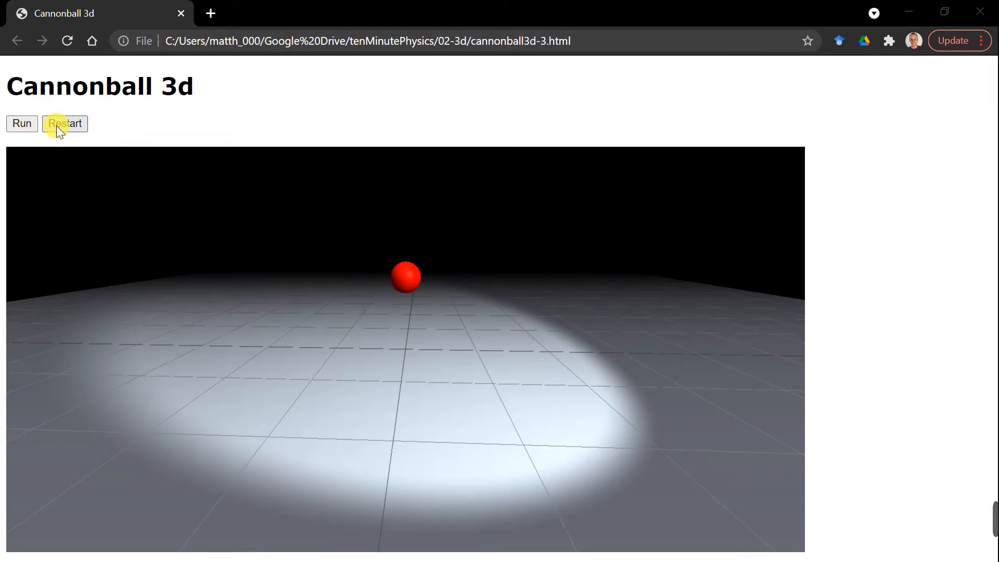
# Step: Restart the Cannonball 3d page, then start the simulation so the toggle reads Stop
pyautogui.click(64, 123)
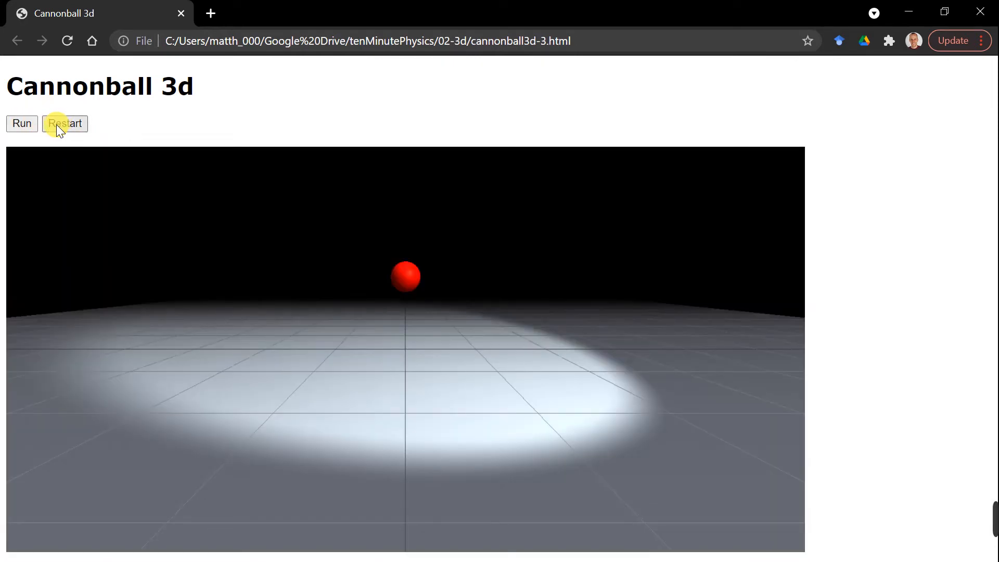
pyautogui.click(22, 123)
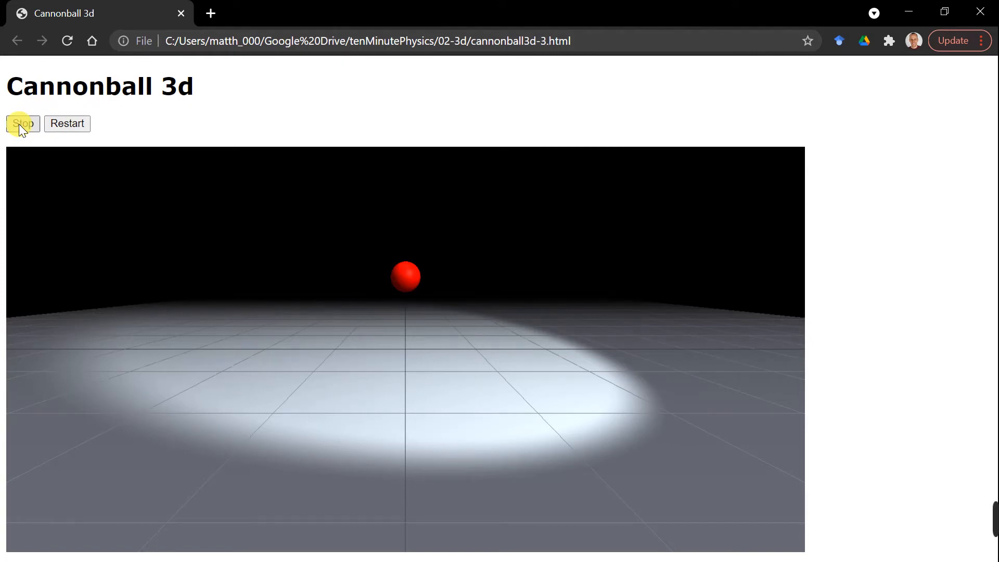
pyautogui.click(22, 122)
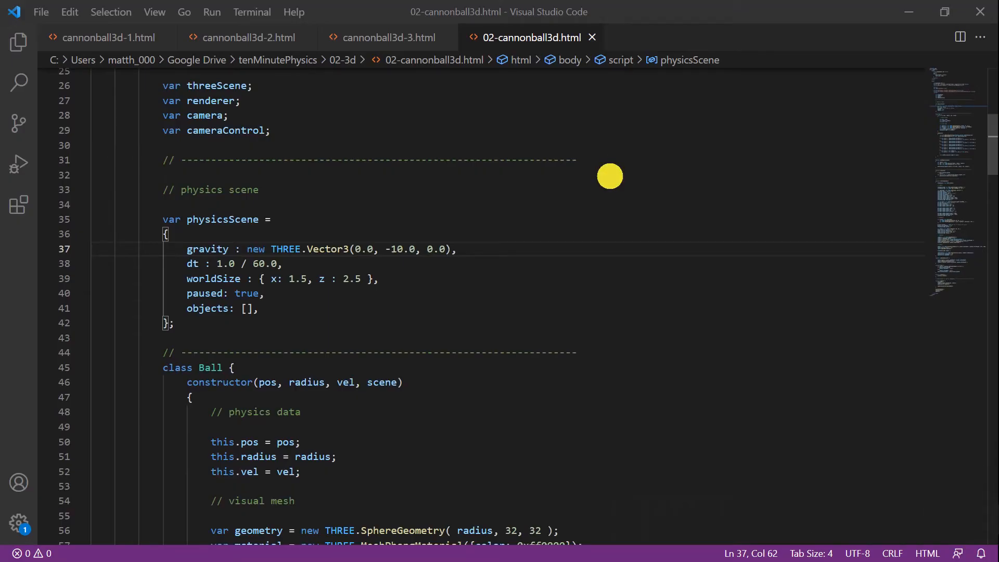
pyautogui.moveTo(196, 219)
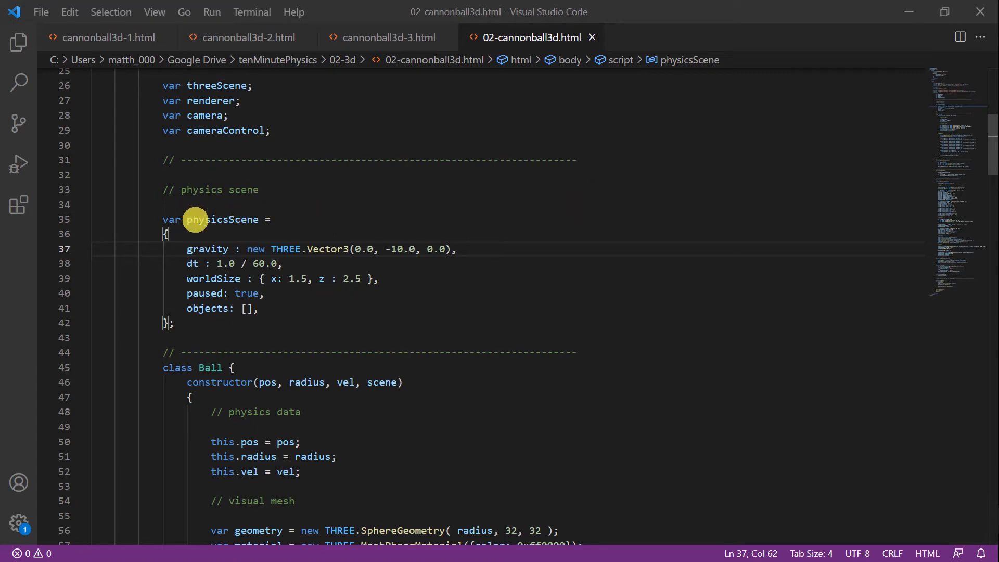
pyautogui.moveTo(304, 224)
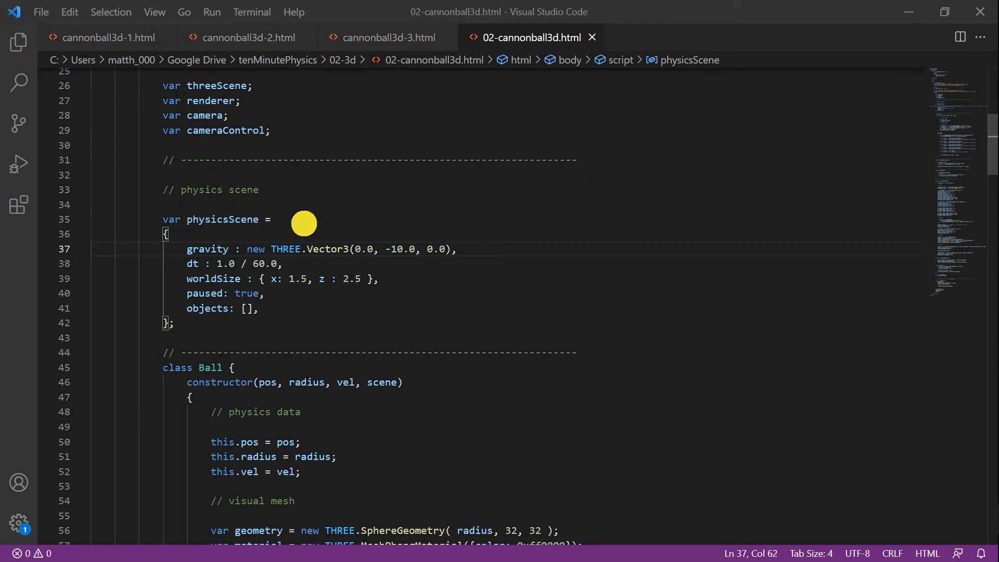
pyautogui.moveTo(220, 301)
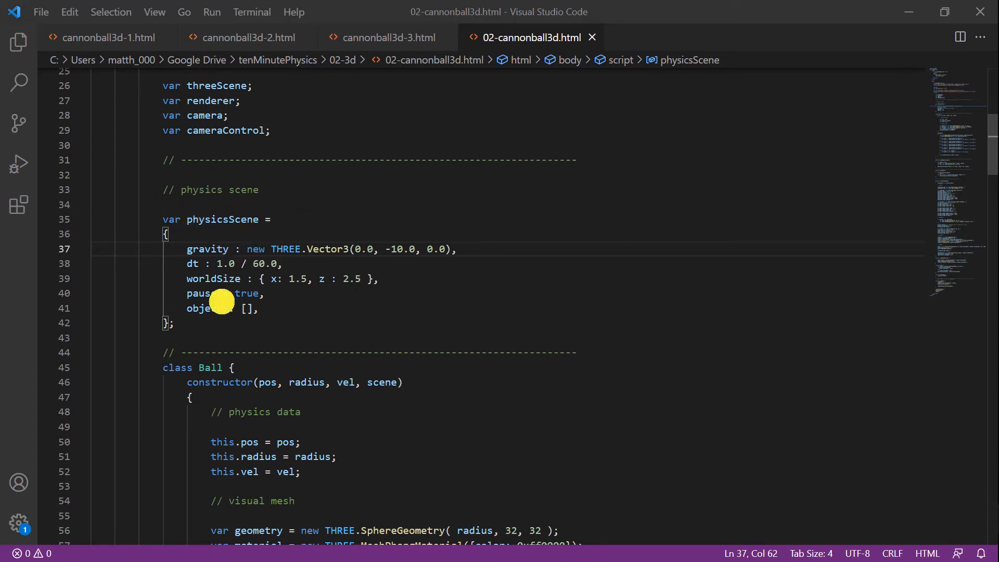
pyautogui.moveTo(290, 249)
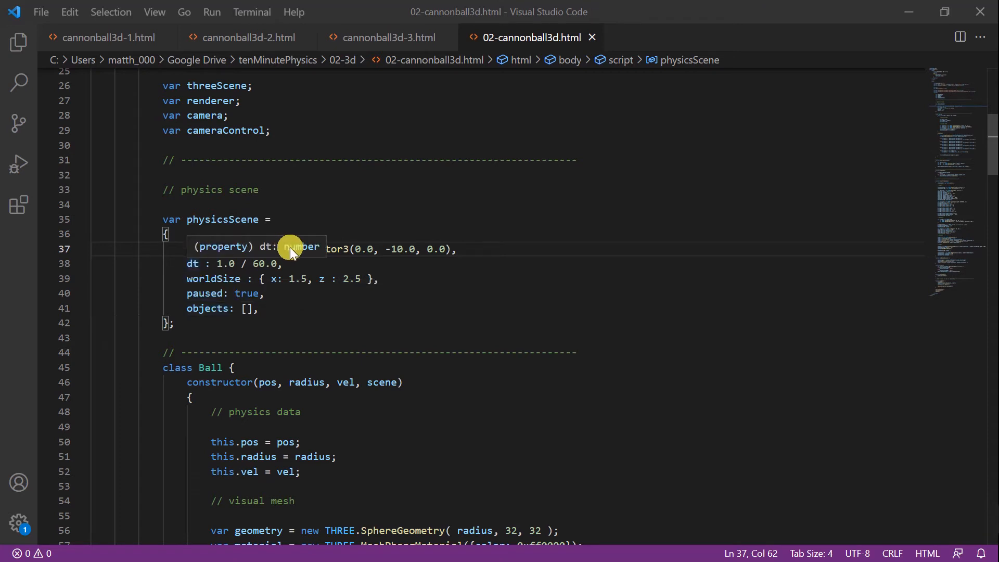
pyautogui.moveTo(387, 220)
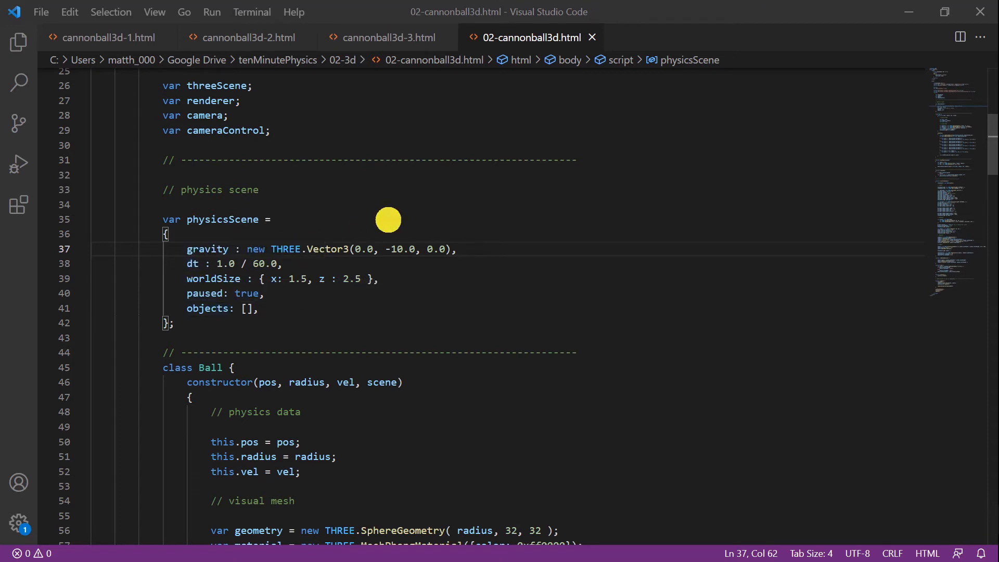
pyautogui.moveTo(276, 250)
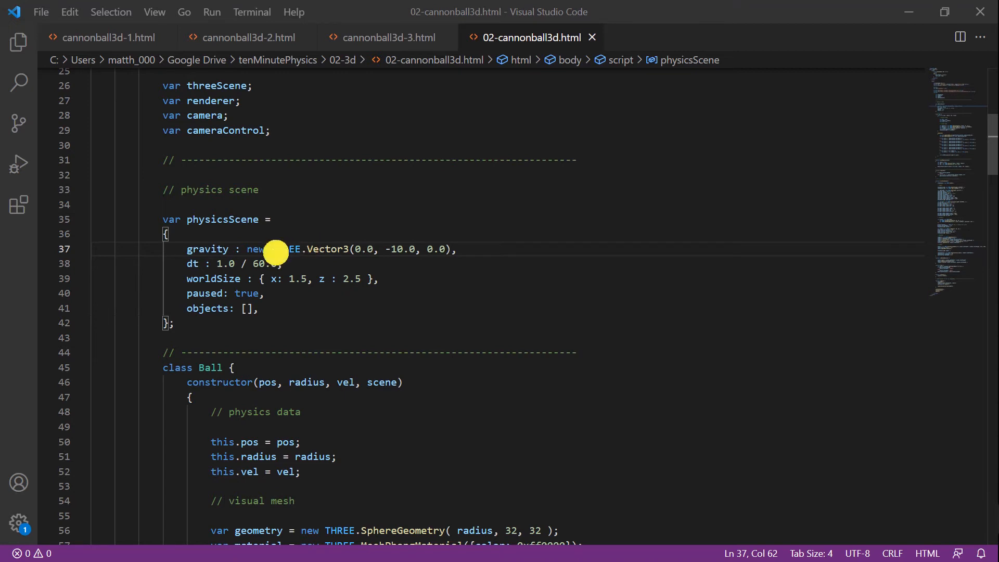
pyautogui.moveTo(450, 213)
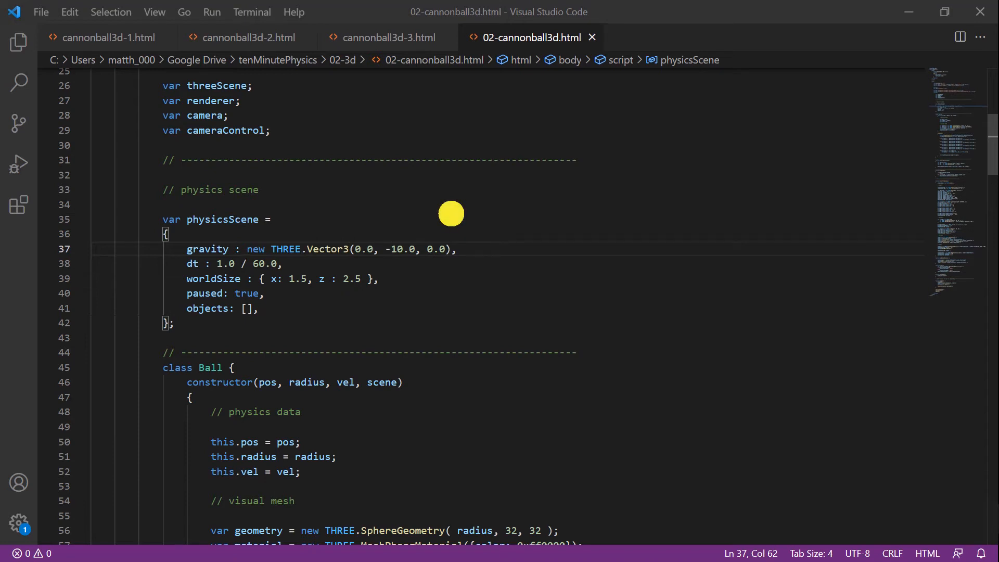
pyautogui.moveTo(290, 268)
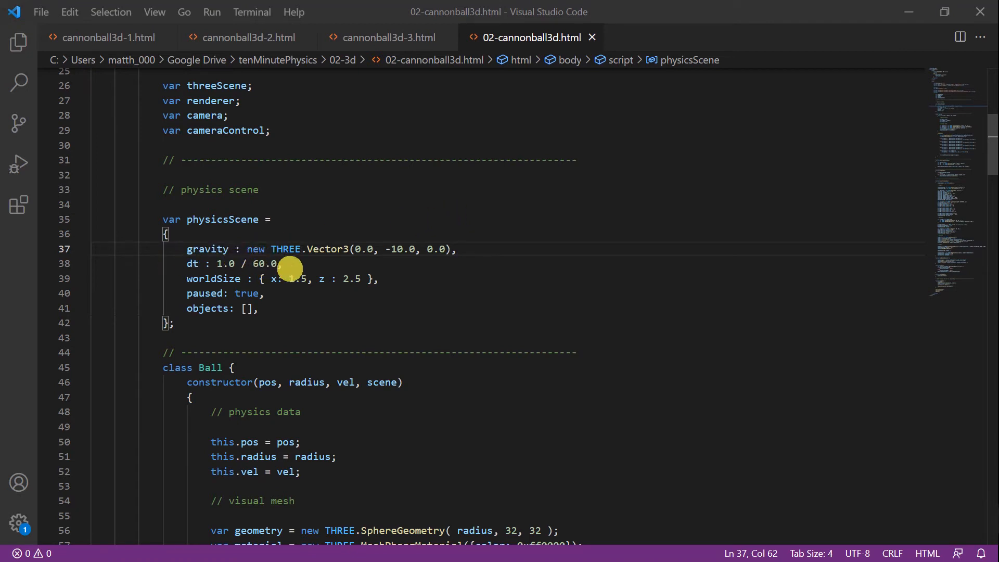
pyautogui.moveTo(468, 289)
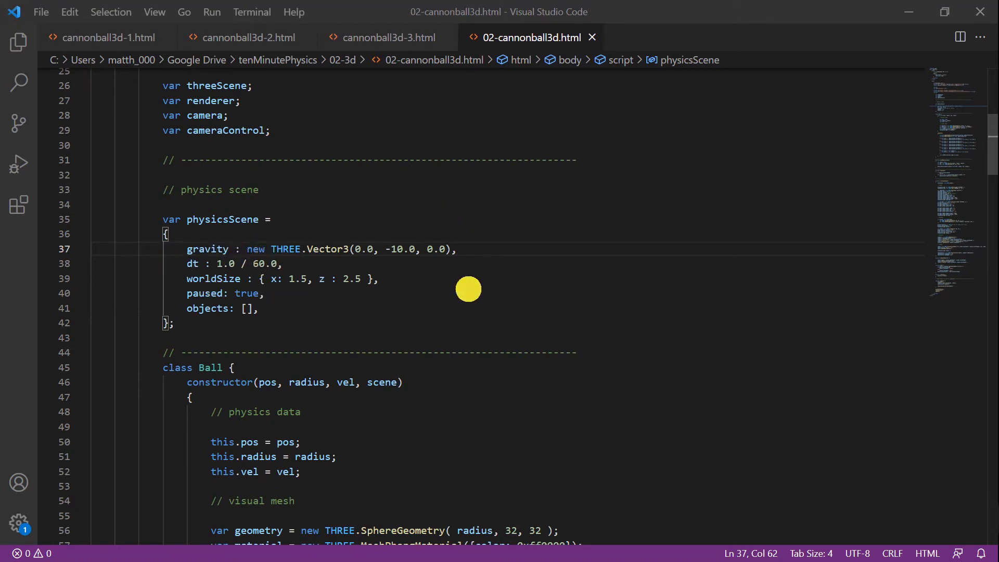
pyautogui.moveTo(284, 297)
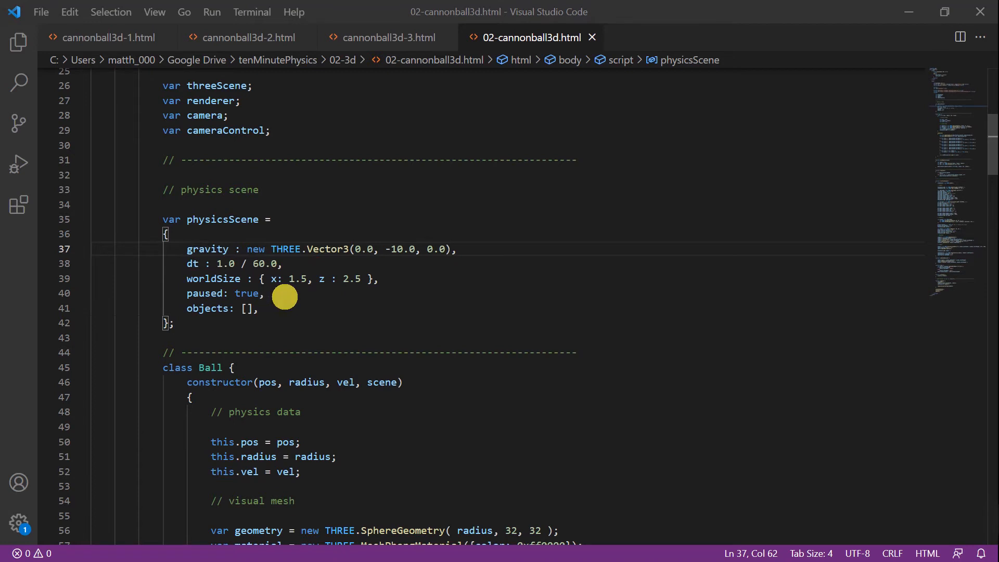
pyautogui.moveTo(271, 311)
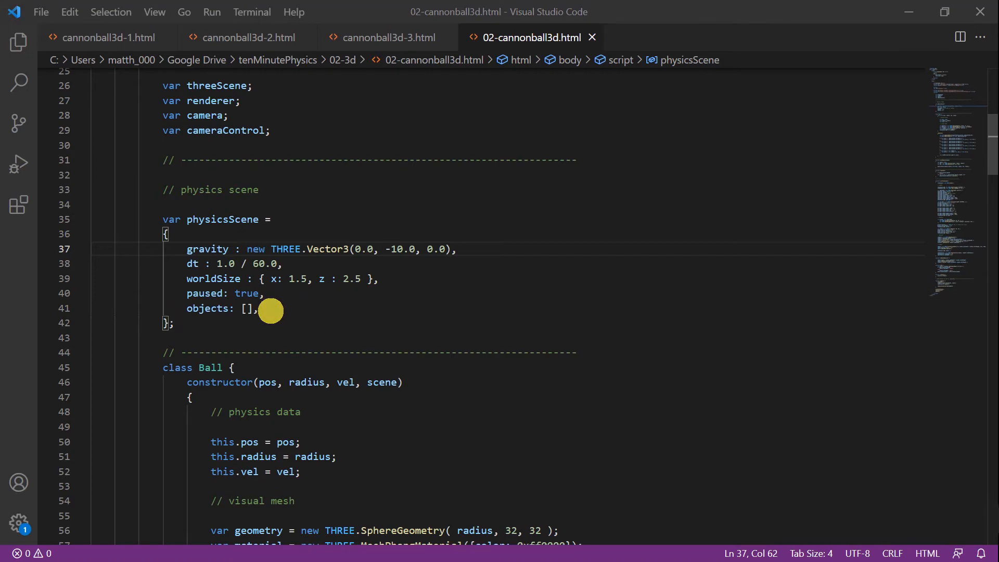
pyautogui.scroll(-3)
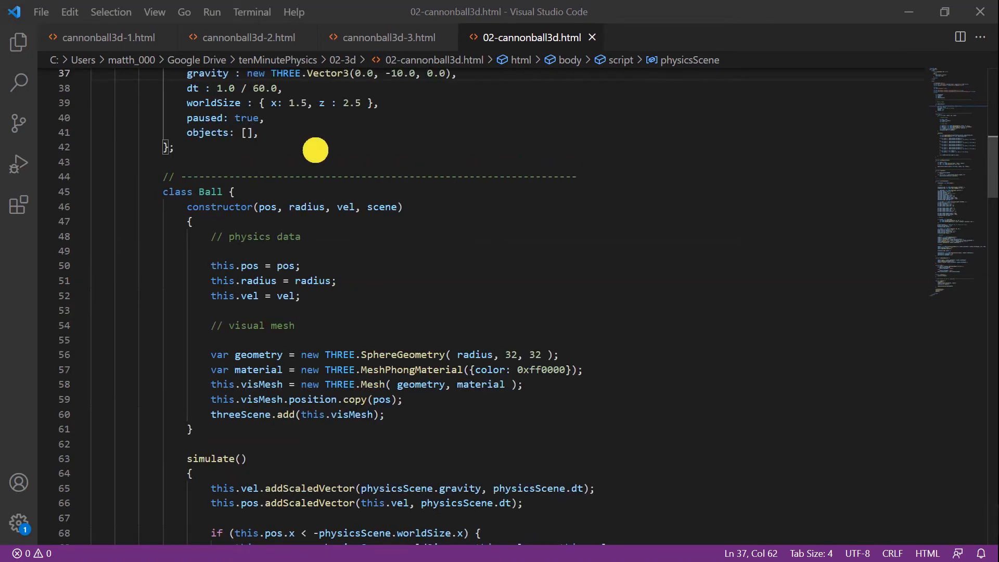
pyautogui.moveTo(245, 215)
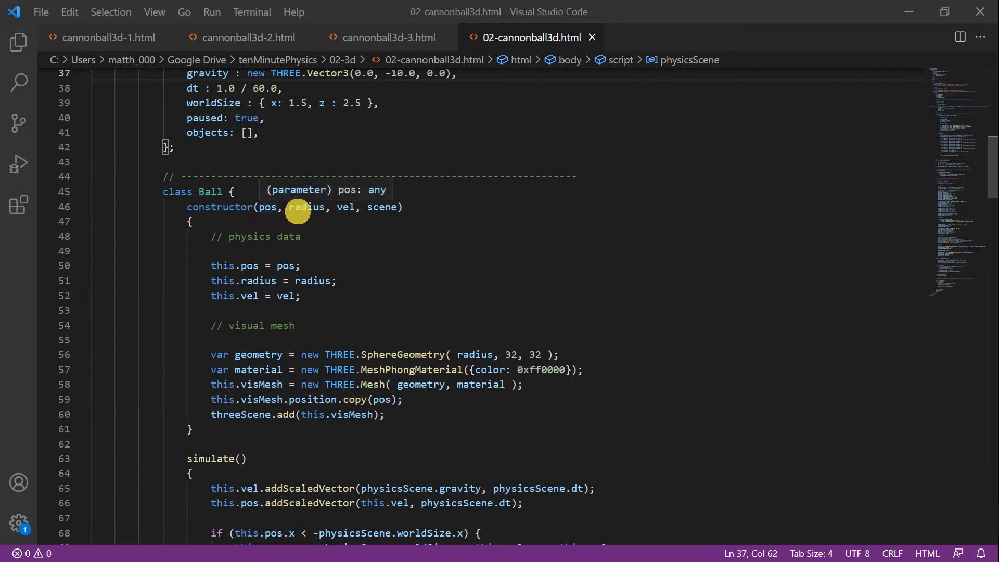
pyautogui.moveTo(381, 206)
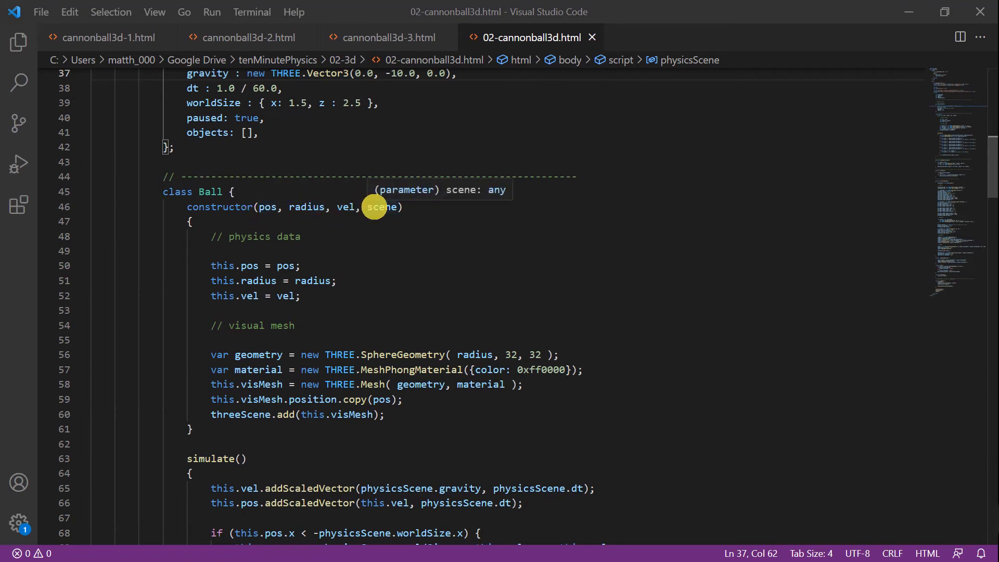
pyautogui.moveTo(286, 266)
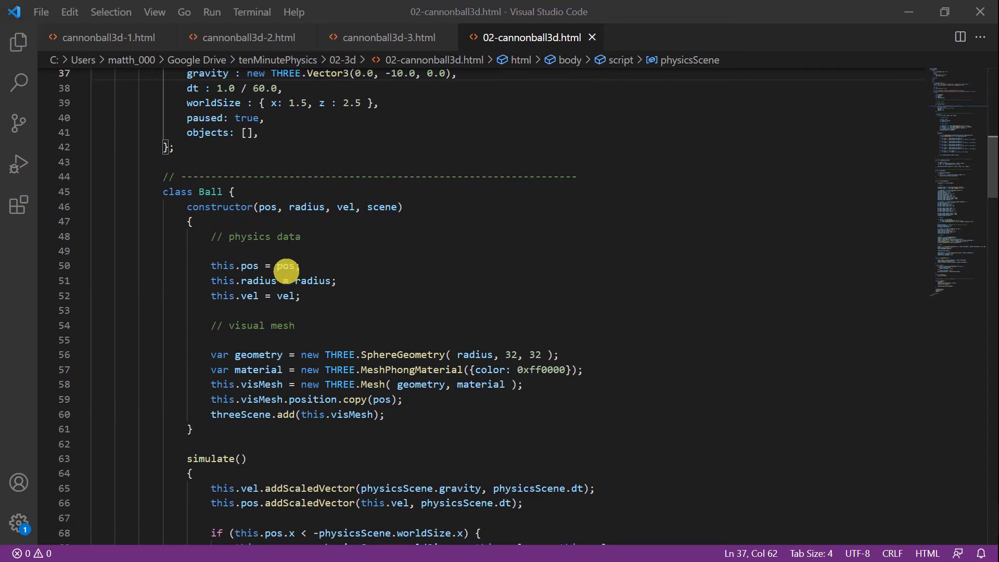
pyautogui.moveTo(185, 279)
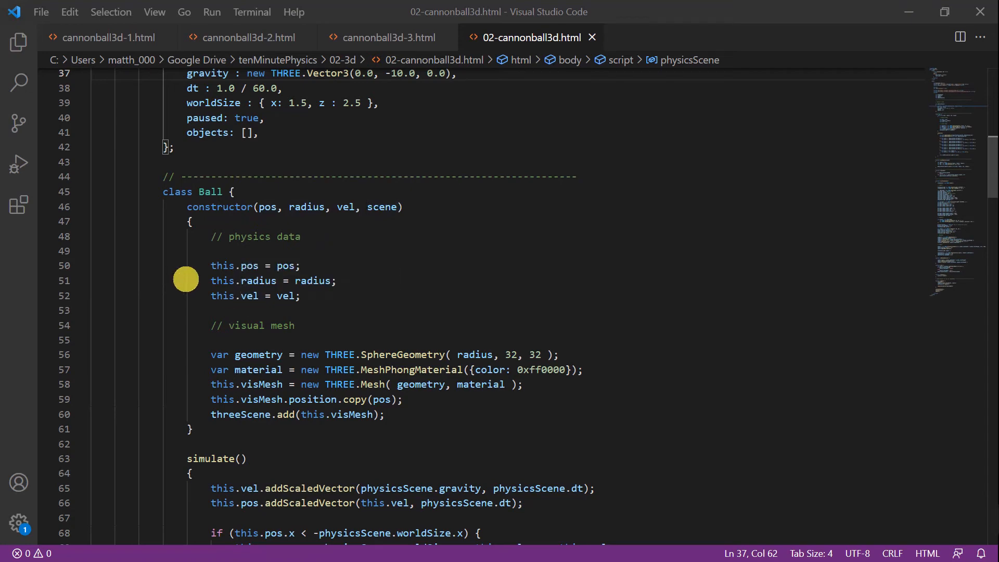
pyautogui.scroll(-3)
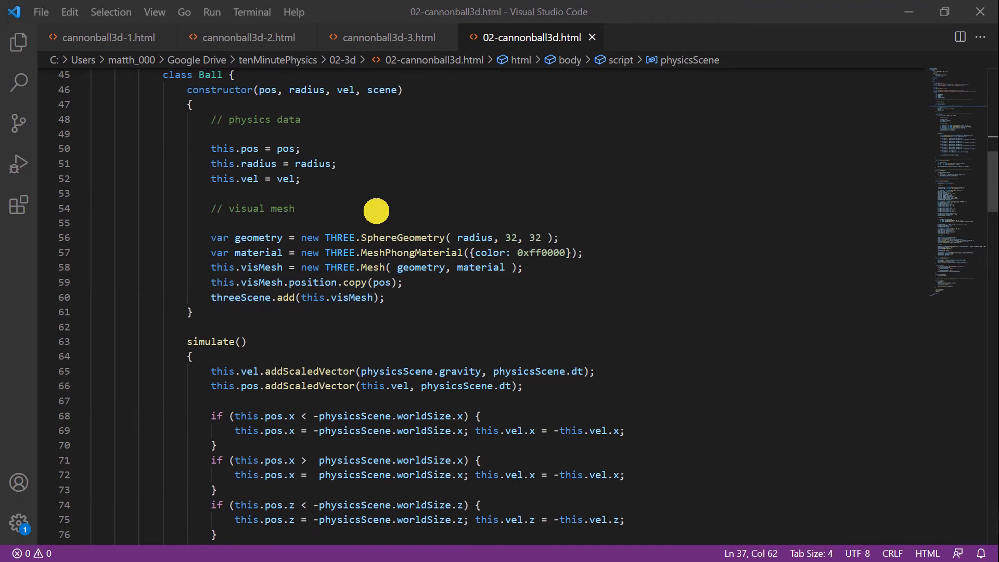
pyautogui.moveTo(414, 244)
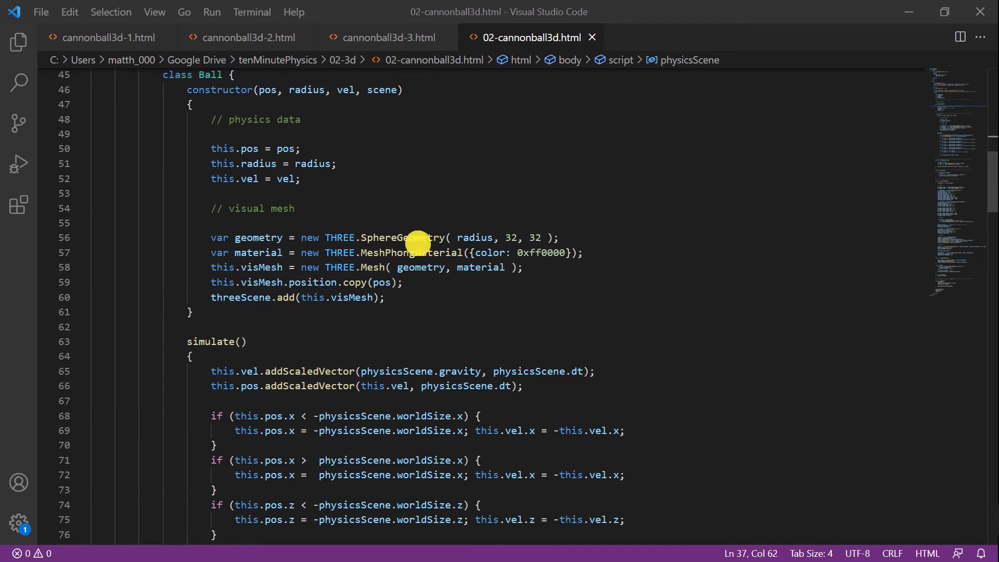
pyautogui.moveTo(274, 267)
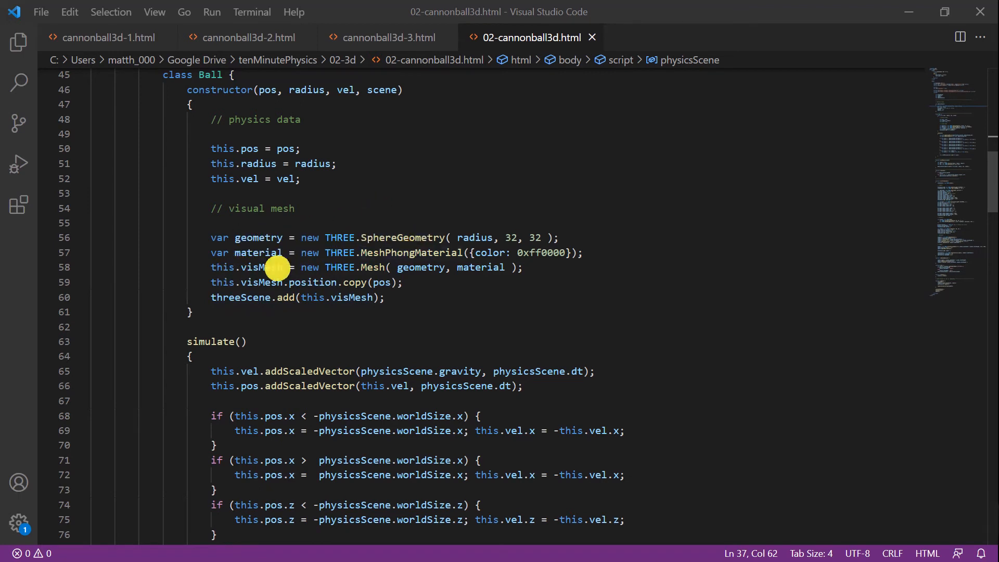
pyautogui.moveTo(249, 267)
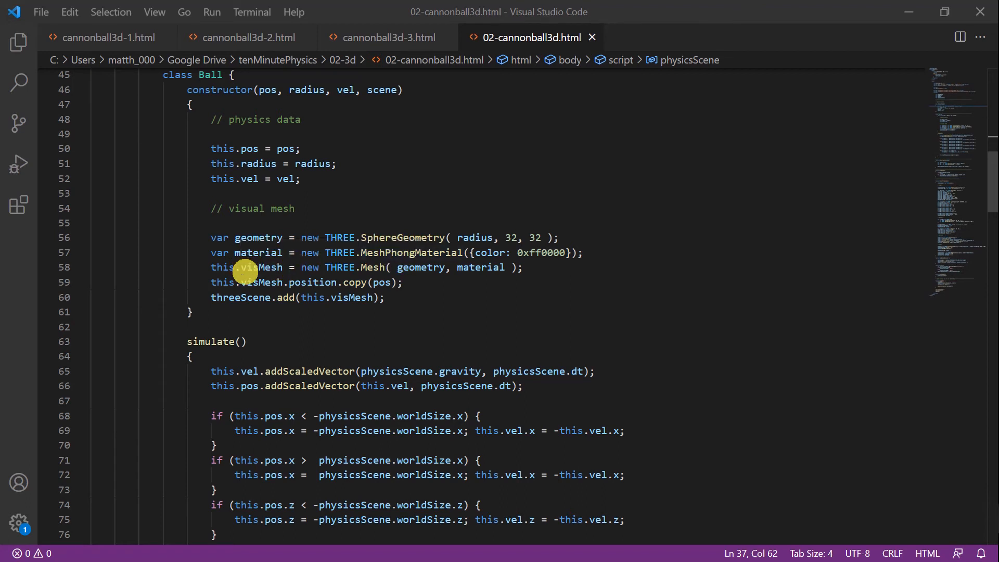
pyautogui.moveTo(298, 300)
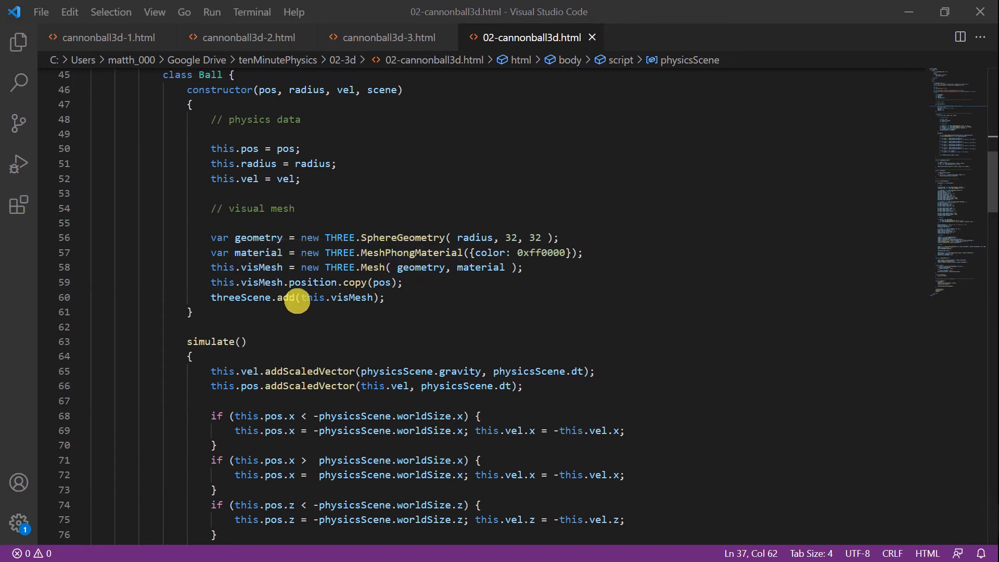
pyautogui.scroll(-3)
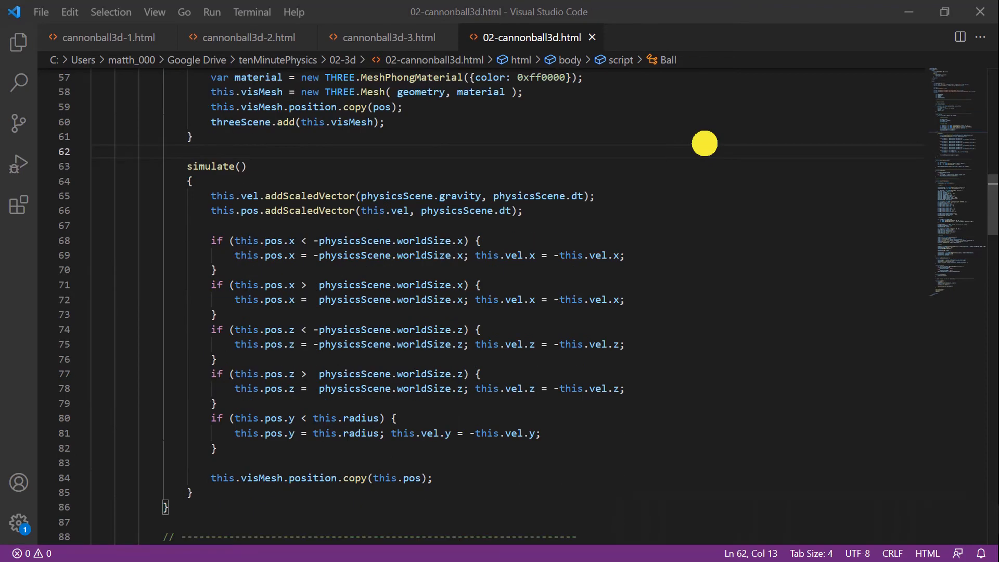
pyautogui.moveTo(311, 156)
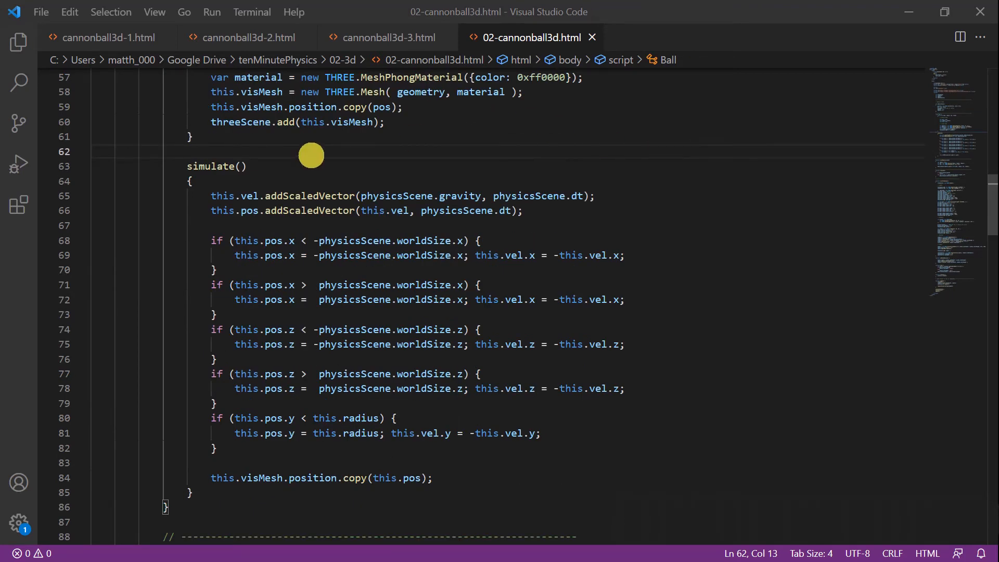
pyautogui.scroll(3)
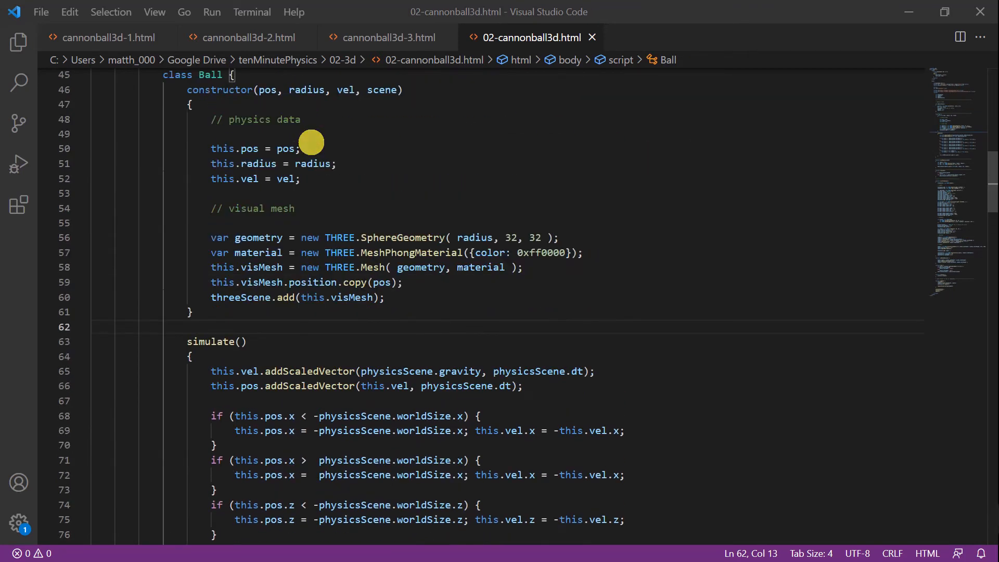
pyautogui.moveTo(327, 153)
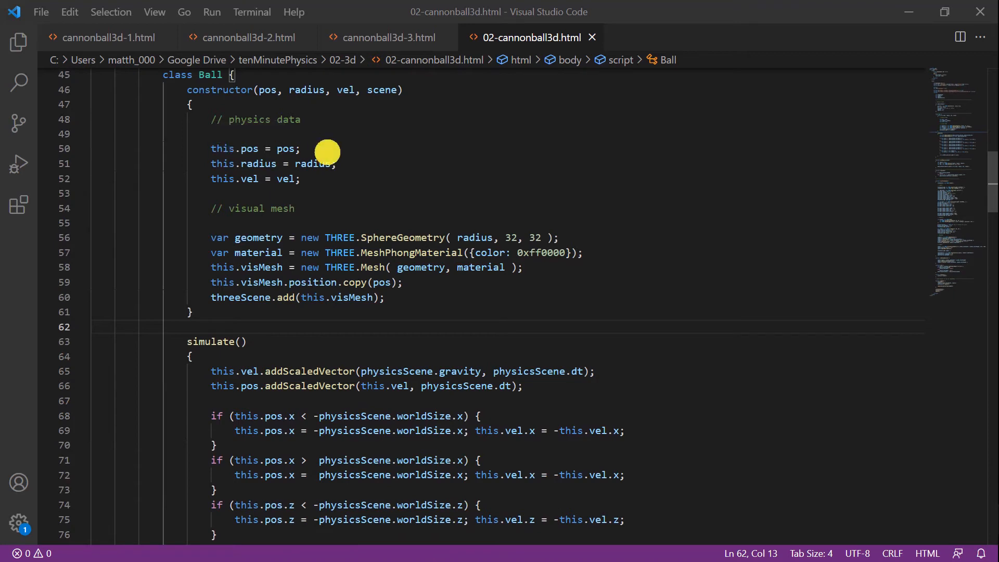
pyautogui.moveTo(442, 185)
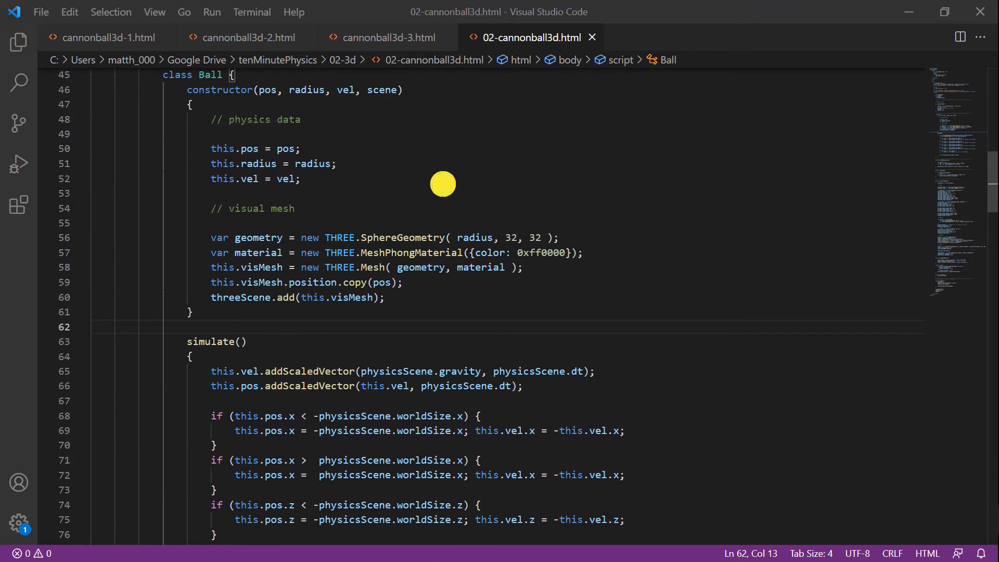
pyautogui.scroll(-3)
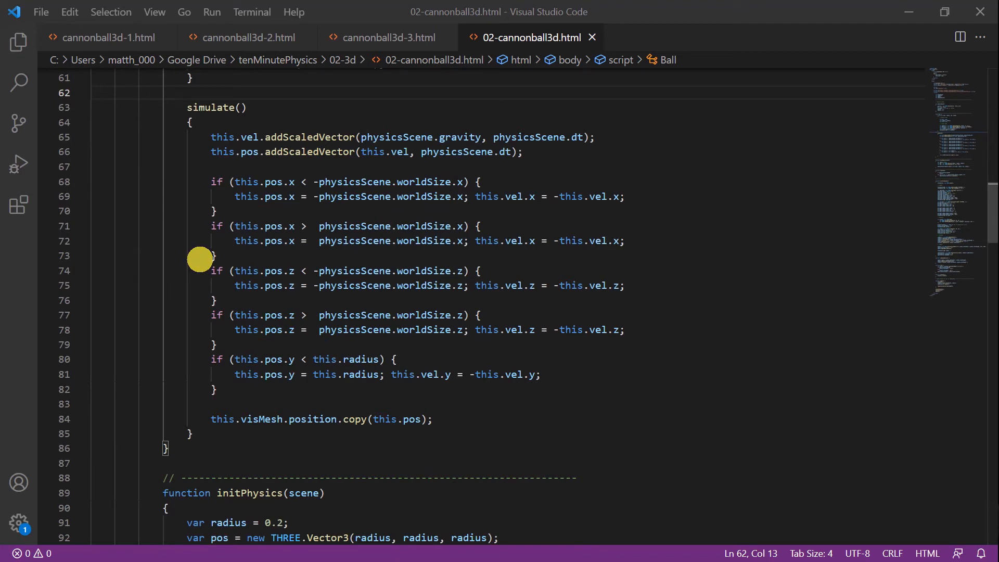
pyautogui.moveTo(534, 154)
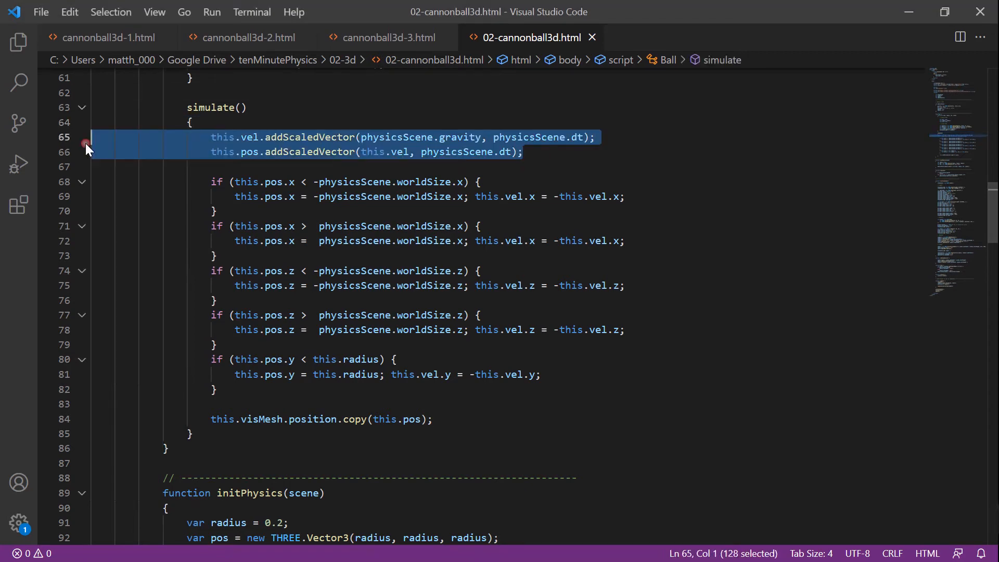
pyautogui.click(249, 107)
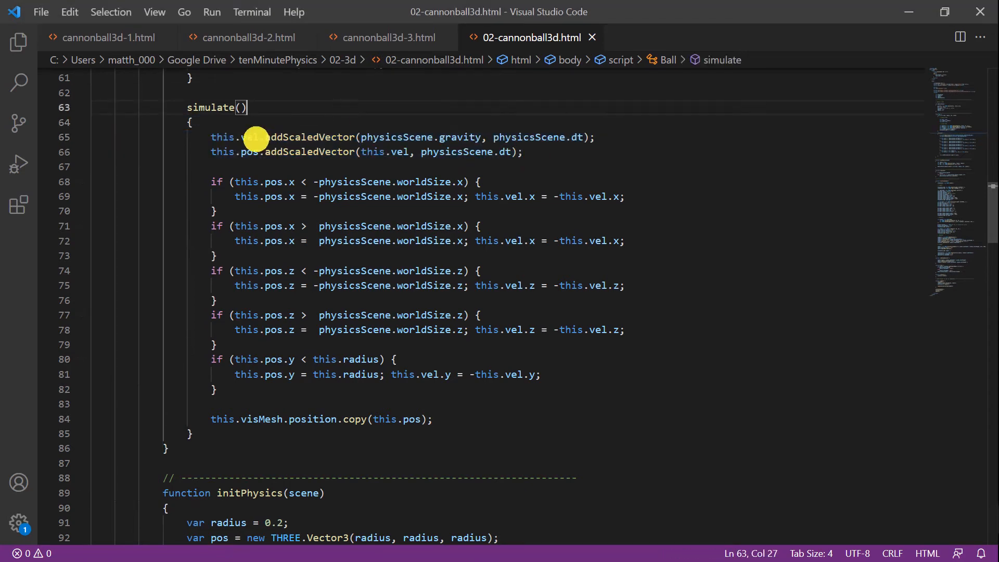
pyautogui.moveTo(553, 137)
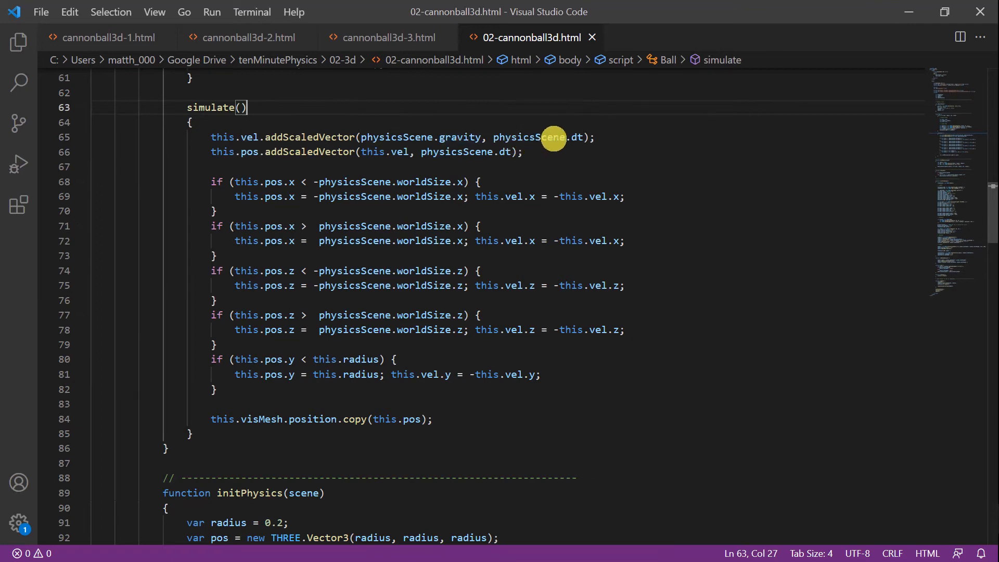
pyautogui.moveTo(244, 157)
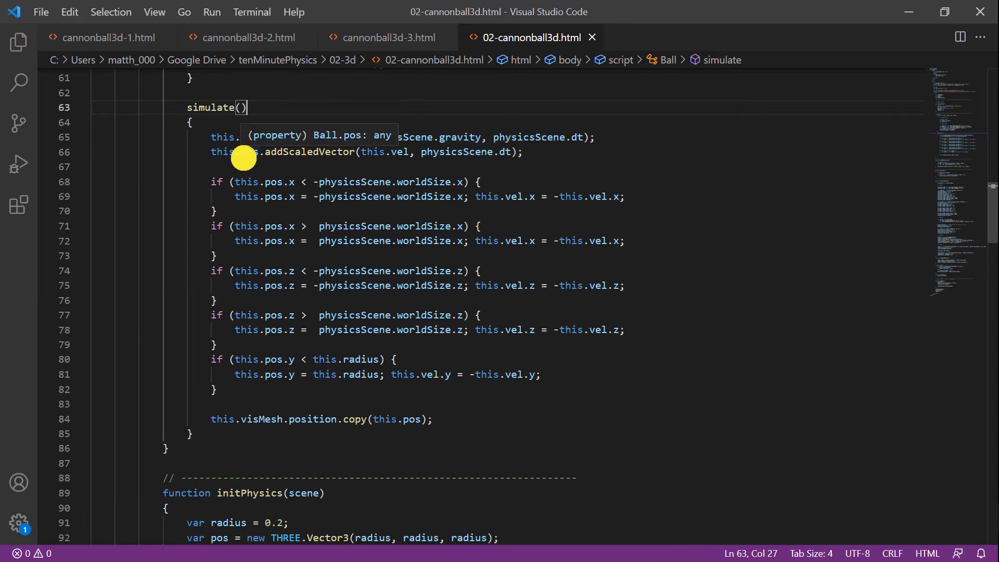
pyautogui.moveTo(581, 163)
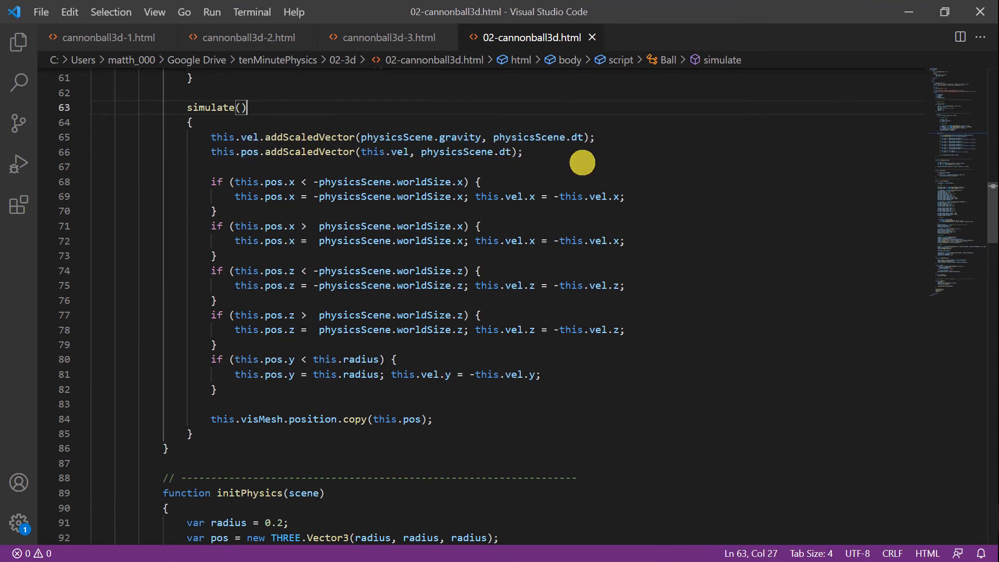
pyautogui.moveTo(631, 158)
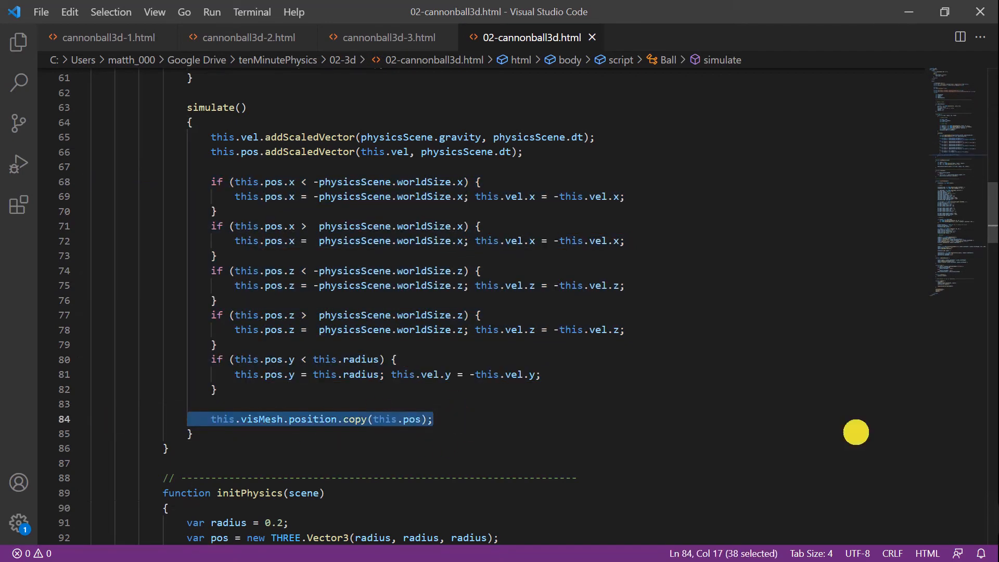
pyautogui.scroll(-3)
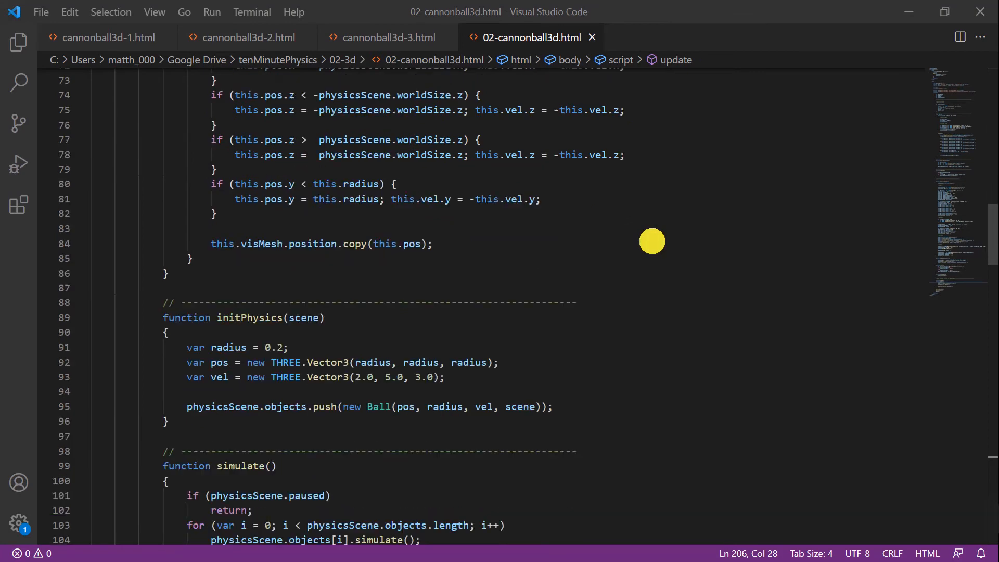
pyautogui.scroll(-3)
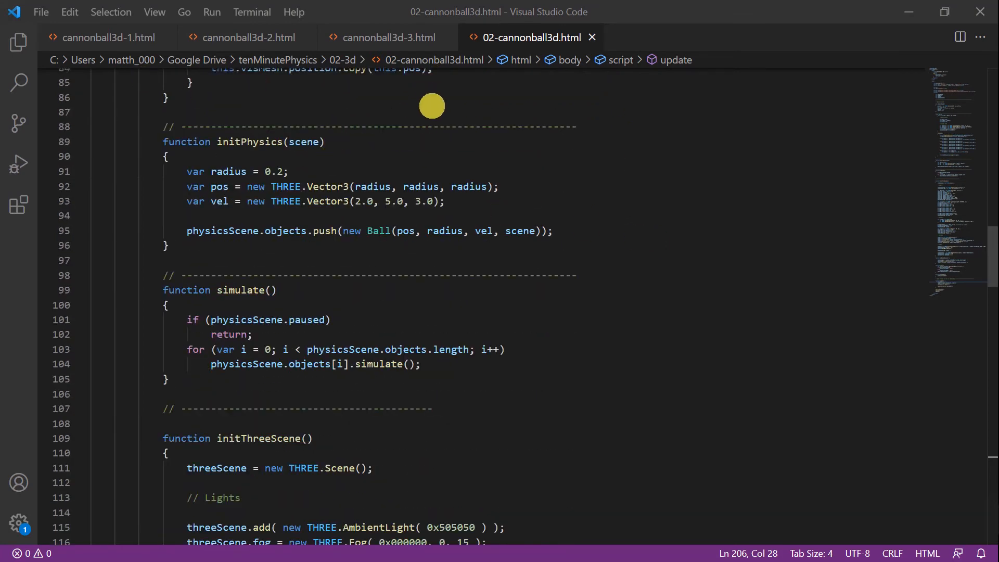
pyautogui.moveTo(269, 223)
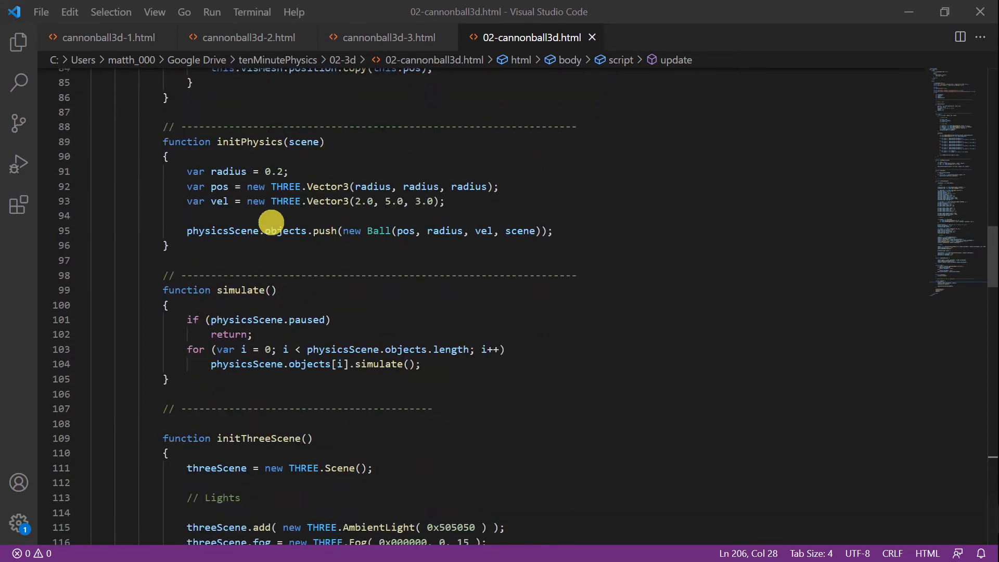
pyautogui.moveTo(386, 149)
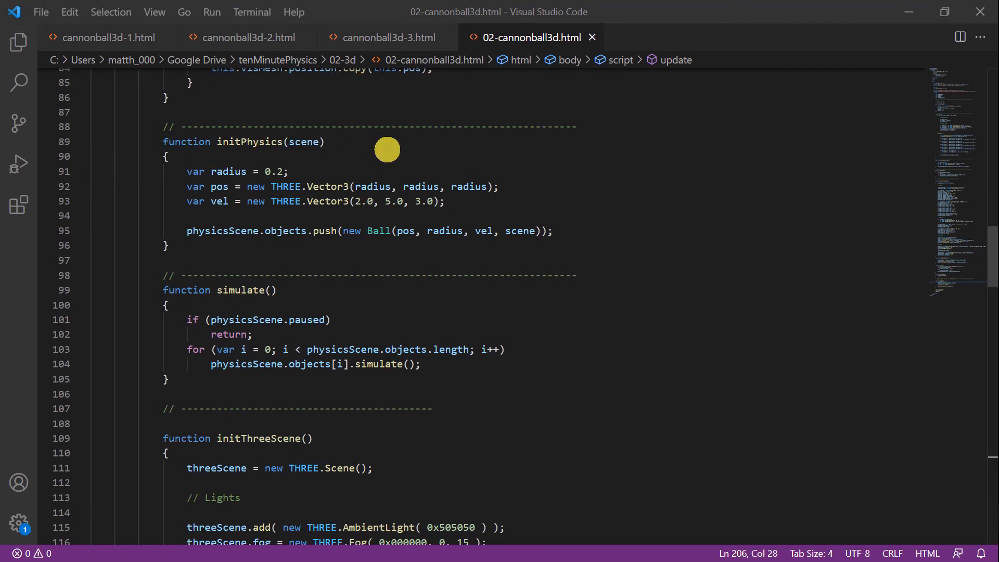
pyautogui.moveTo(332, 167)
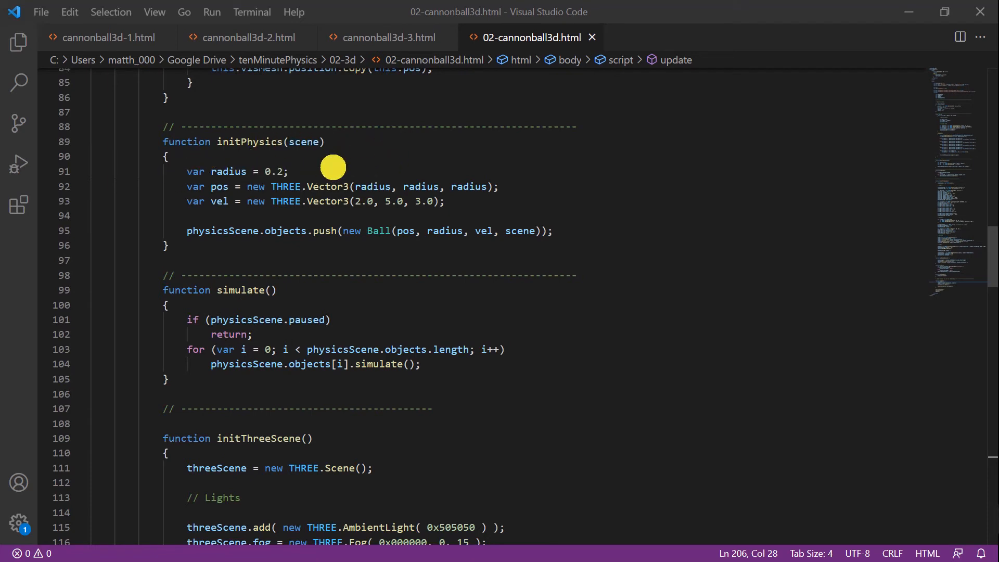
pyautogui.moveTo(276, 200)
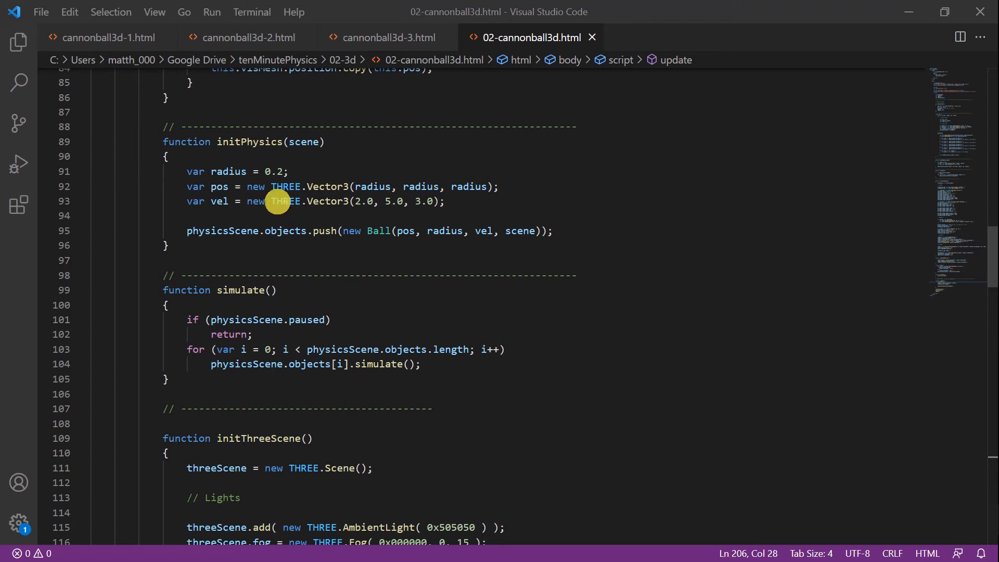
pyautogui.moveTo(398, 246)
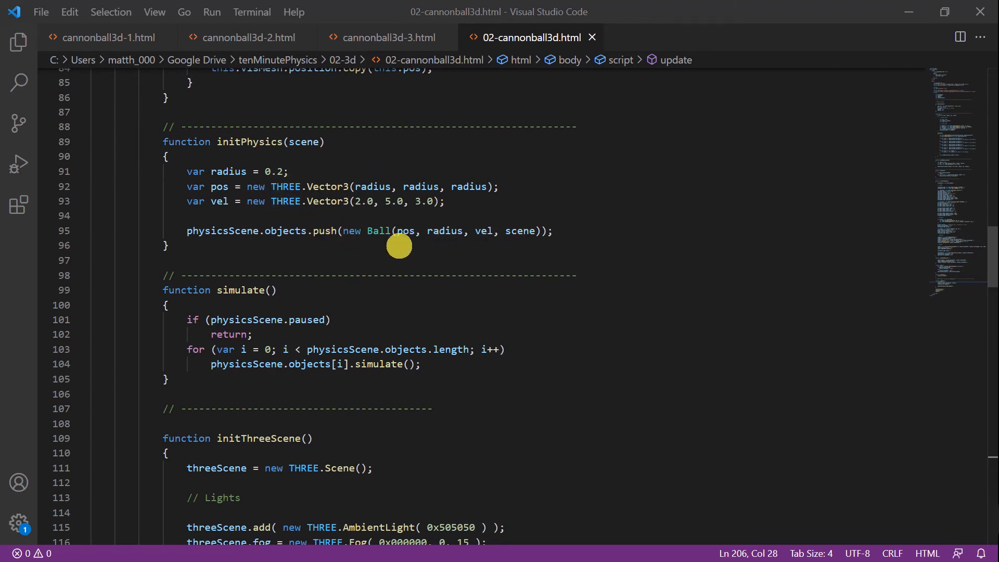
pyautogui.moveTo(210, 235)
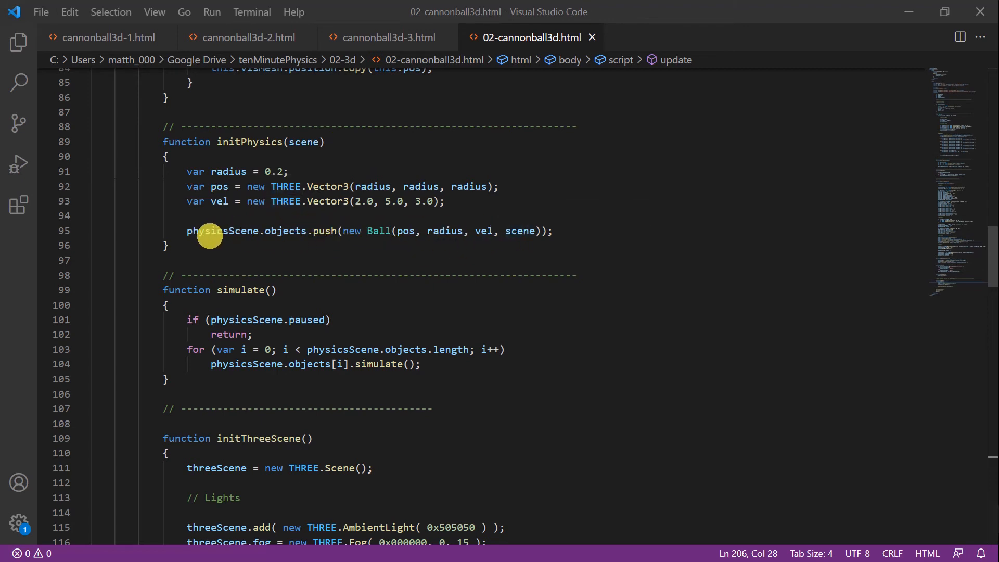
pyautogui.scroll(-3)
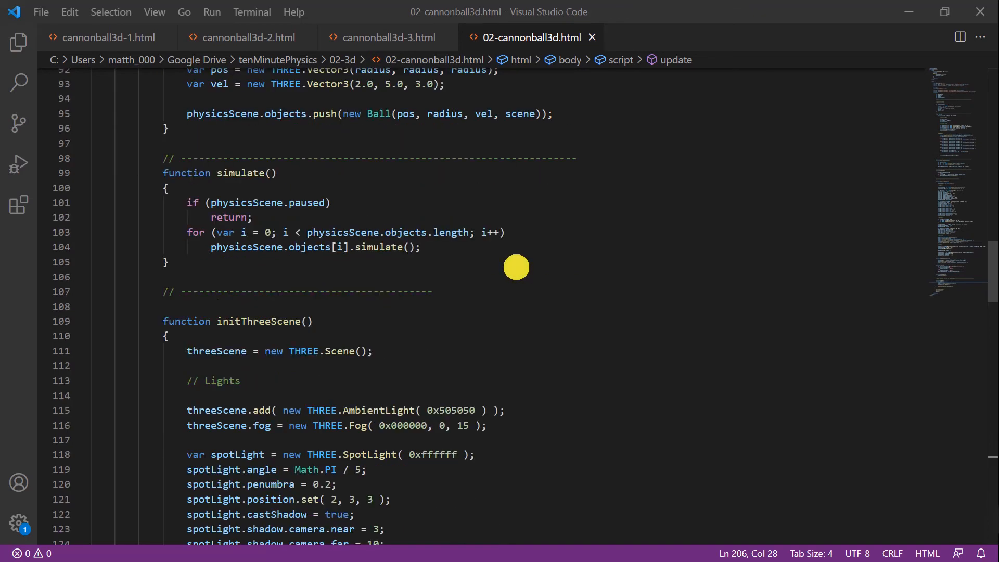
pyautogui.moveTo(271, 204)
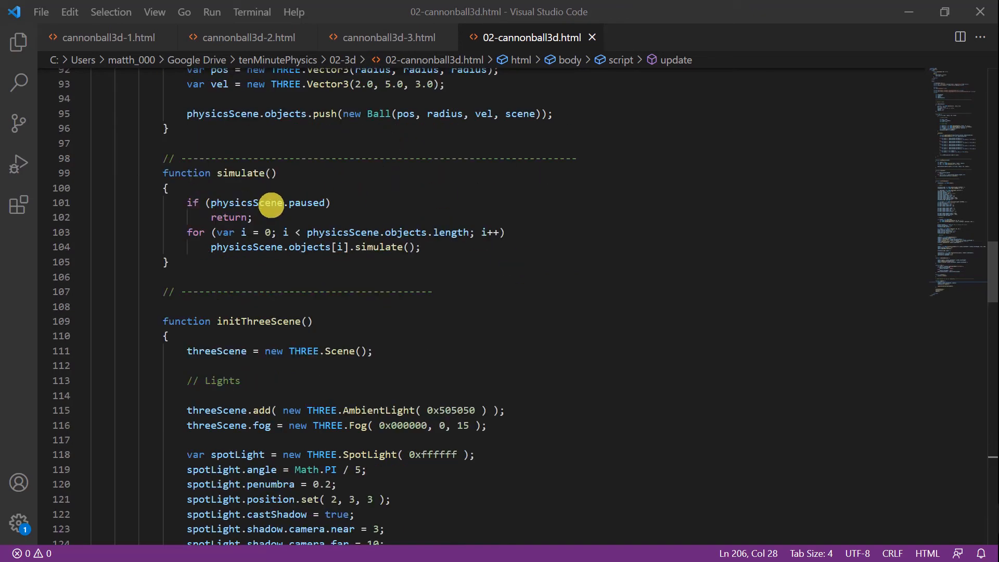
pyautogui.moveTo(274, 203)
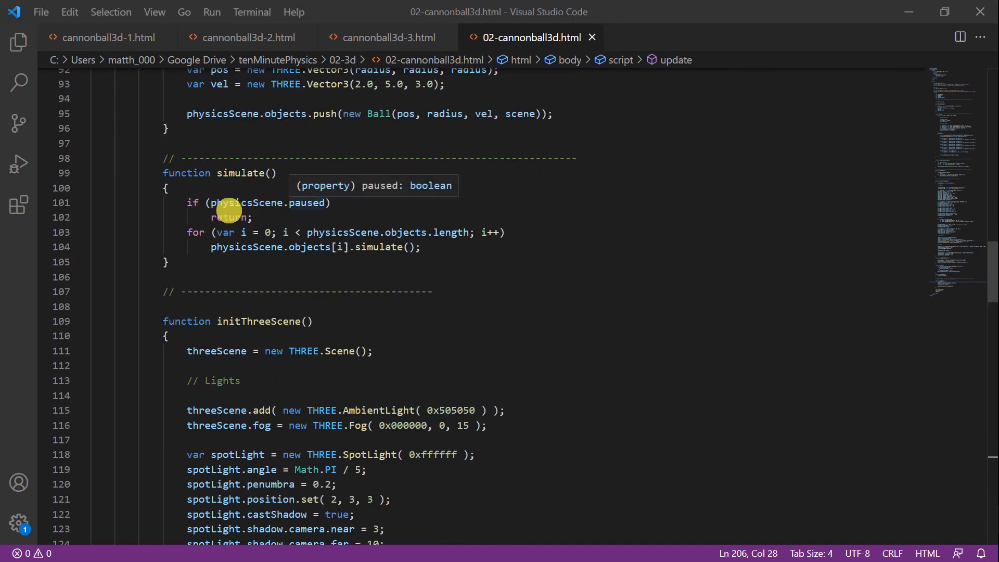
pyautogui.moveTo(335, 241)
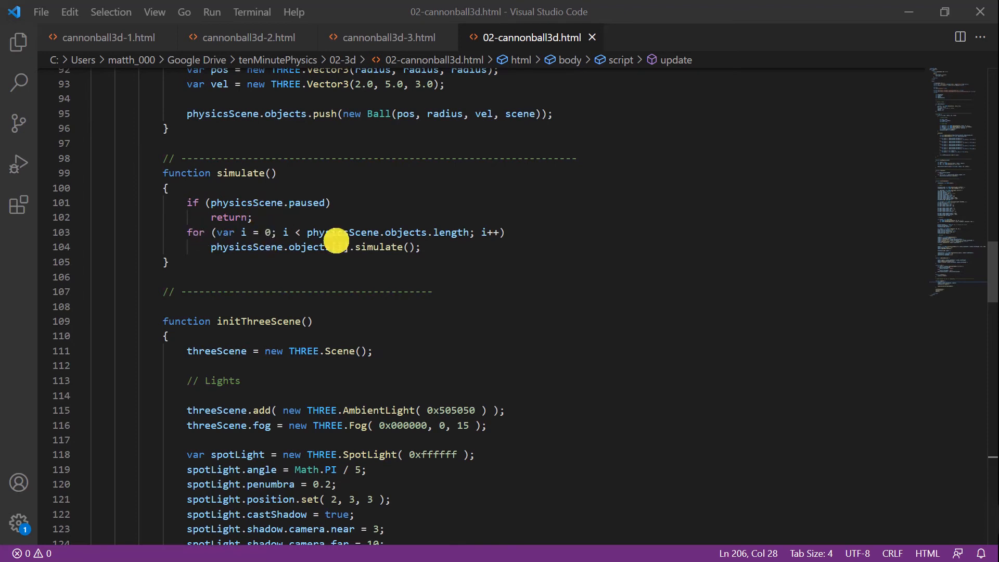
pyautogui.moveTo(376, 247)
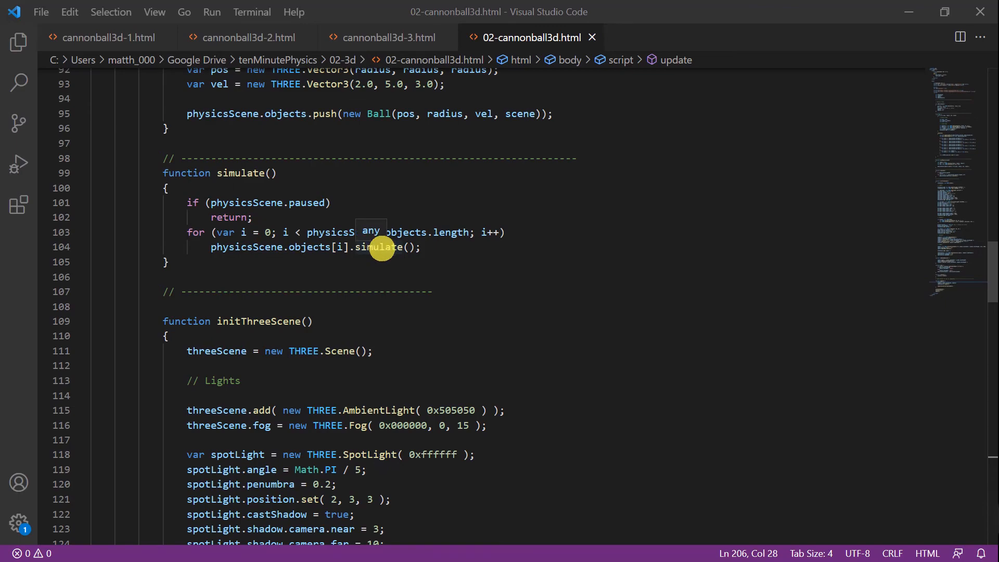
pyautogui.scroll(3)
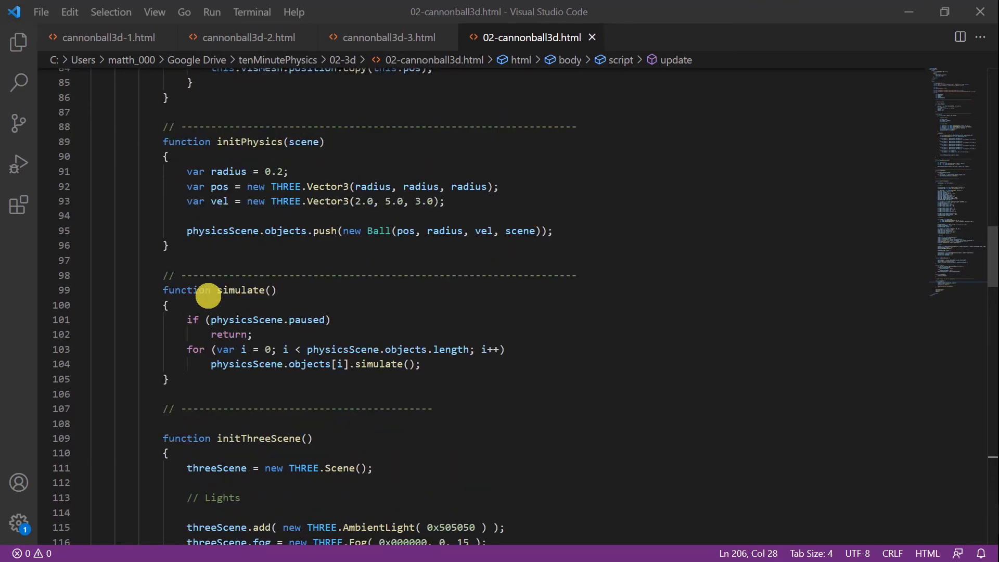
pyautogui.scroll(-3)
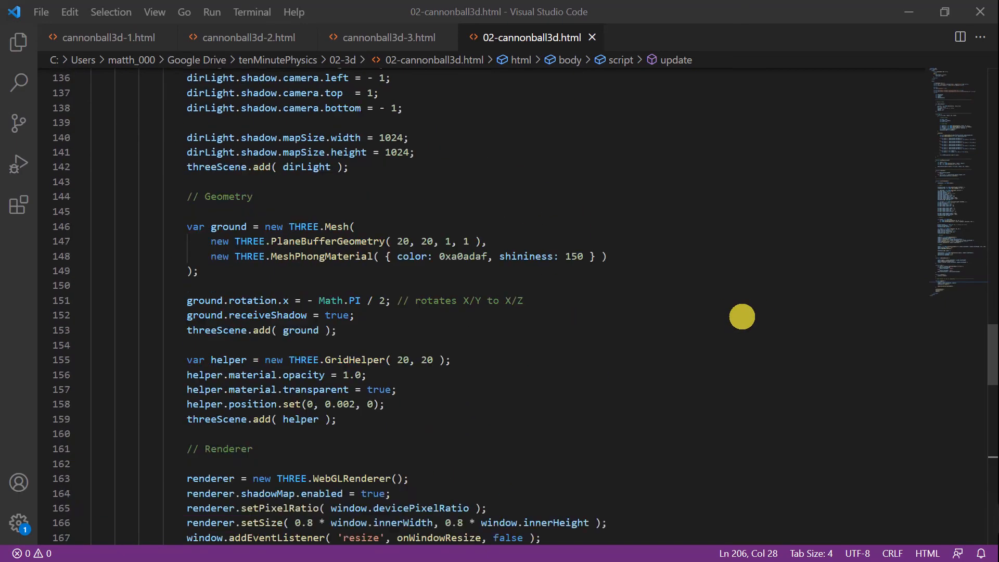
pyautogui.scroll(-3)
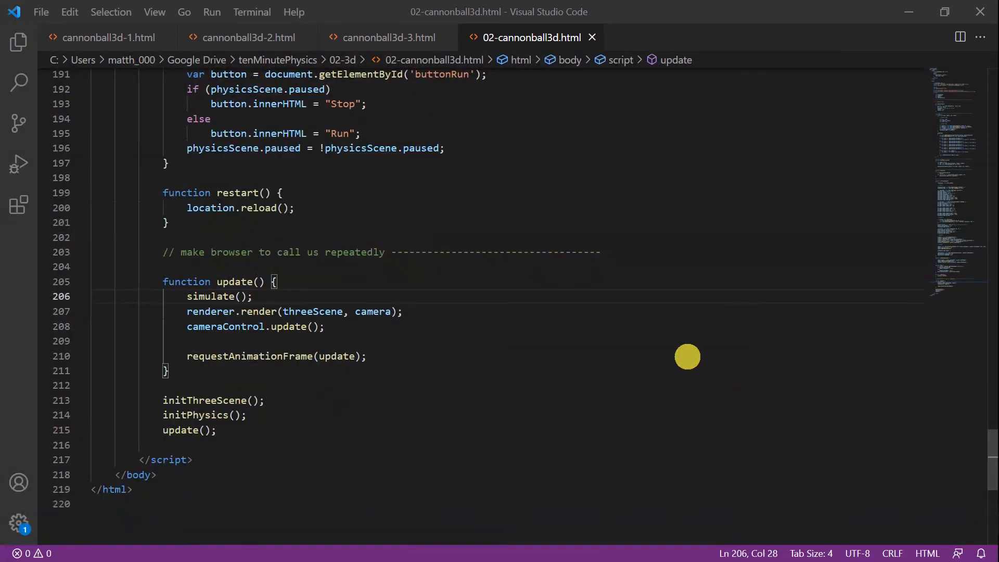
pyautogui.moveTo(339, 396)
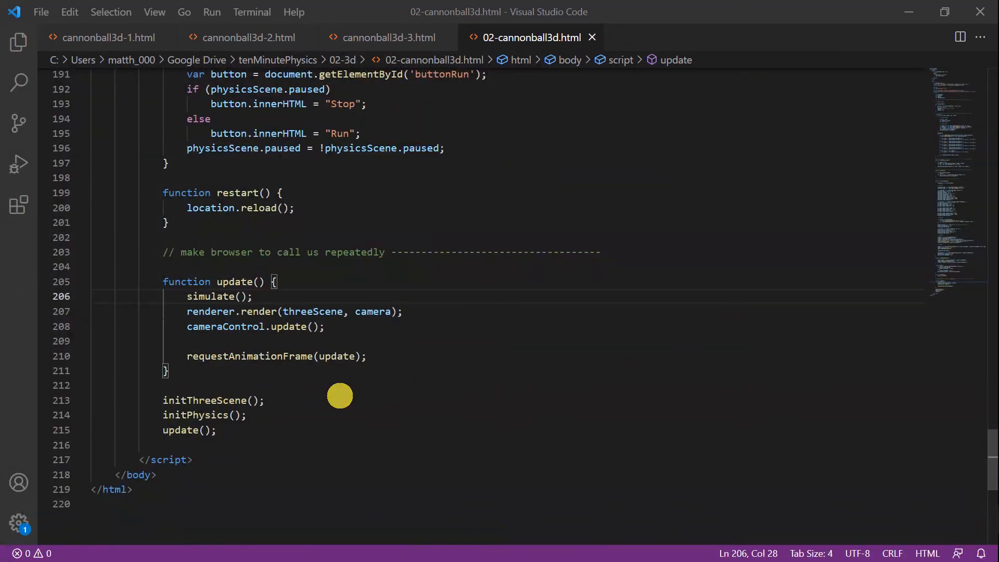
pyautogui.moveTo(245, 281)
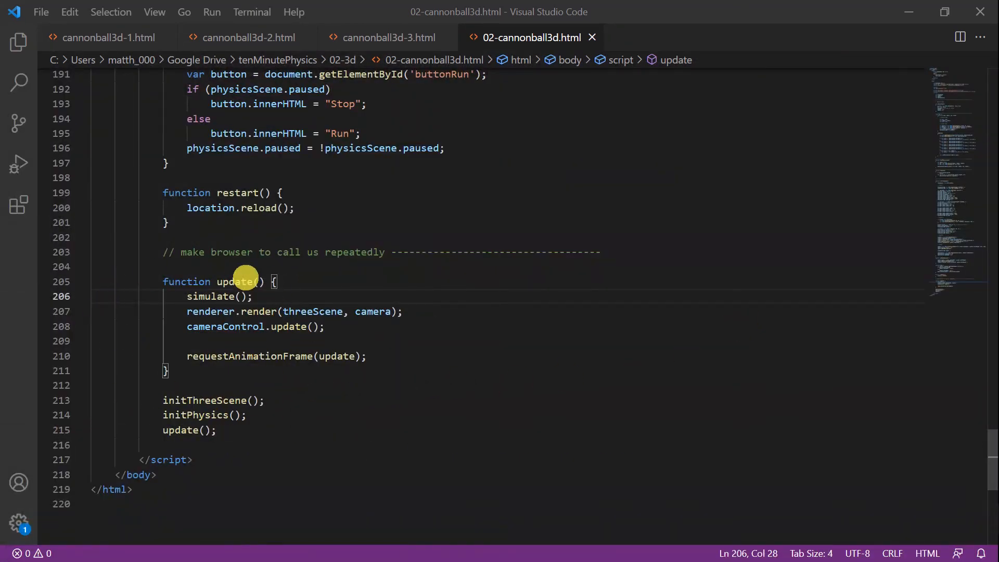
pyautogui.moveTo(333, 303)
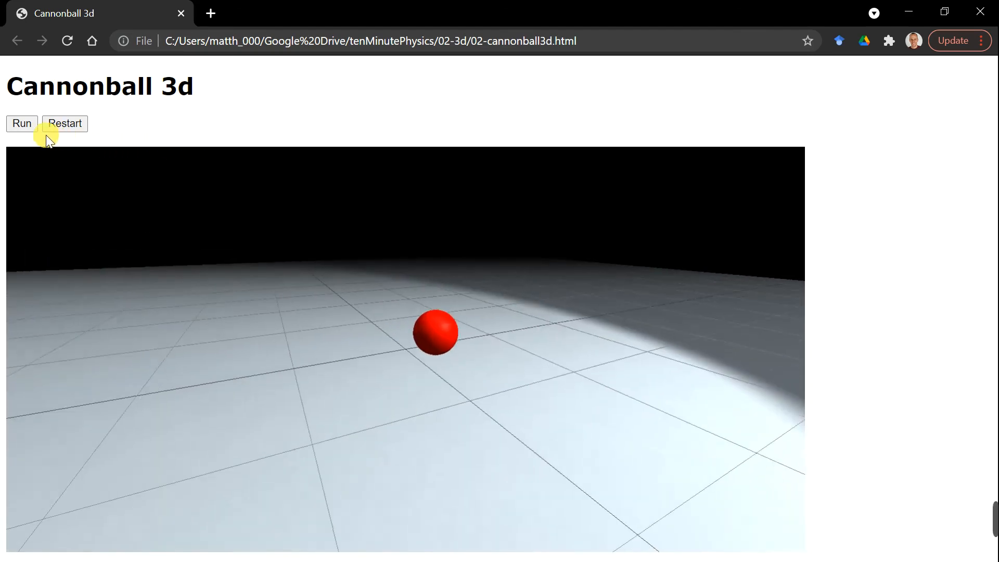
# Step: Start the 02-cannonball3d.html simulation with the Run button
pyautogui.click(21, 123)
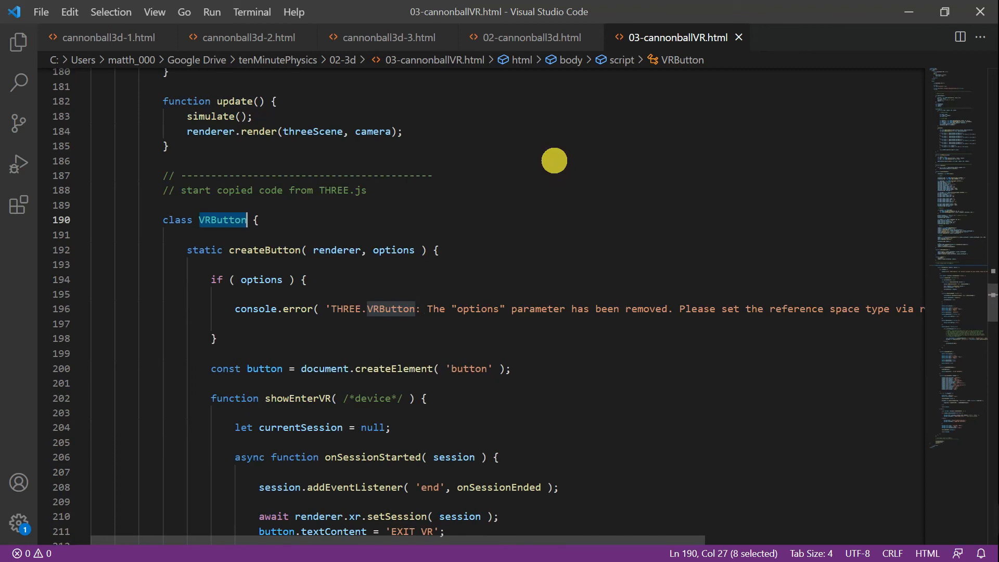
pyautogui.moveTo(216, 212)
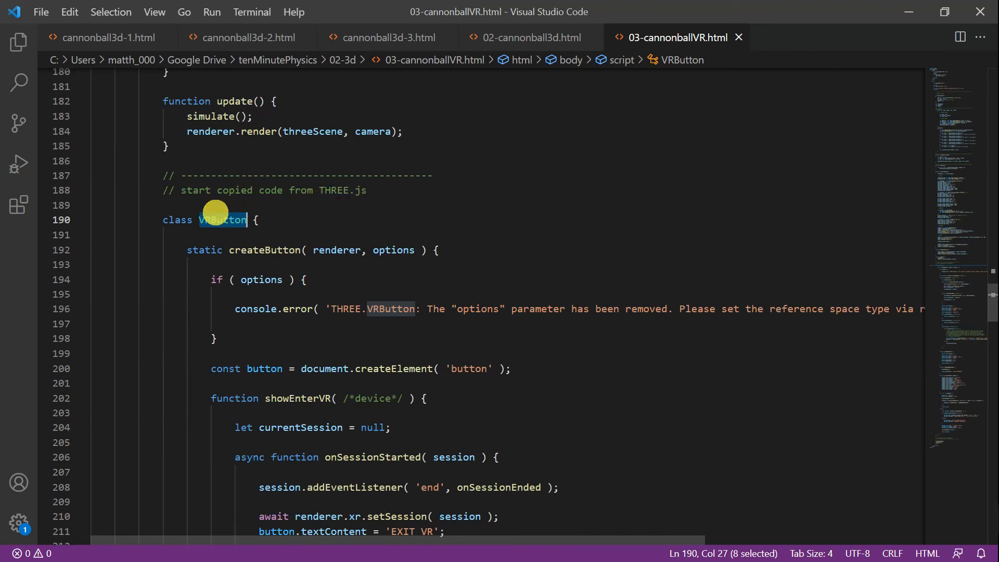
pyautogui.moveTo(287, 227)
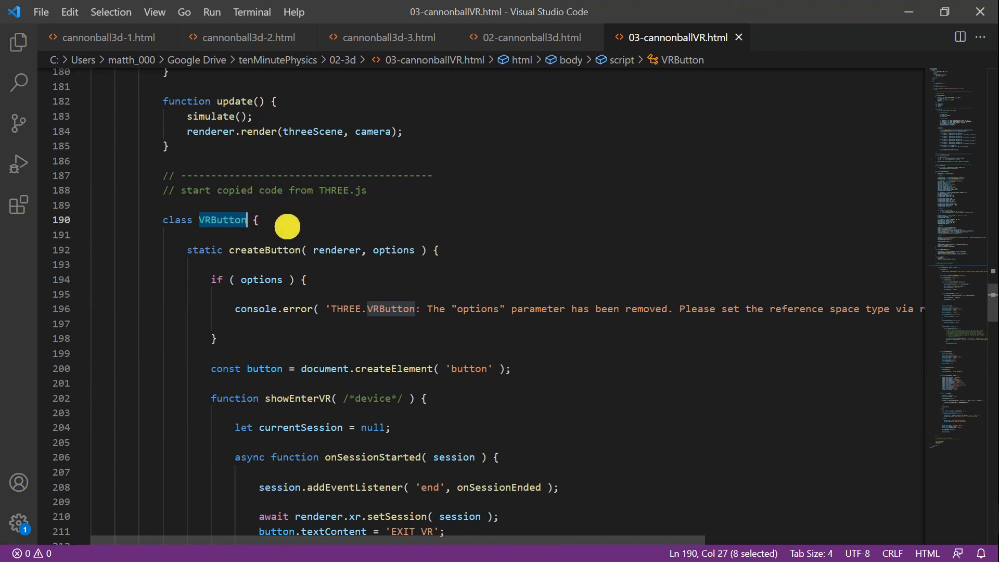
pyautogui.moveTo(242, 244)
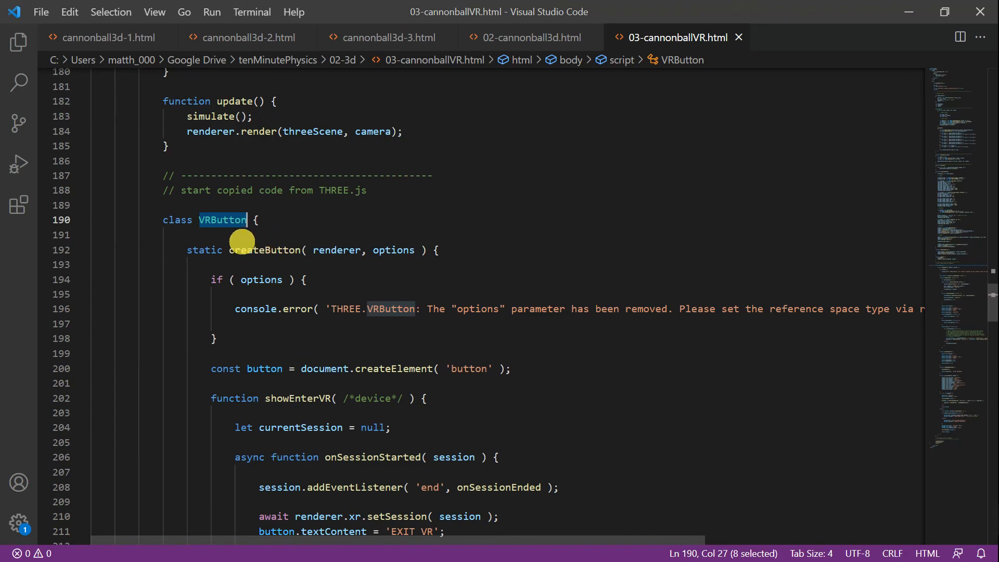
# Step: Scroll through the VRButton class copied from three.js in 03-cannonballVR.html
pyautogui.scroll(-3)
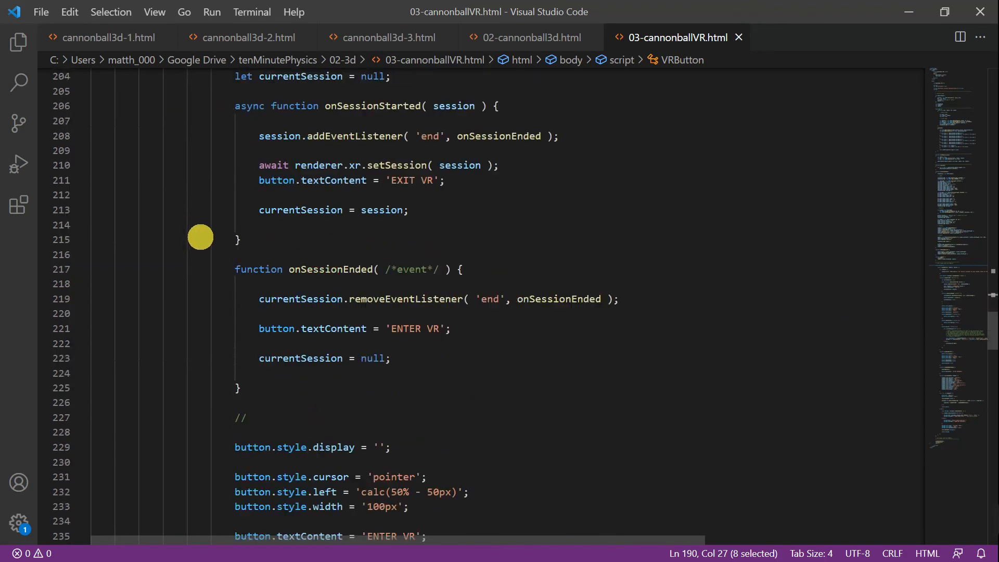
pyautogui.scroll(-3)
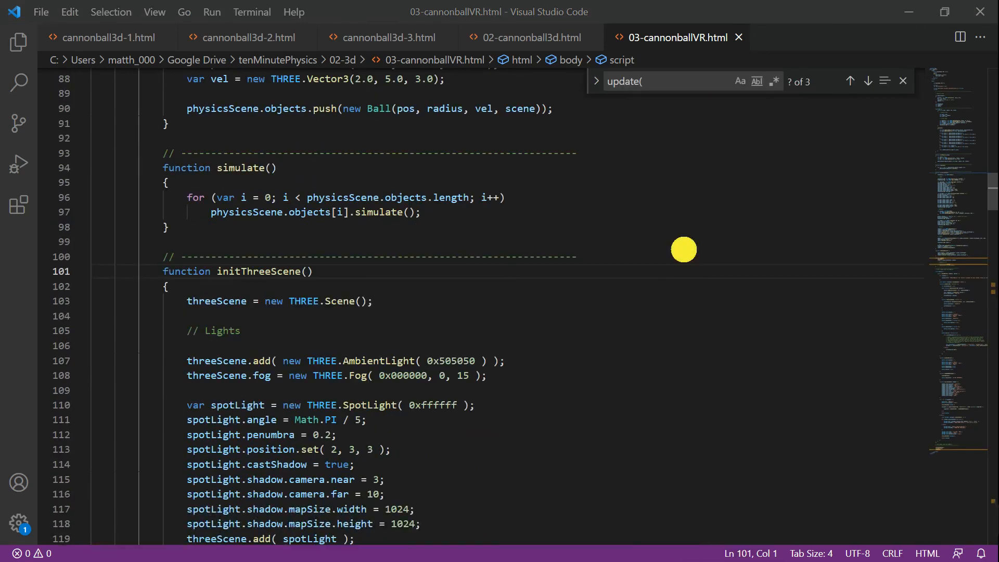
pyautogui.moveTo(234, 258)
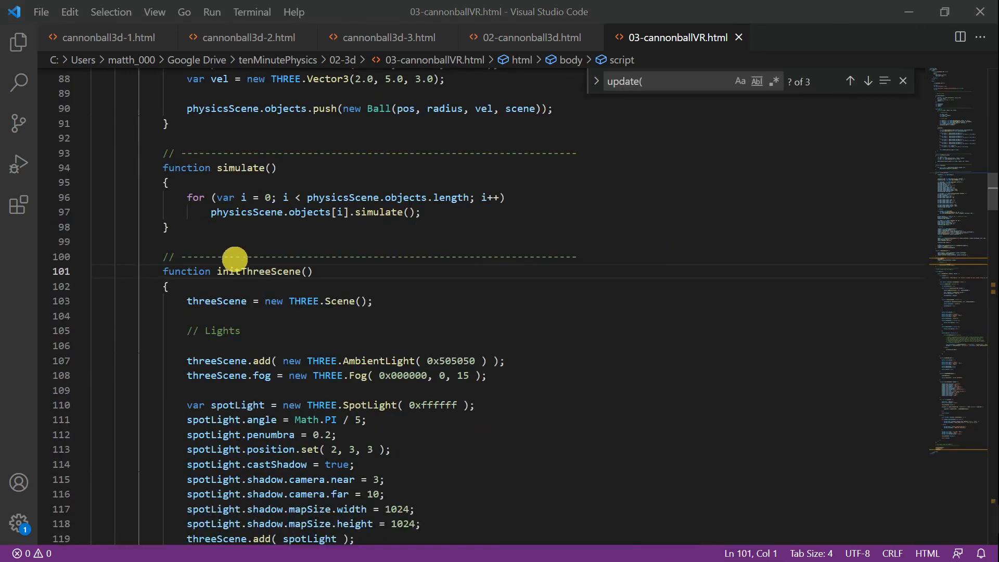
# Step: Scroll to the update function and the XR setAnimationLoop(update) setup lines
pyautogui.scroll(-3)
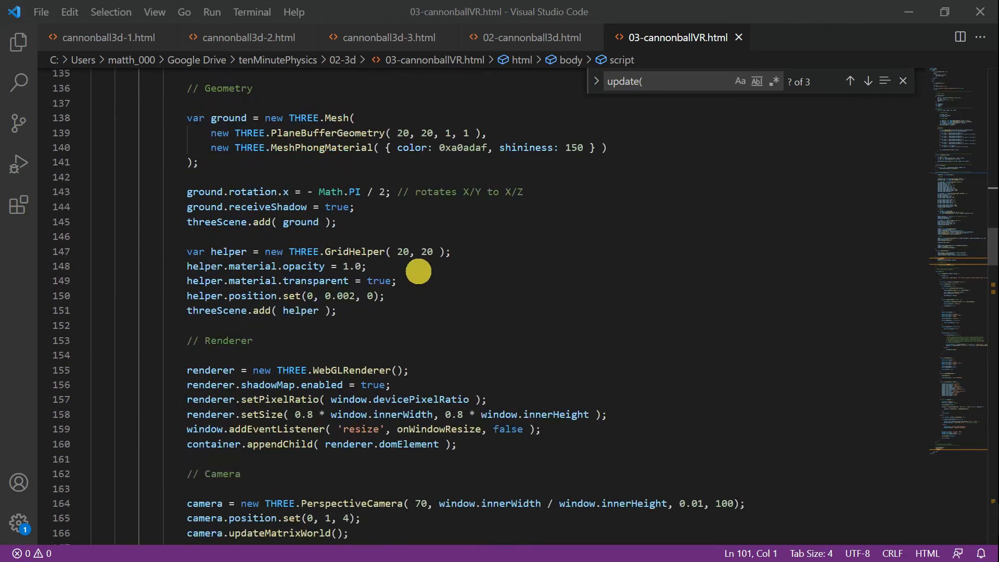
pyautogui.scroll(-3)
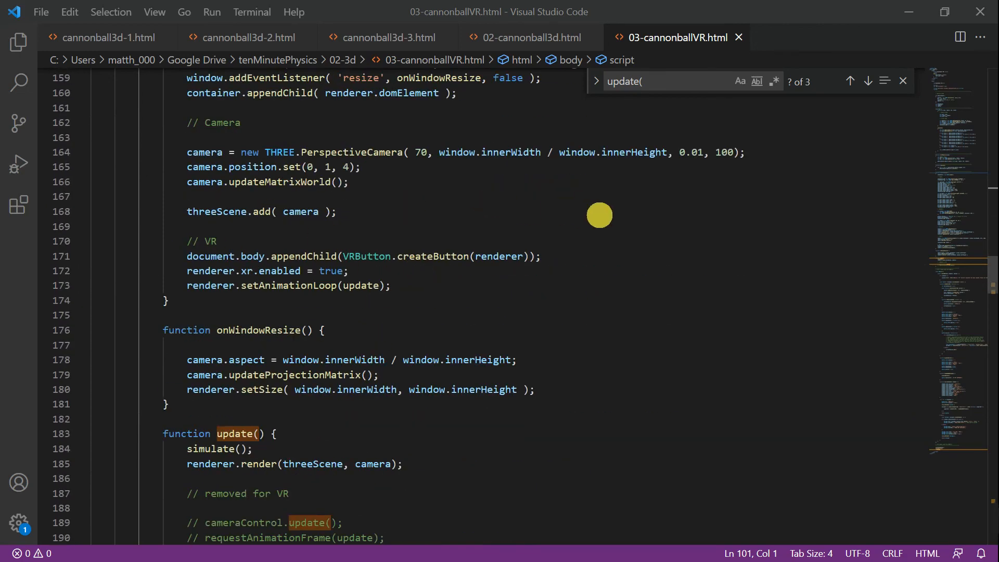
pyautogui.moveTo(535, 261)
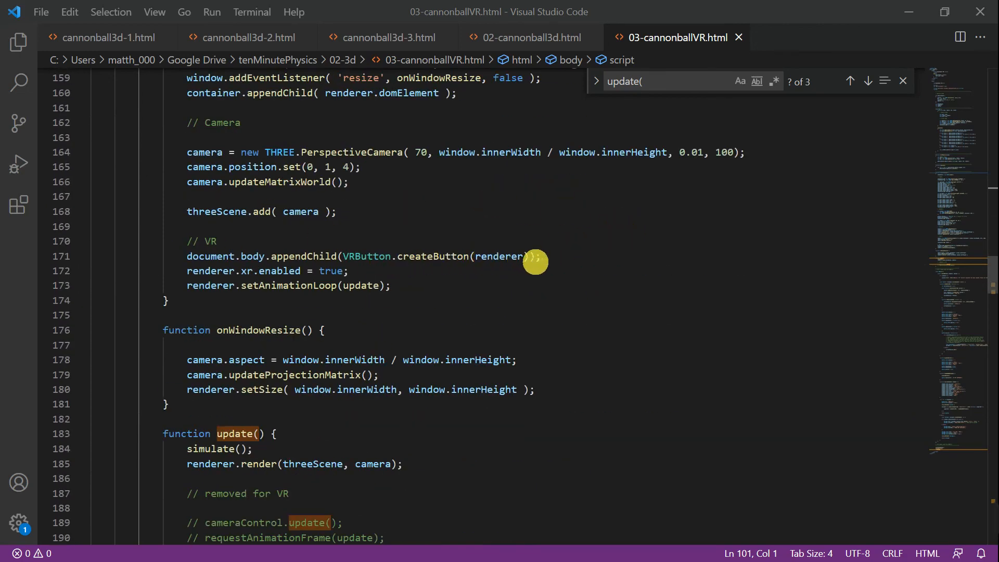
pyautogui.moveTo(267, 273)
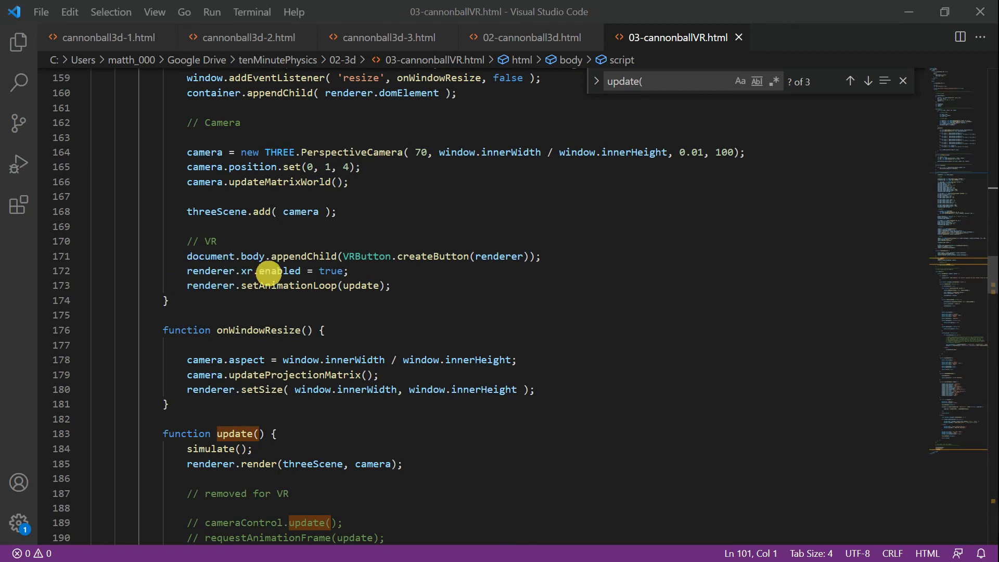
pyautogui.moveTo(342, 285)
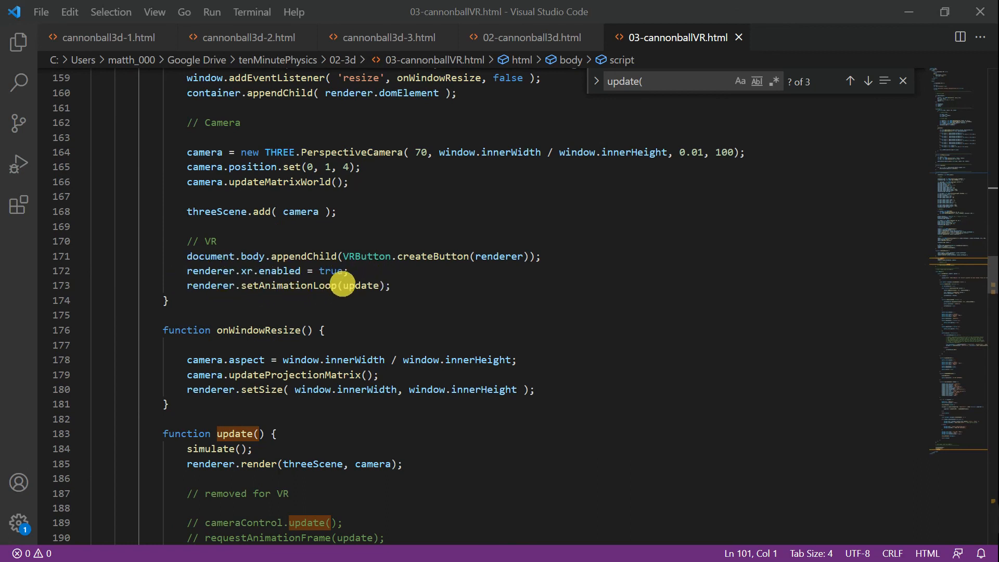
pyautogui.moveTo(199, 289)
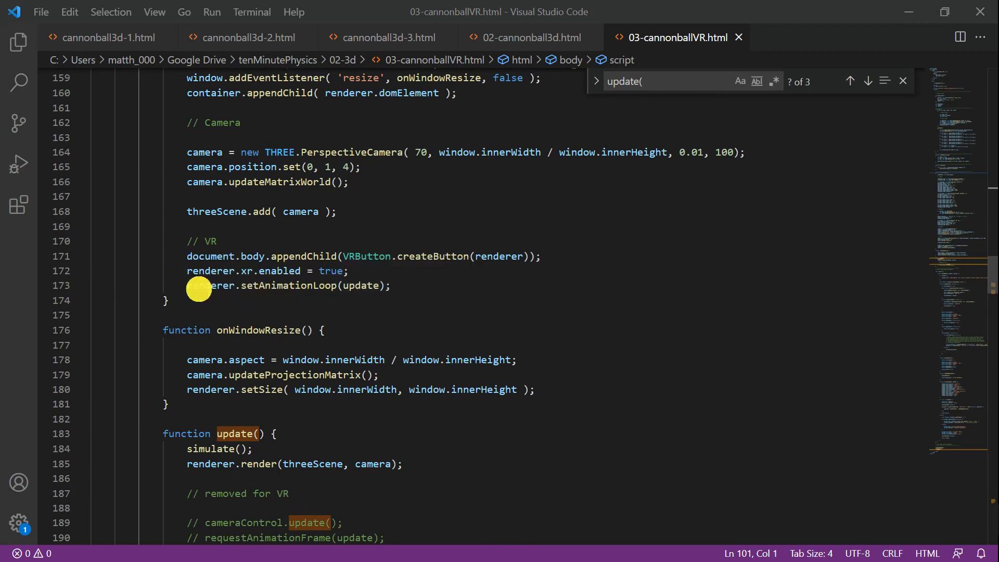
pyautogui.scroll(-3)
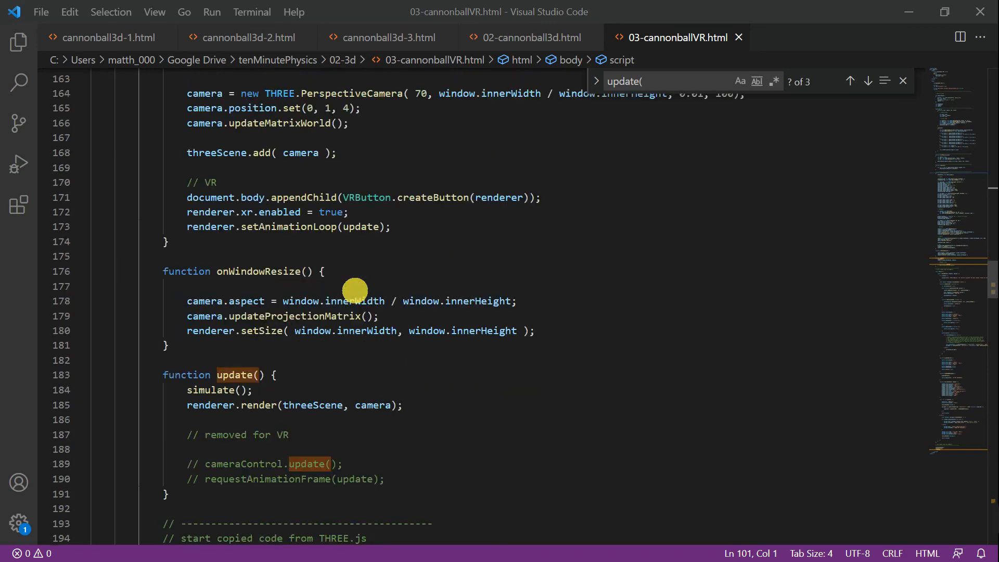
pyautogui.scroll(-3)
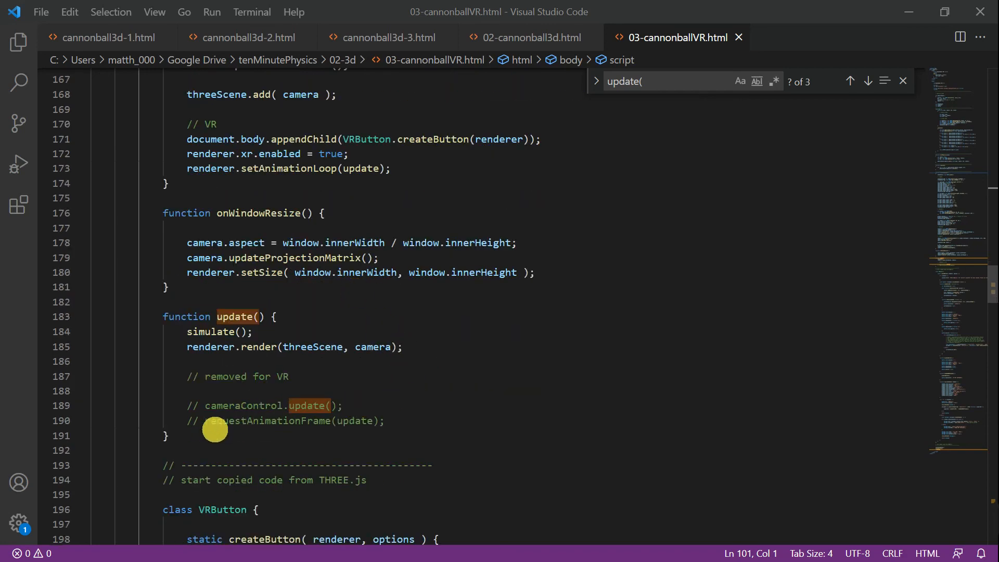
pyautogui.moveTo(419, 418)
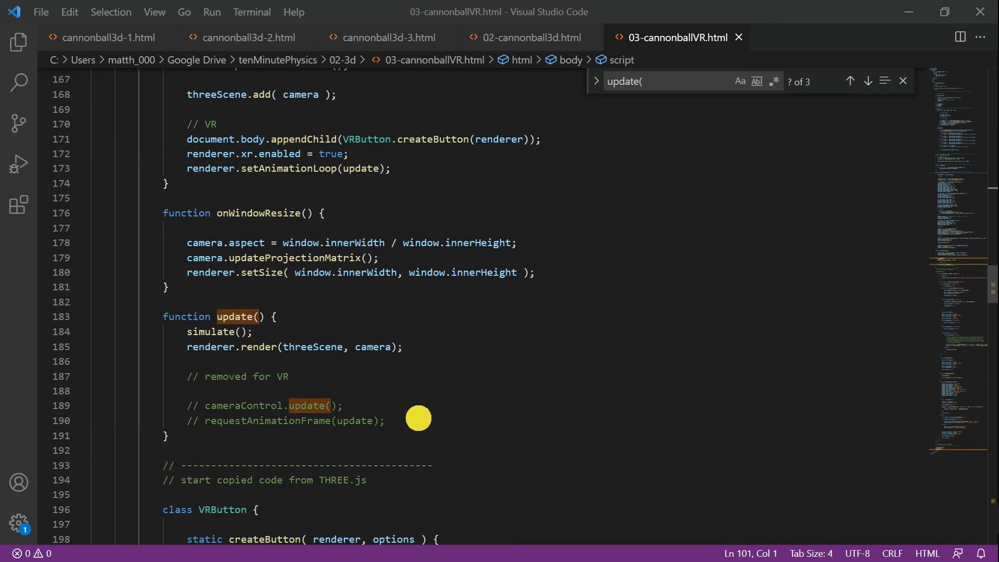
pyautogui.moveTo(247, 398)
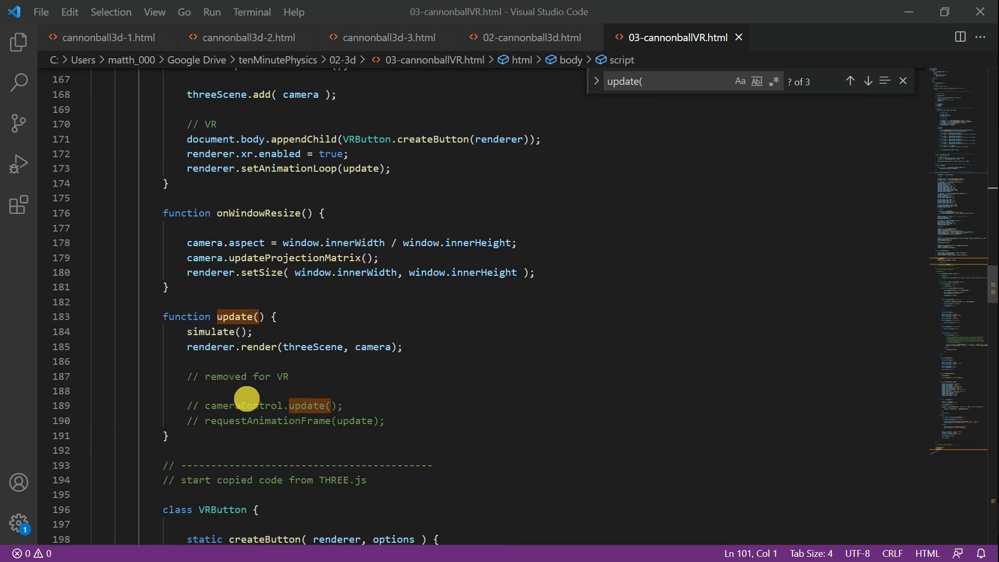
pyautogui.moveTo(383, 408)
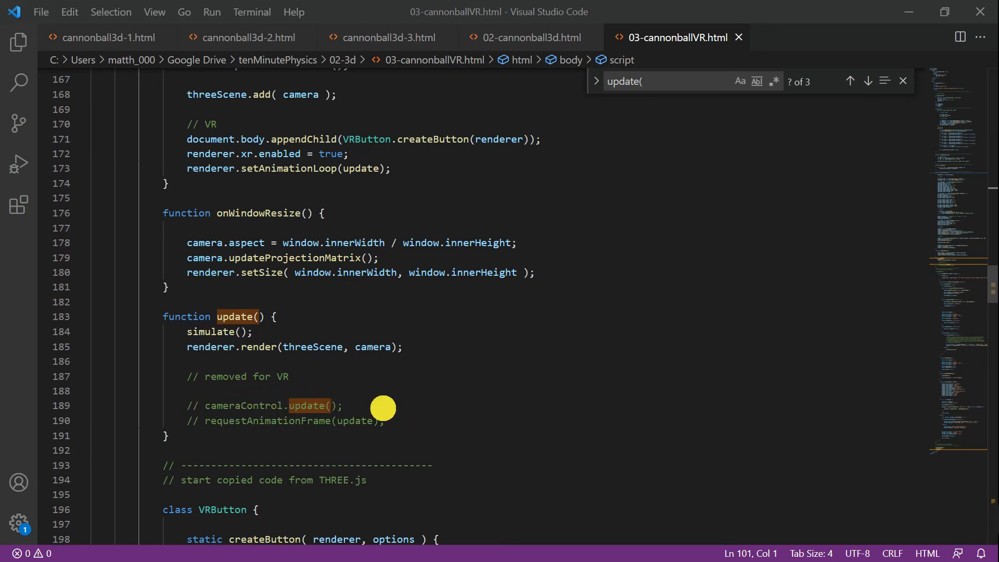